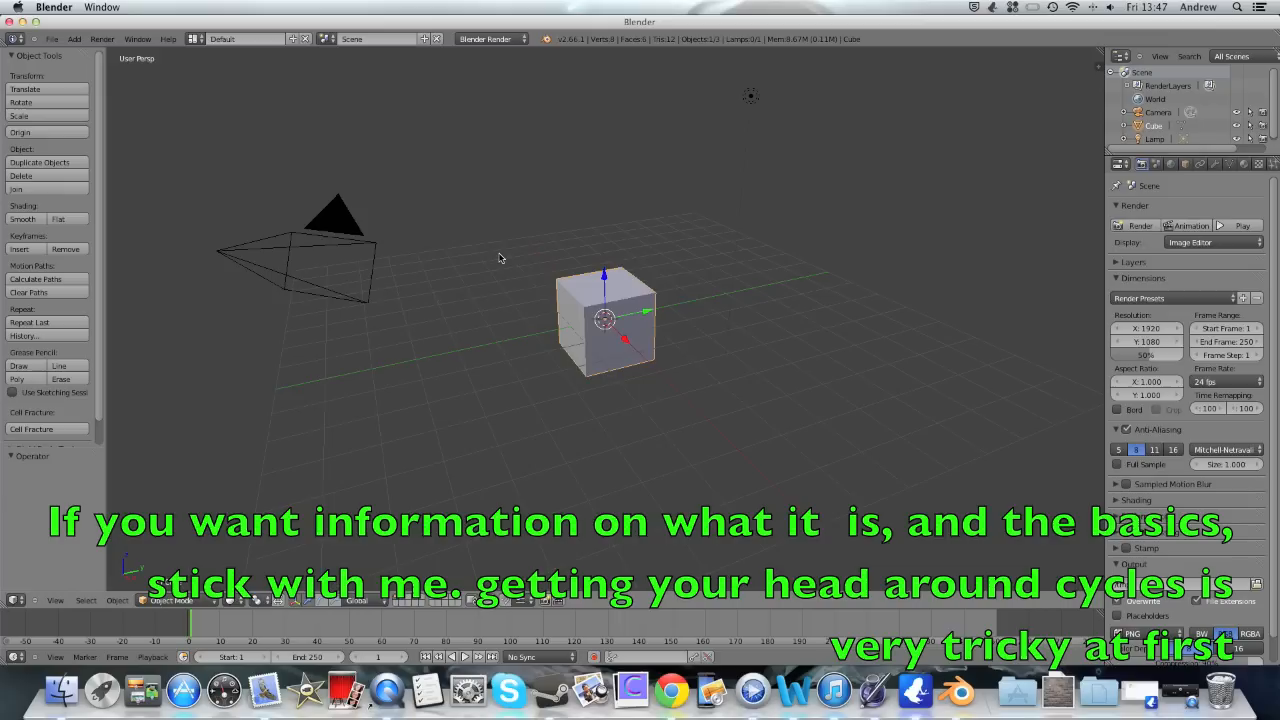
mouse_move(514, 148)
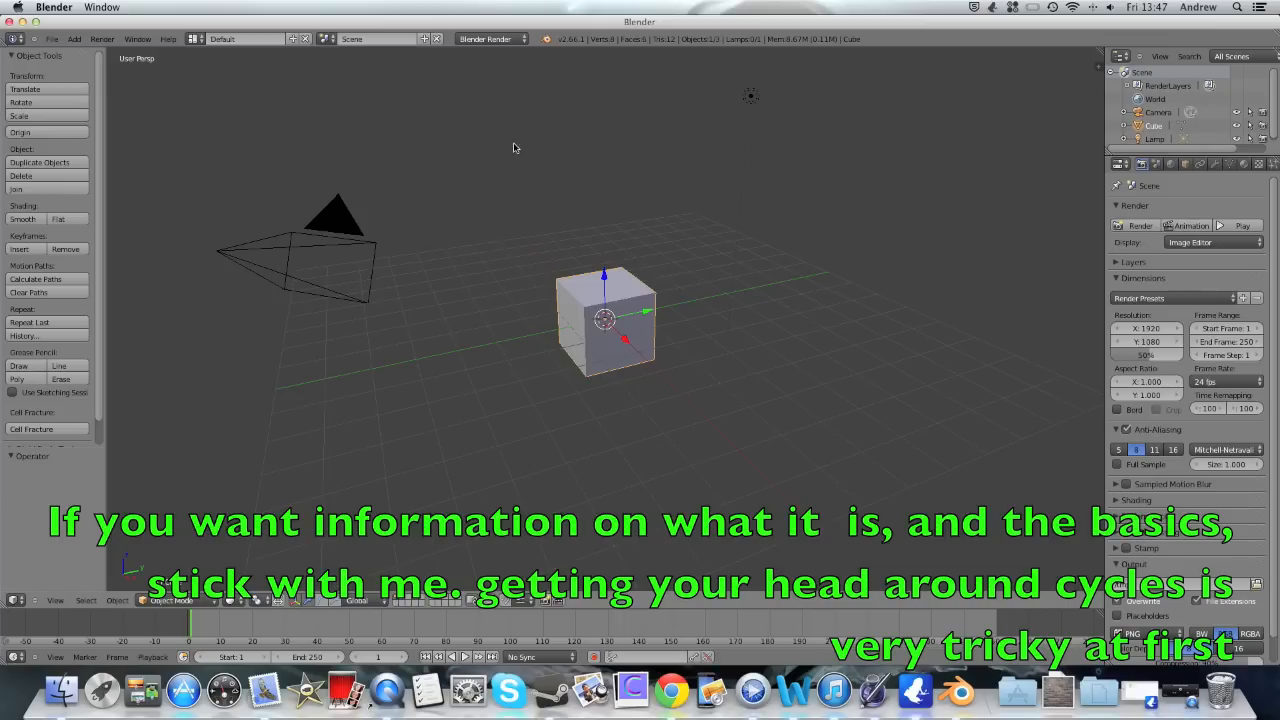
mouse_move(736, 190)
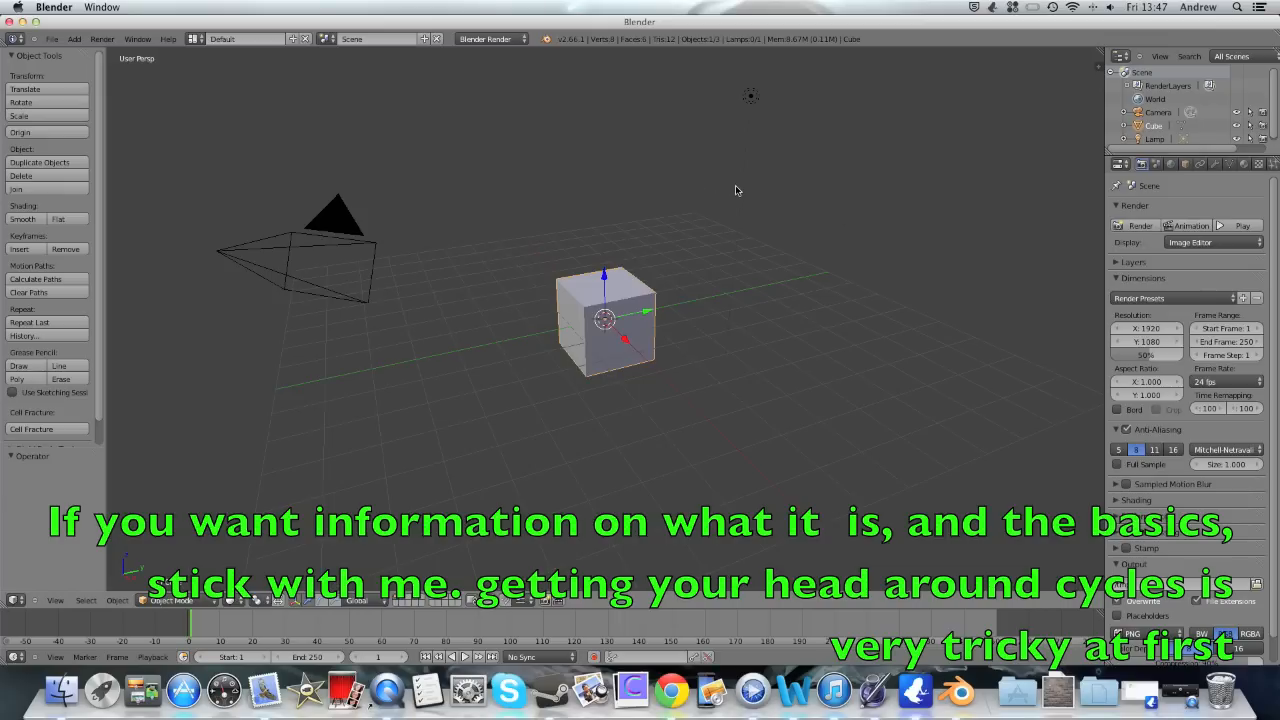
mouse_move(600, 120)
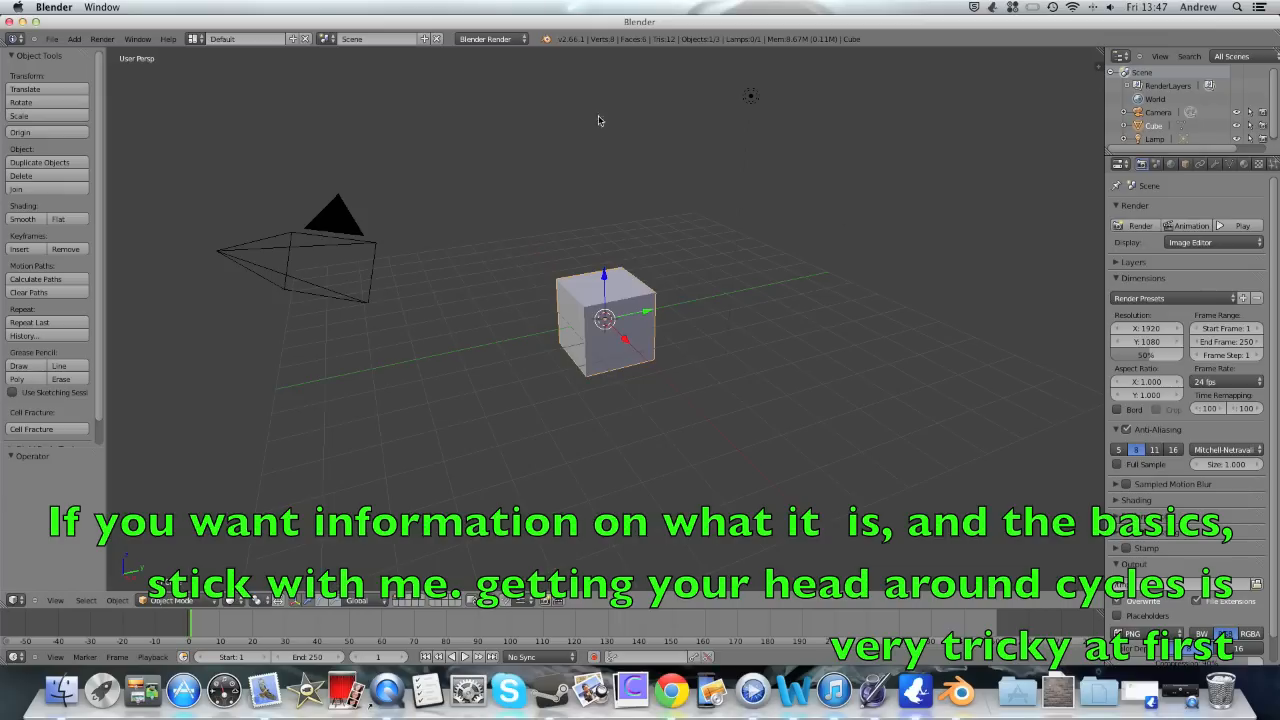
mouse_move(724, 256)
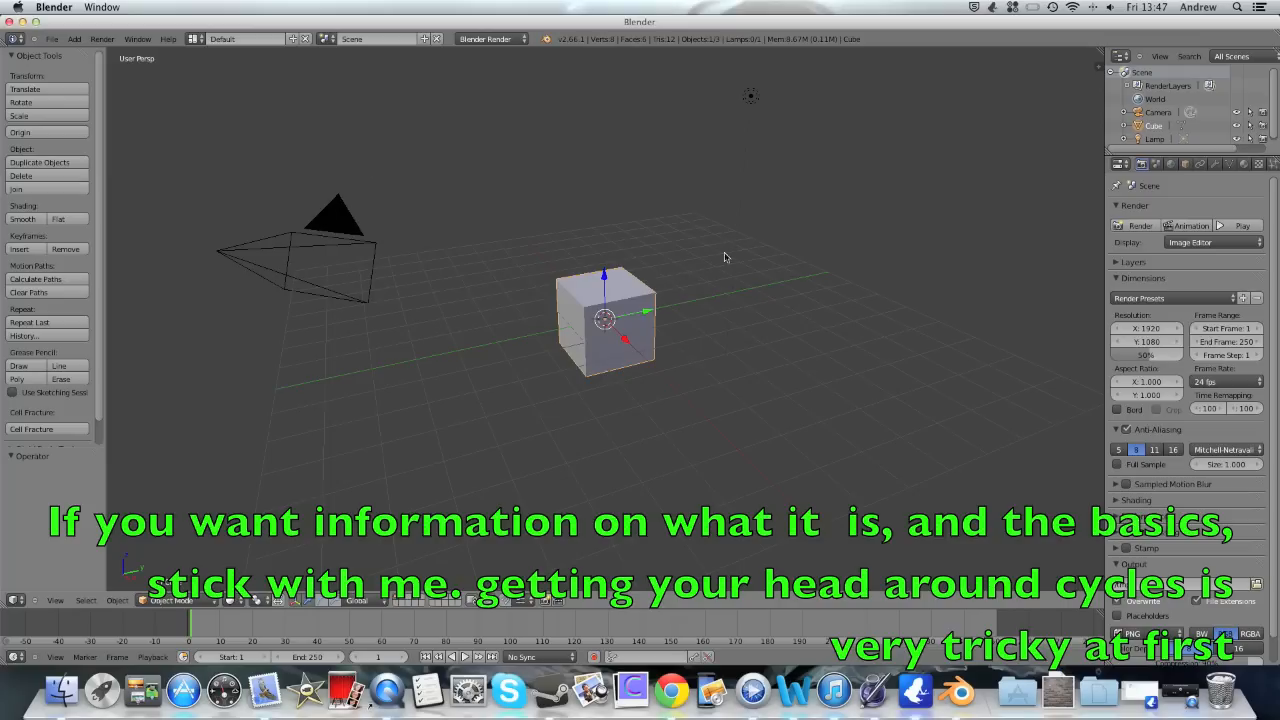
mouse_move(538, 300)
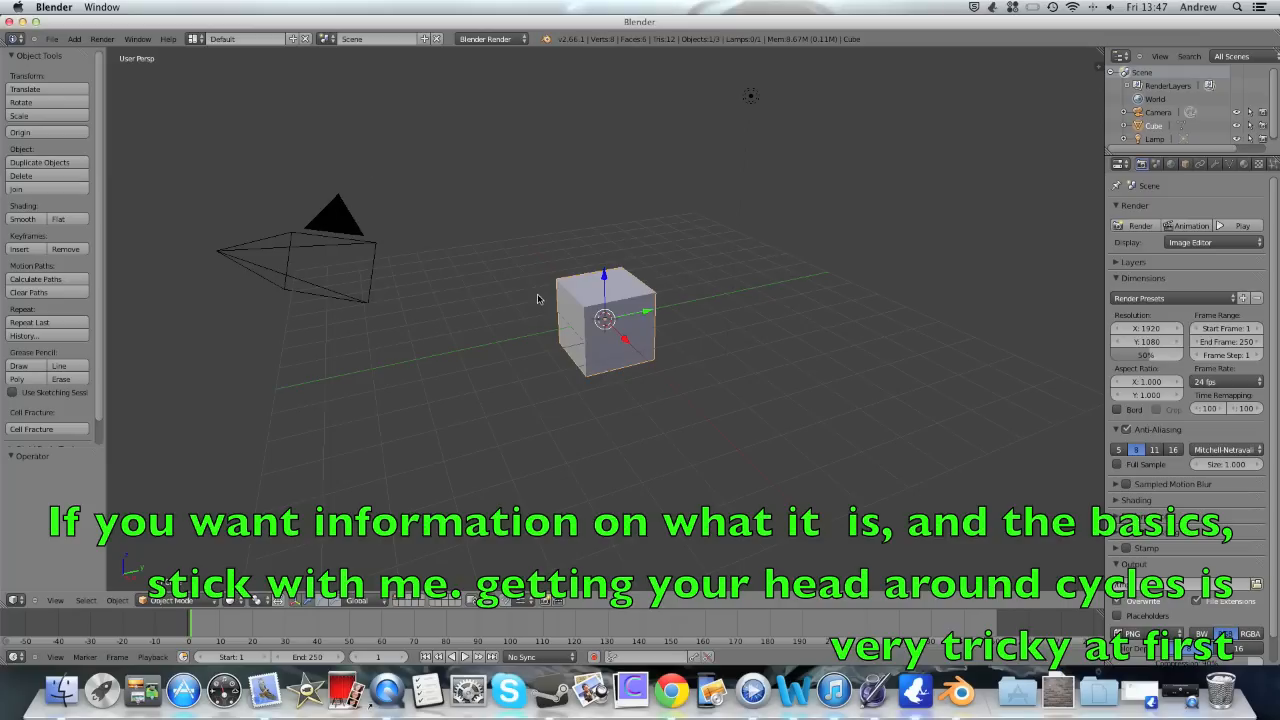
mouse_move(552, 318)
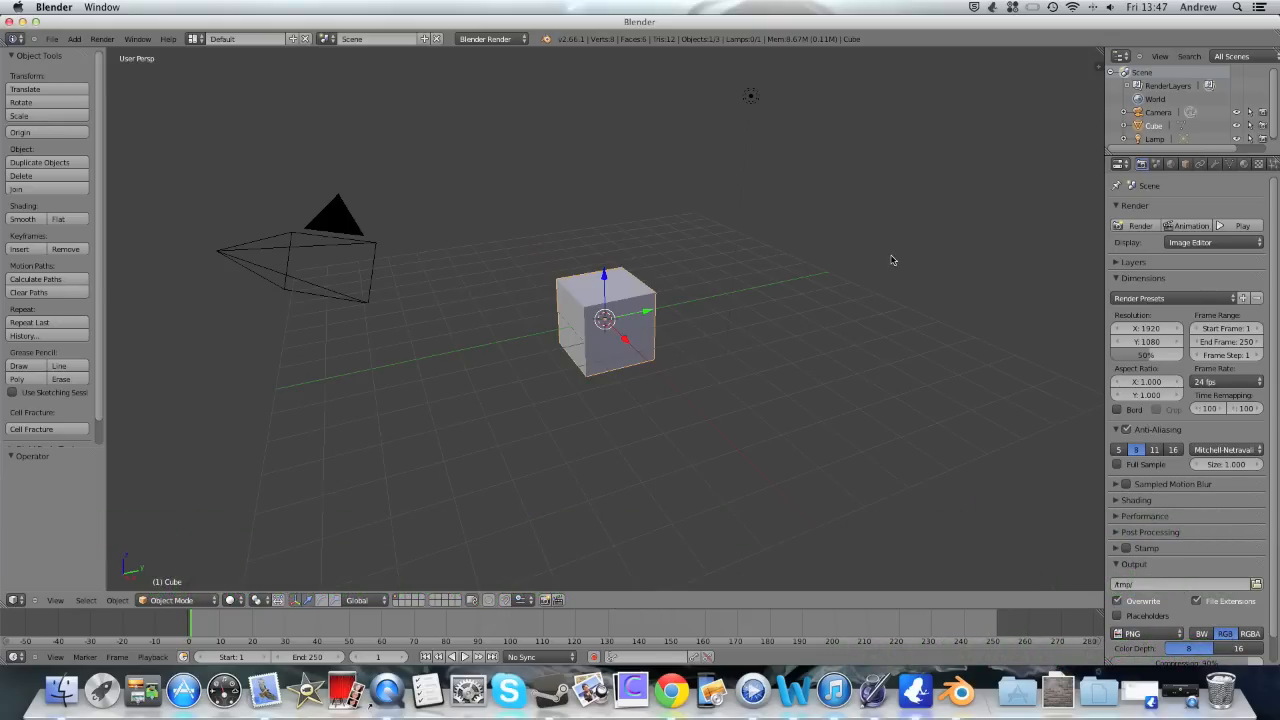
mouse_move(888, 256)
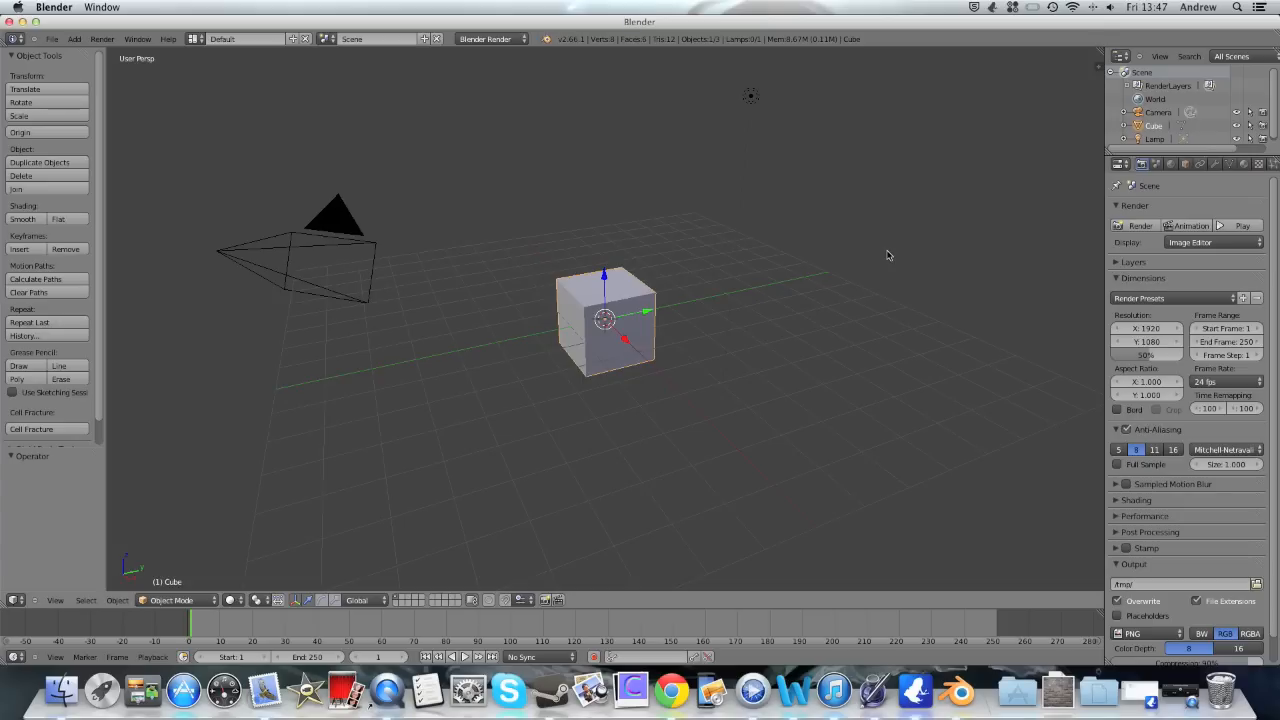
mouse_move(774, 200)
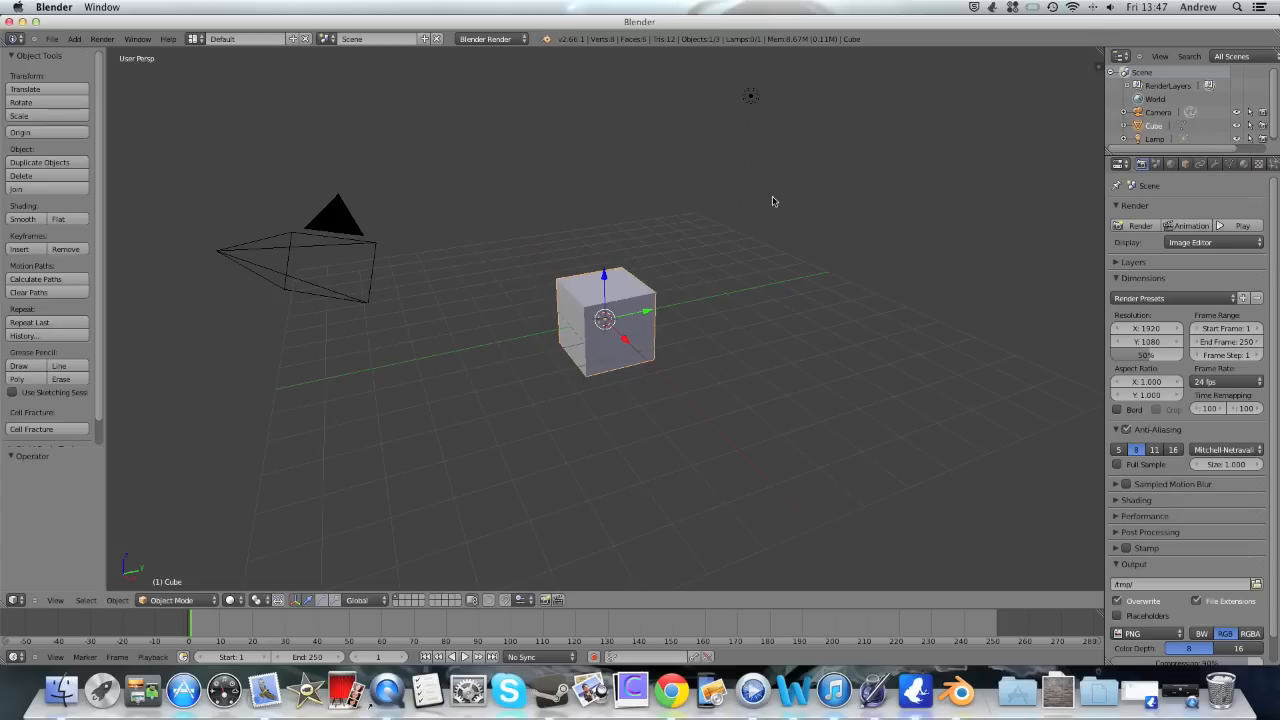
mouse_move(820, 204)
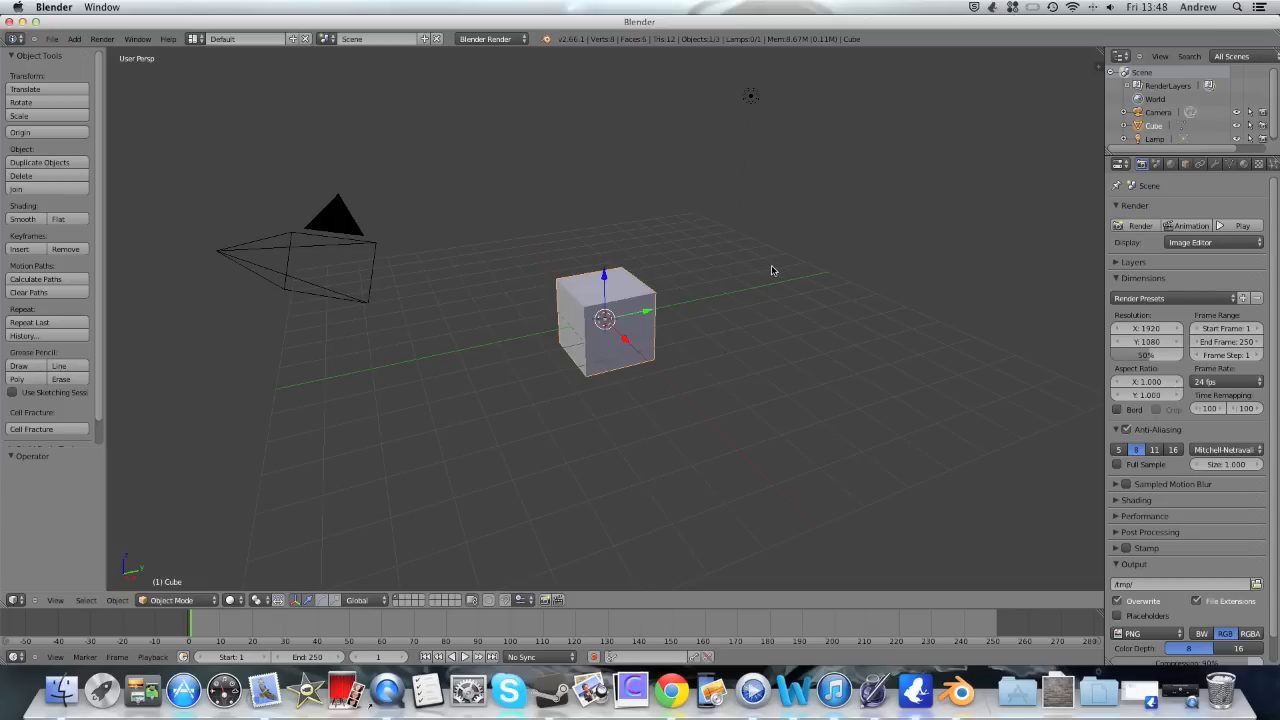
mouse_move(608, 296)
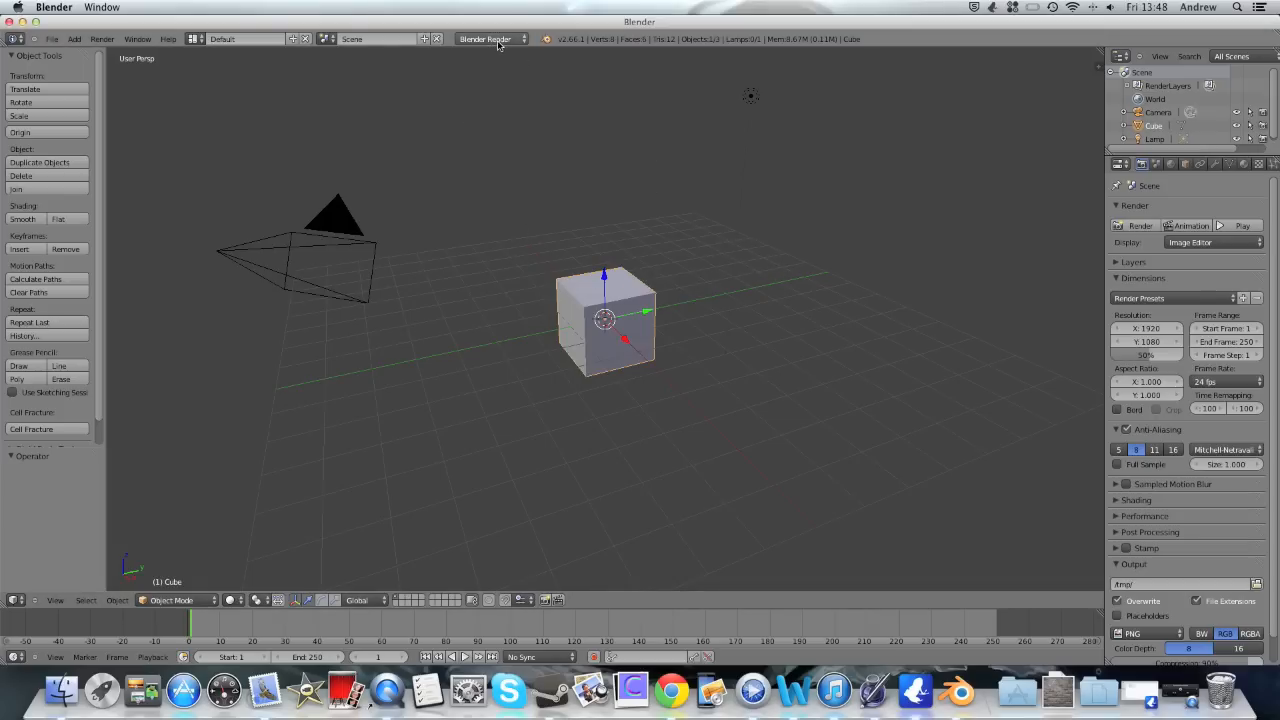
Switch the render engine to Cycles and render an image of the default cube scene
left_click(490, 38)
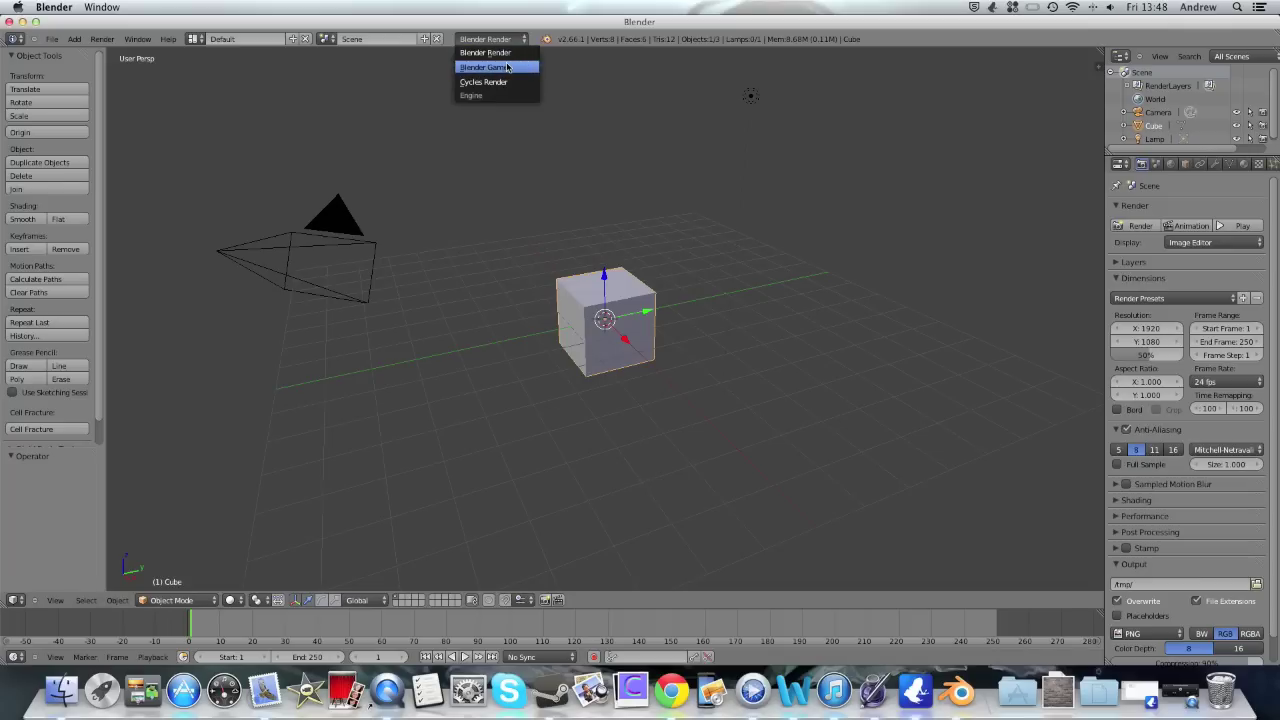
mouse_move(512, 82)
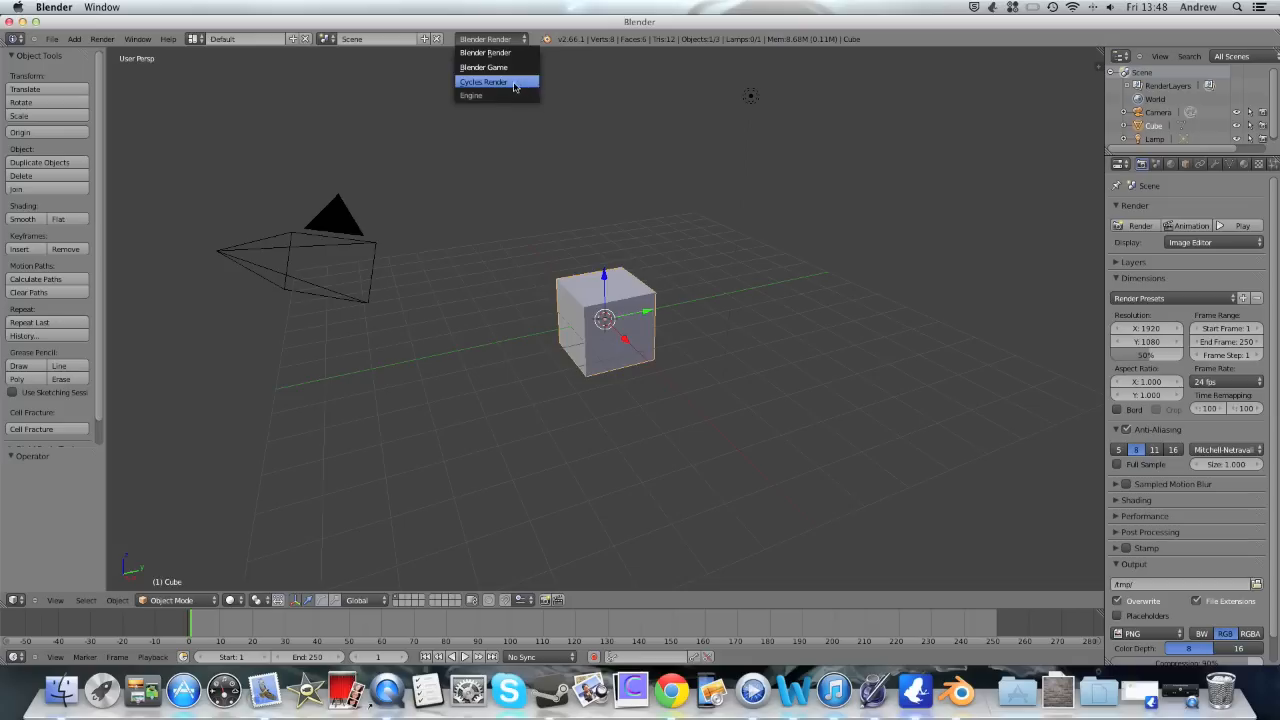
left_click(484, 80)
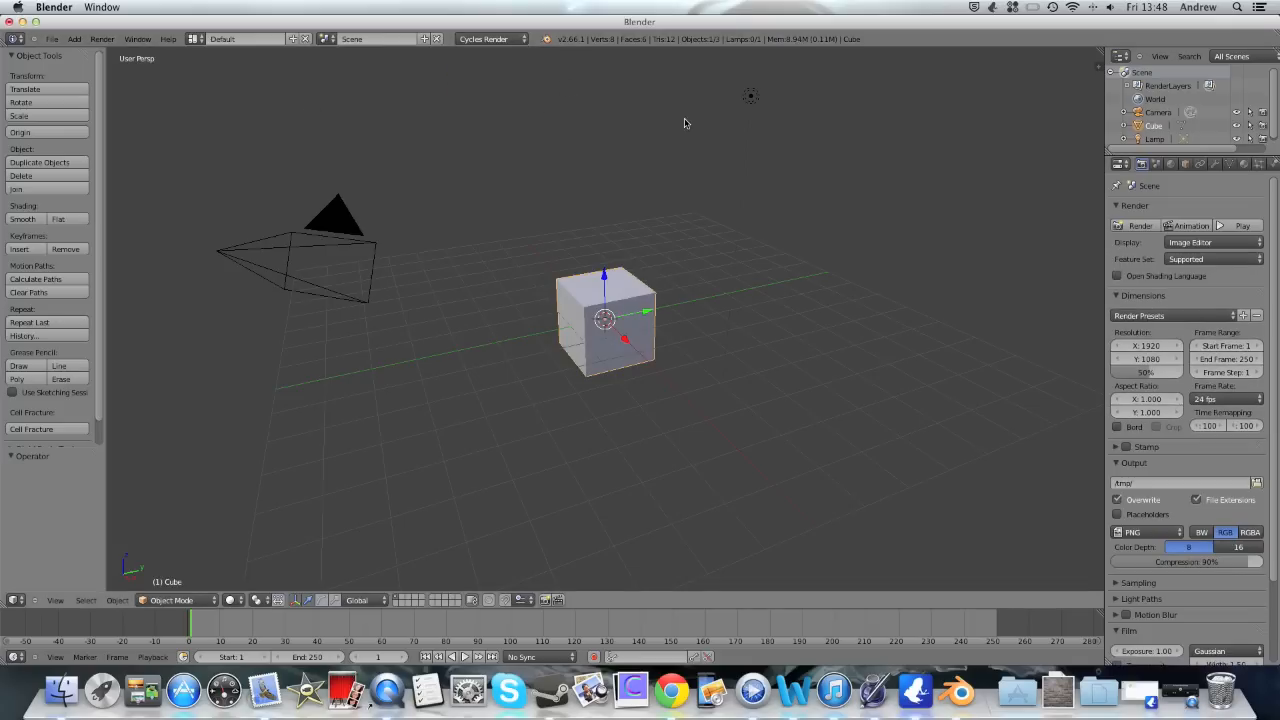
mouse_move(764, 144)
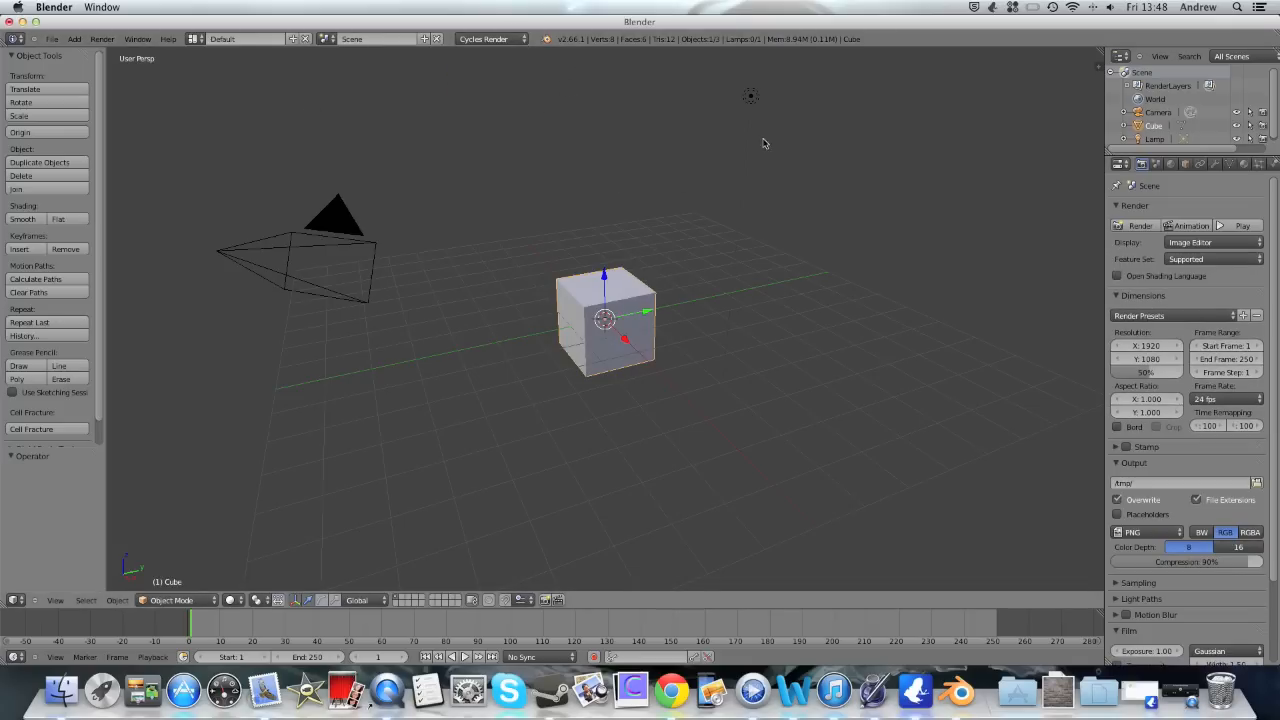
mouse_move(678, 110)
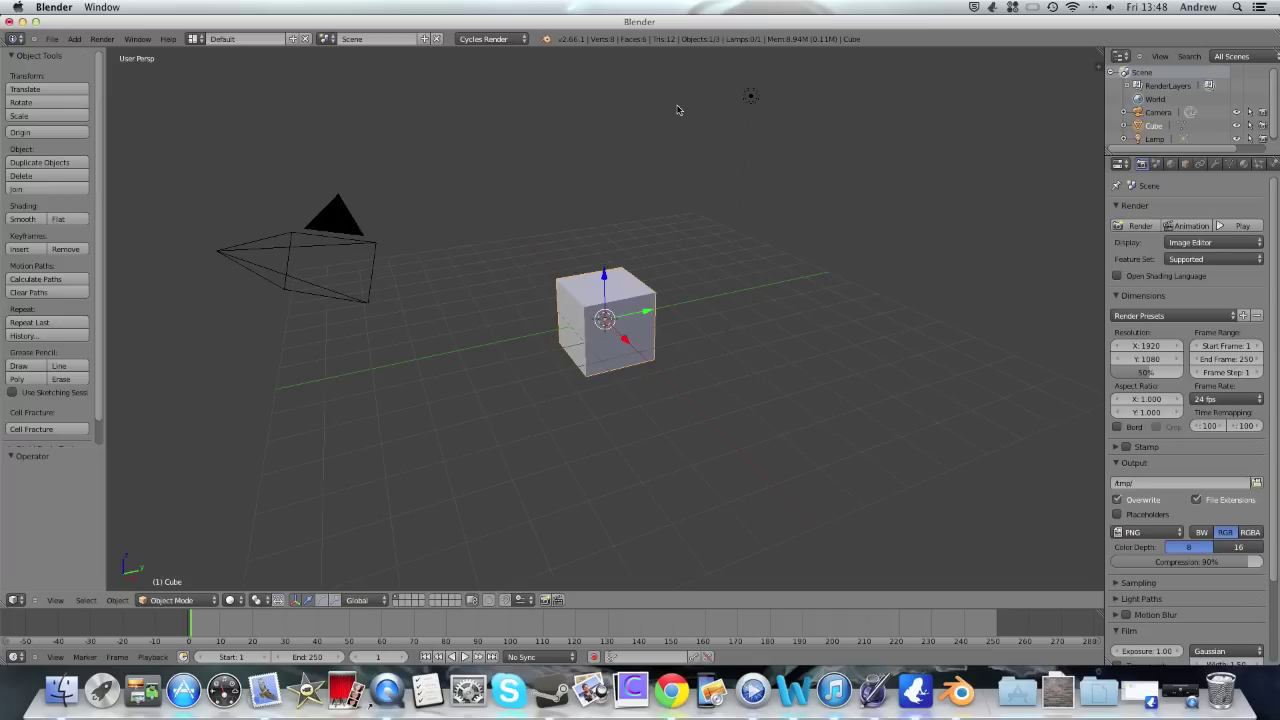
left_click(484, 38)
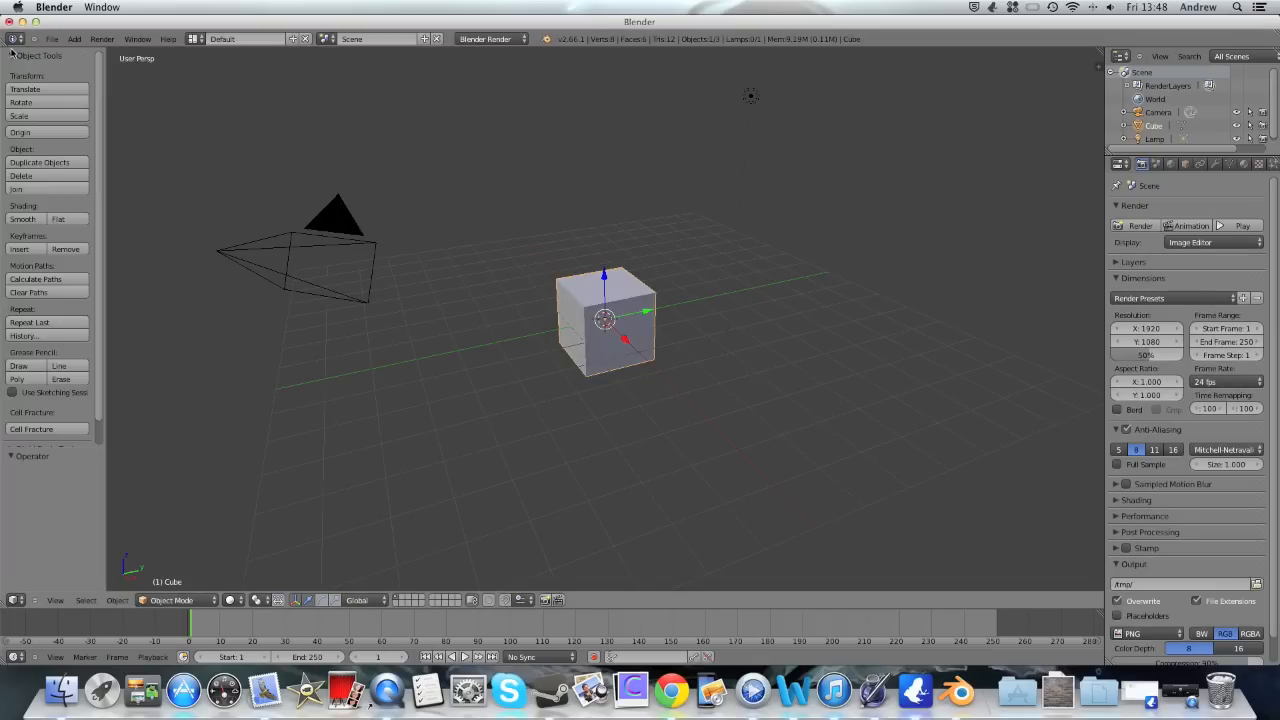
left_click(1128, 224)
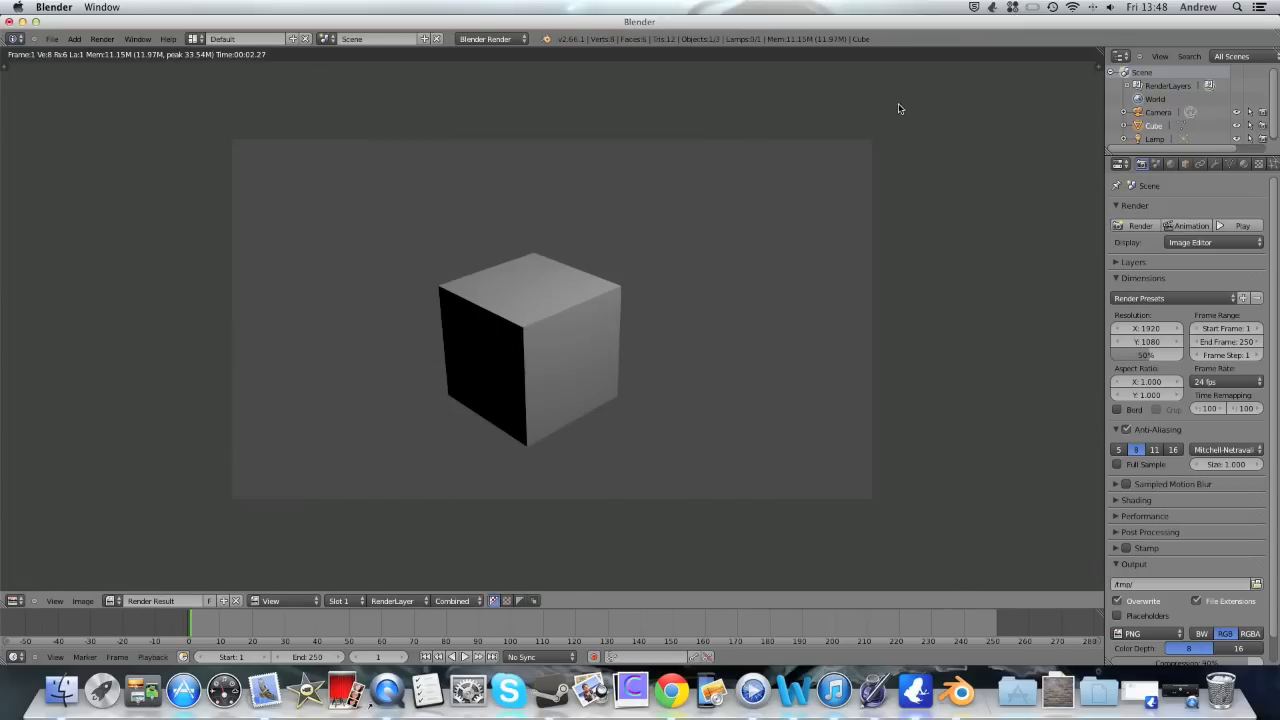
mouse_move(518, 298)
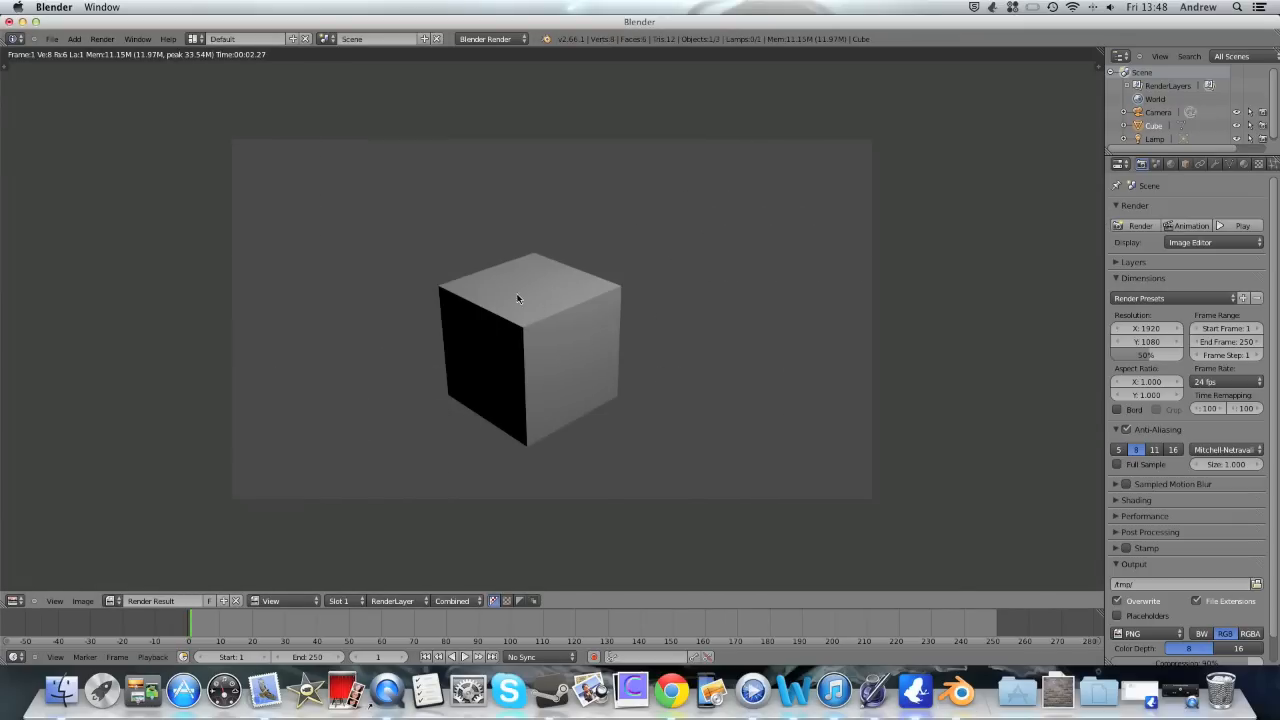
mouse_move(488, 282)
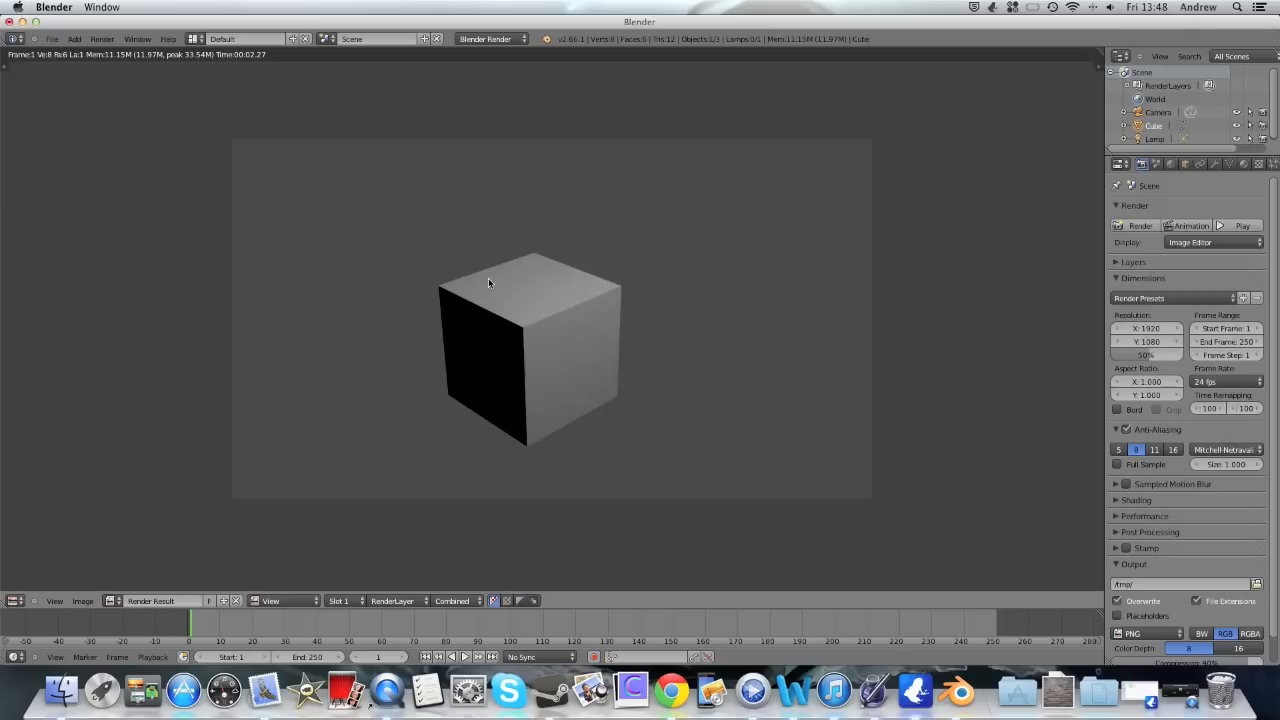
mouse_move(492, 338)
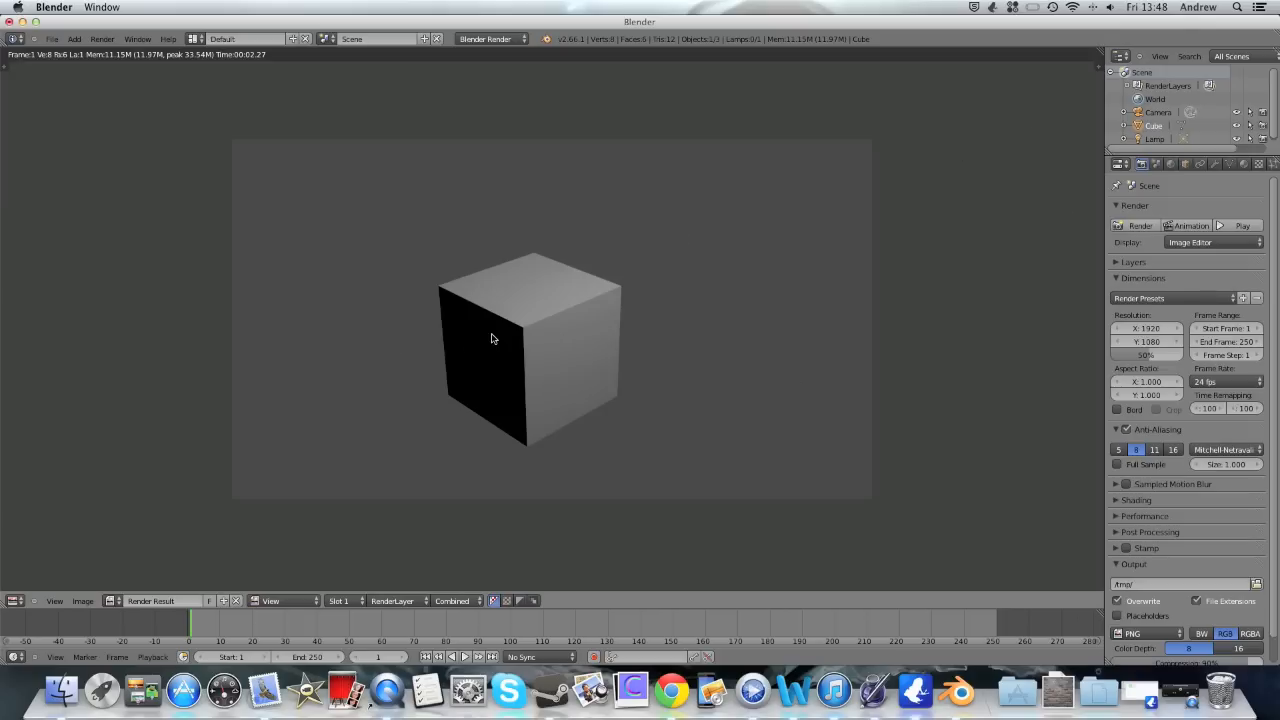
mouse_move(500, 336)
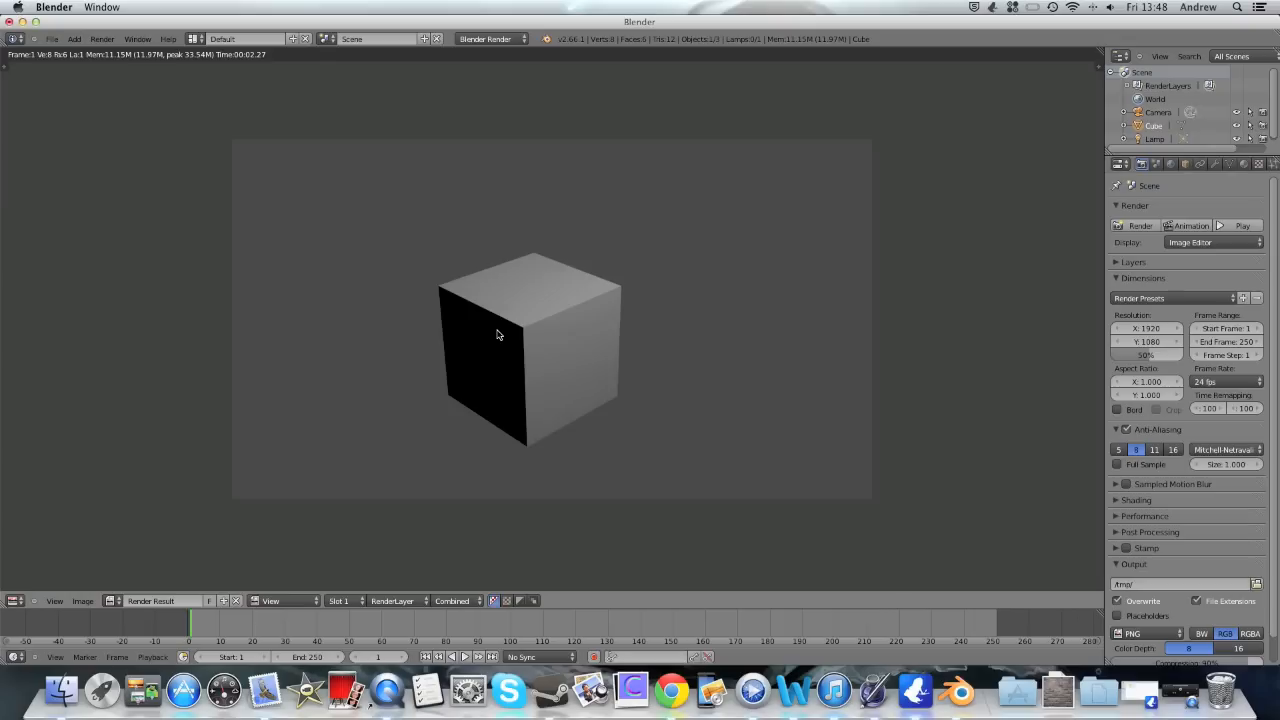
mouse_move(528, 308)
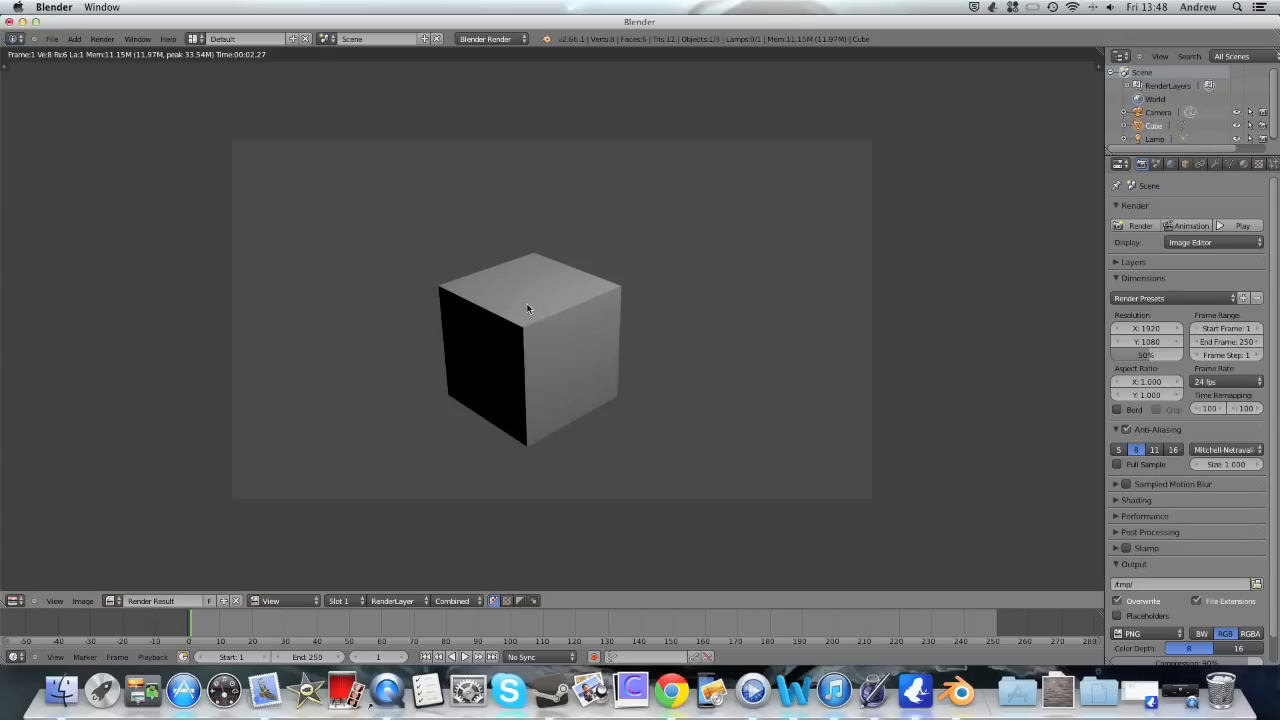
mouse_move(772, 380)
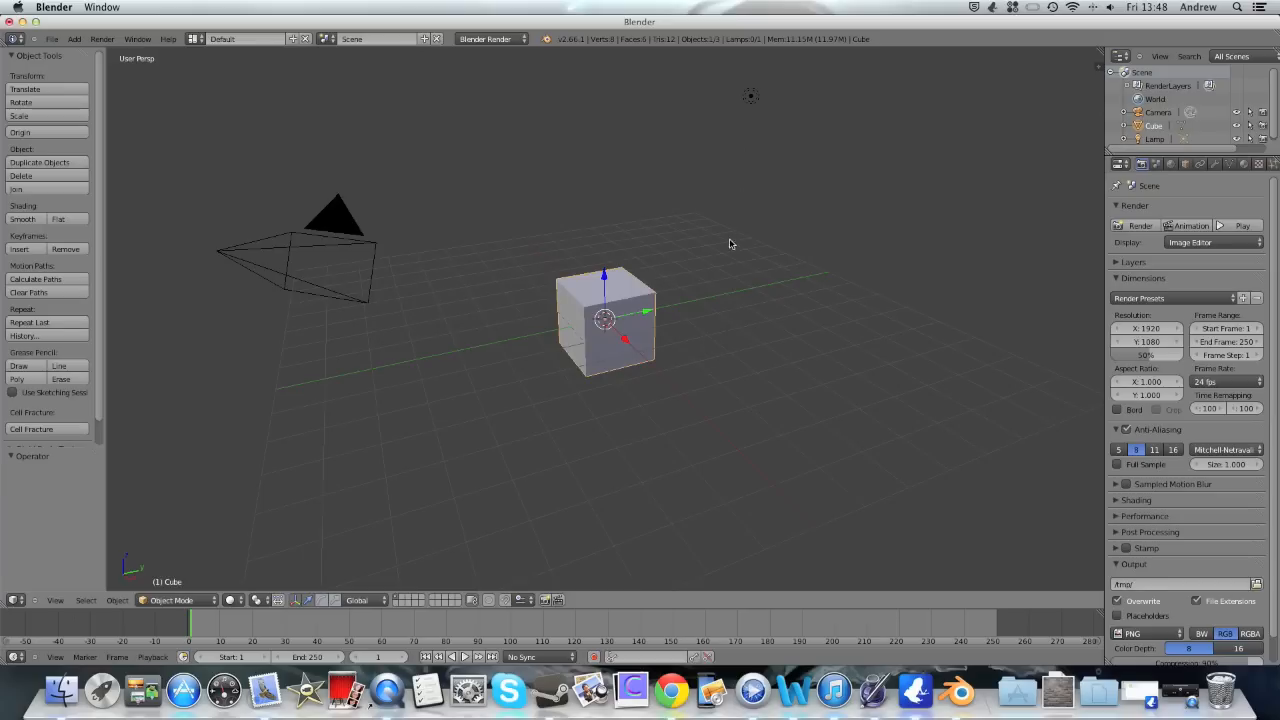
Render a still image of the cube scene again from the Render menu
left_click(488, 38)
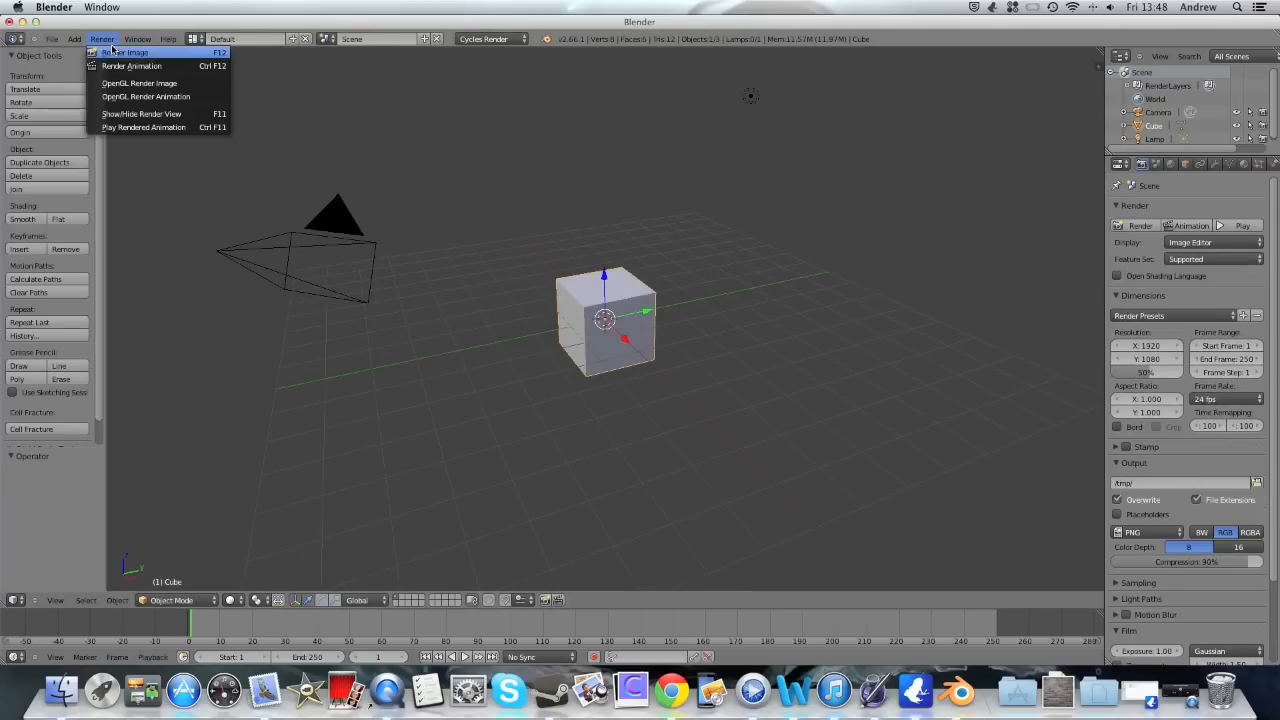
left_click(124, 52)
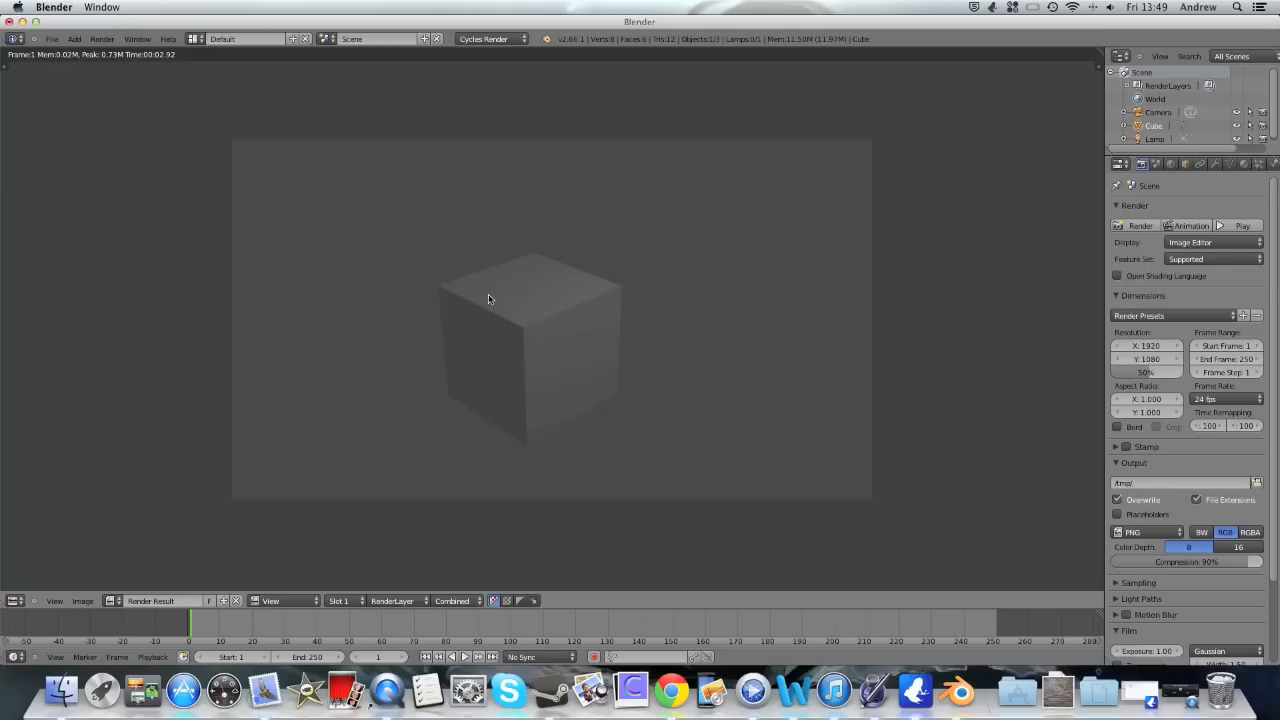
mouse_move(528, 268)
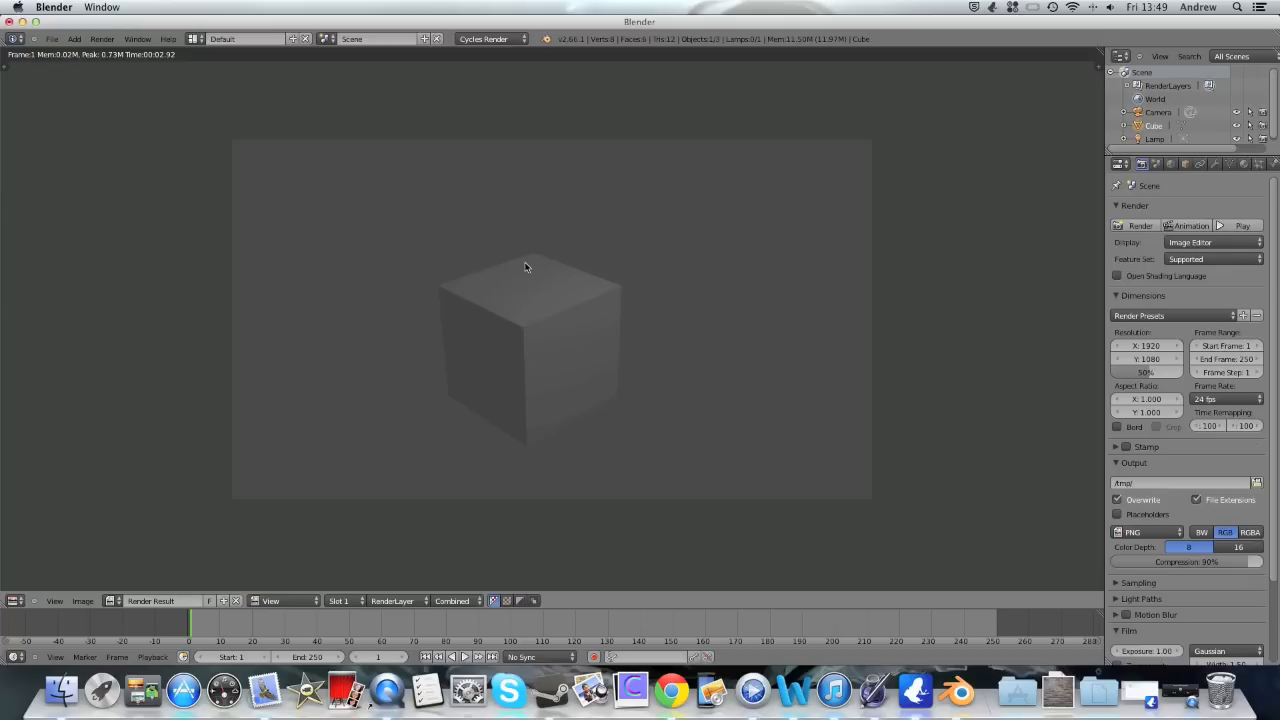
mouse_move(670, 300)
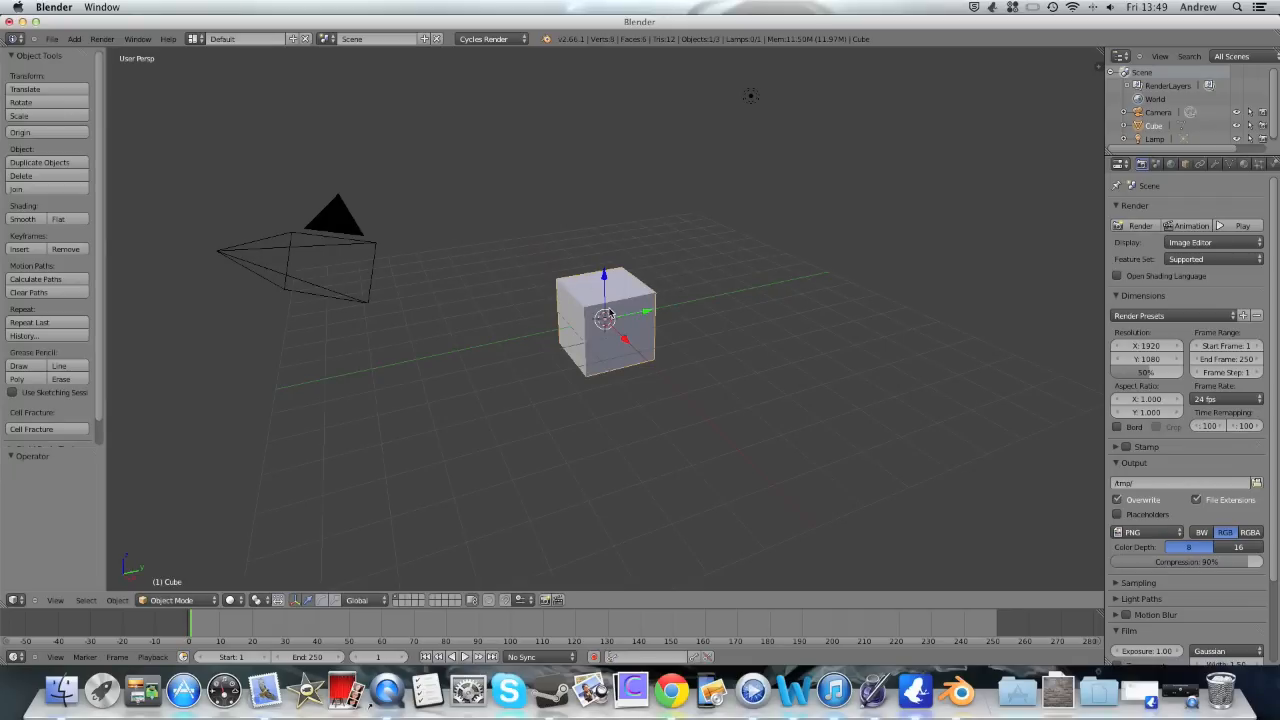
mouse_move(562, 266)
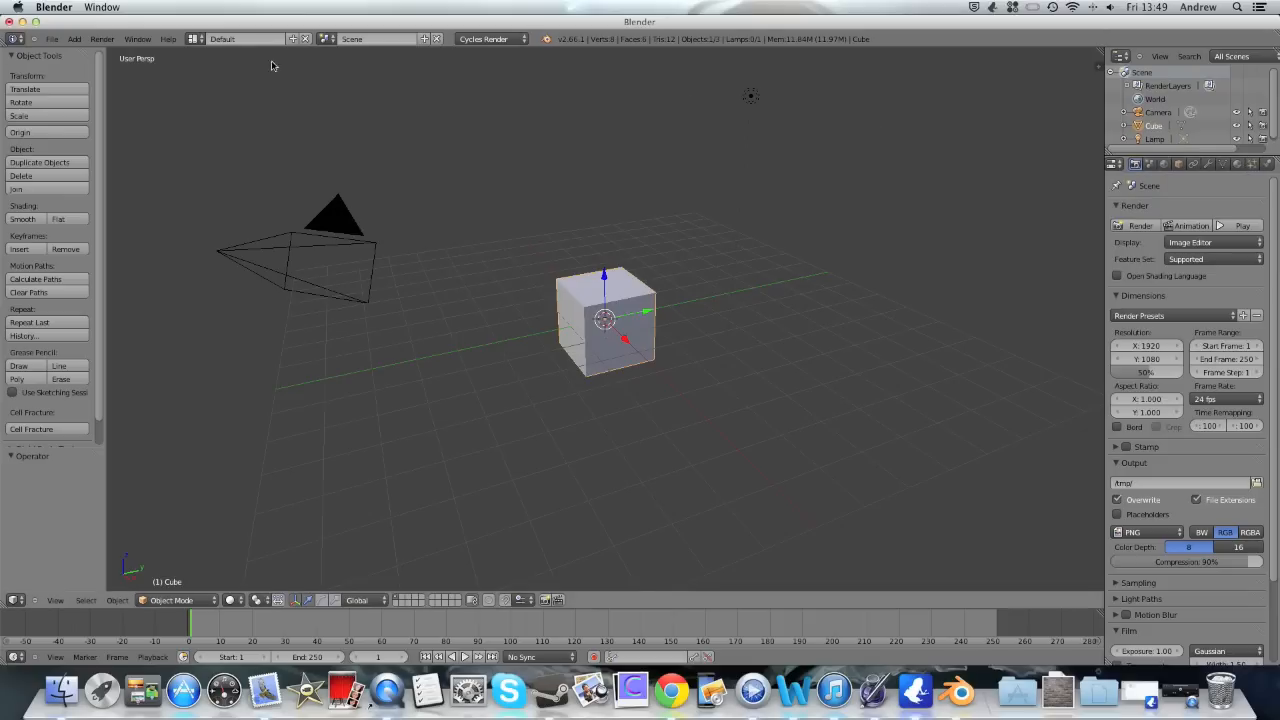
mouse_move(256, 580)
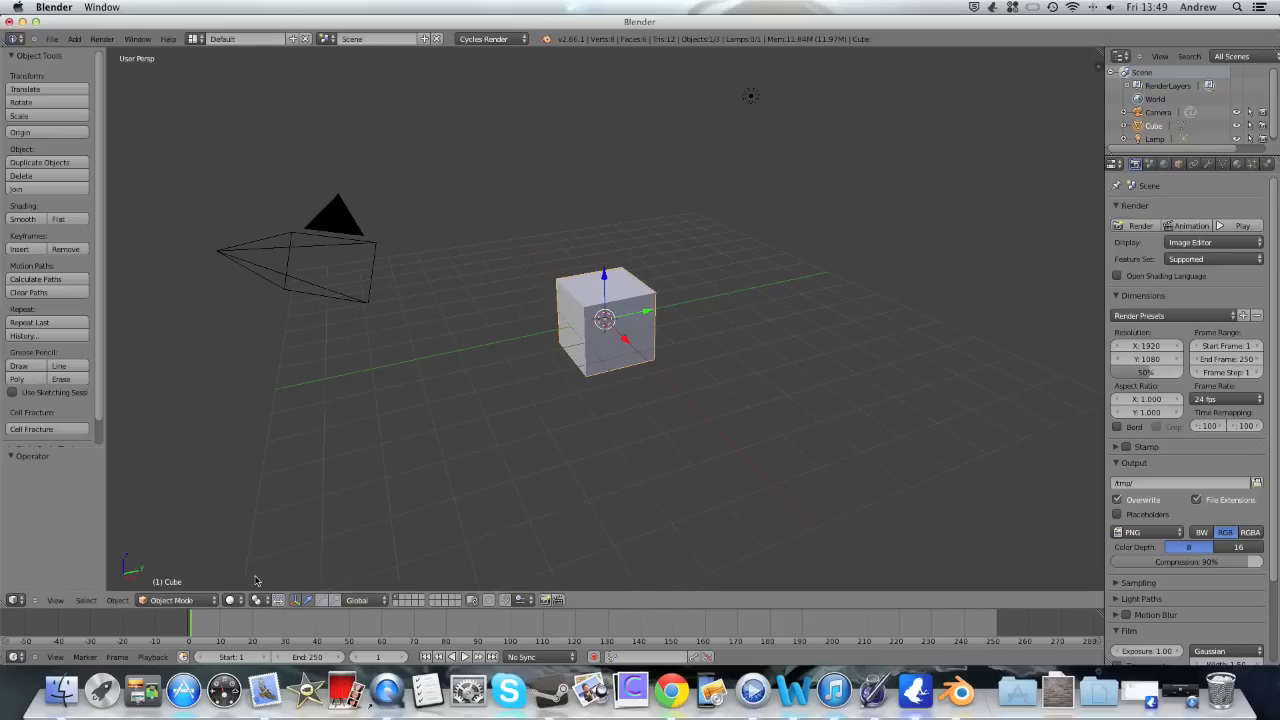
mouse_move(236, 566)
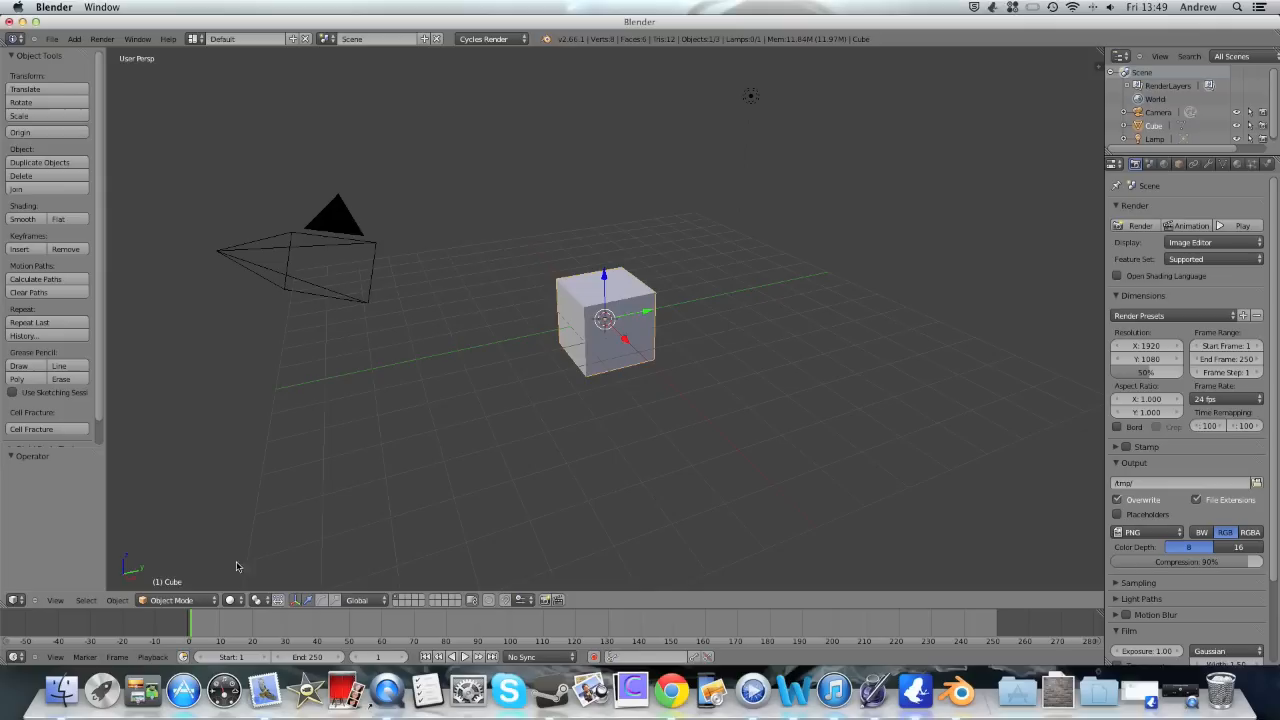
mouse_move(308, 548)
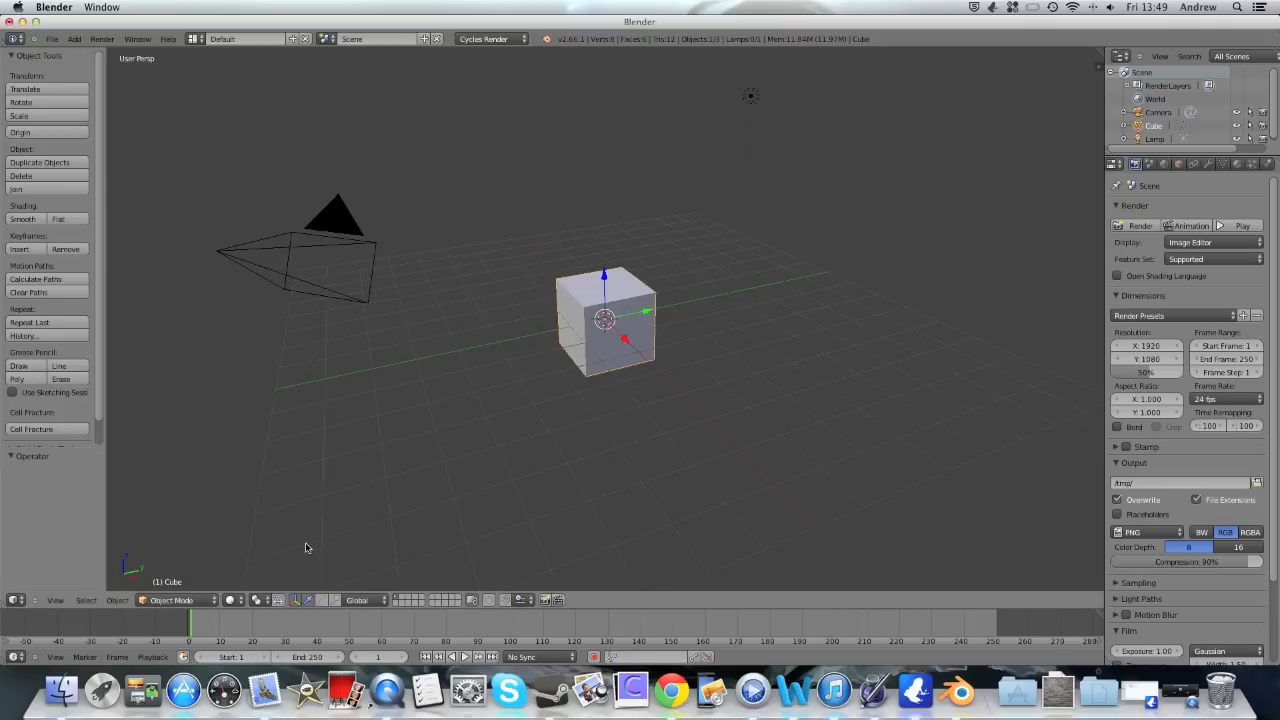
Set the 3D viewport shading to Rendered for a live Cycles preview of the cube
left_click(234, 600)
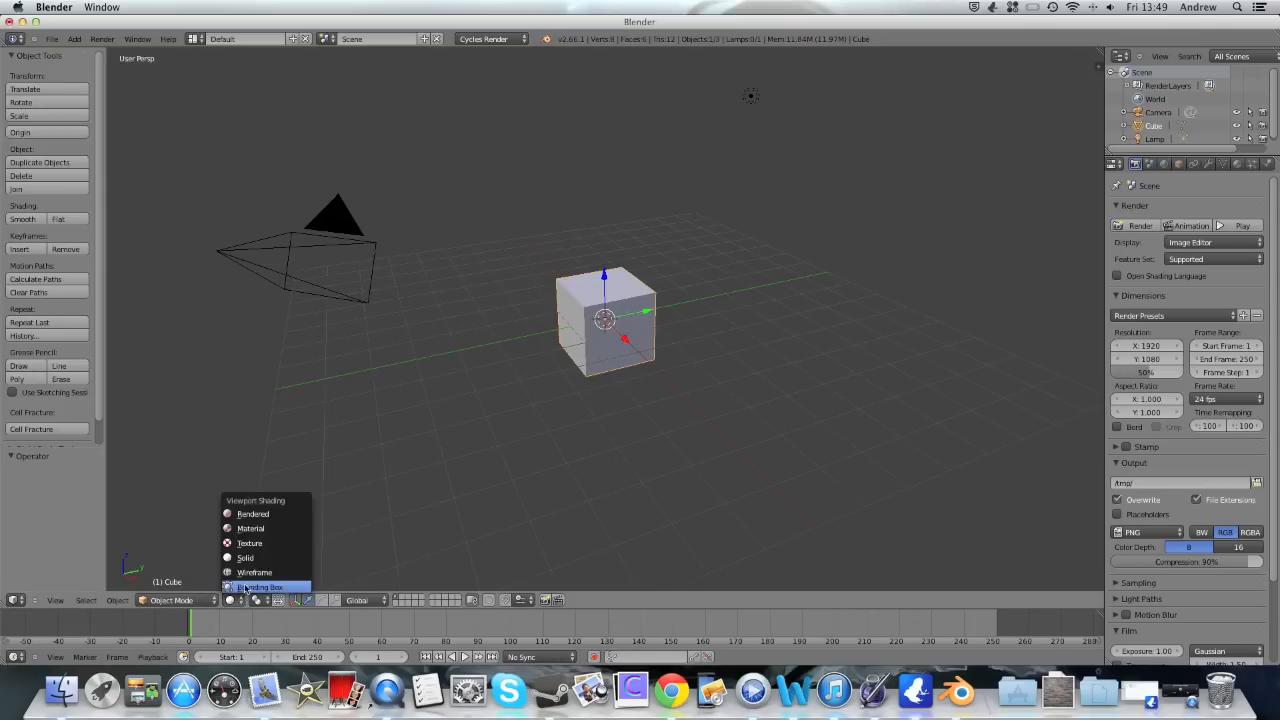
mouse_move(252, 512)
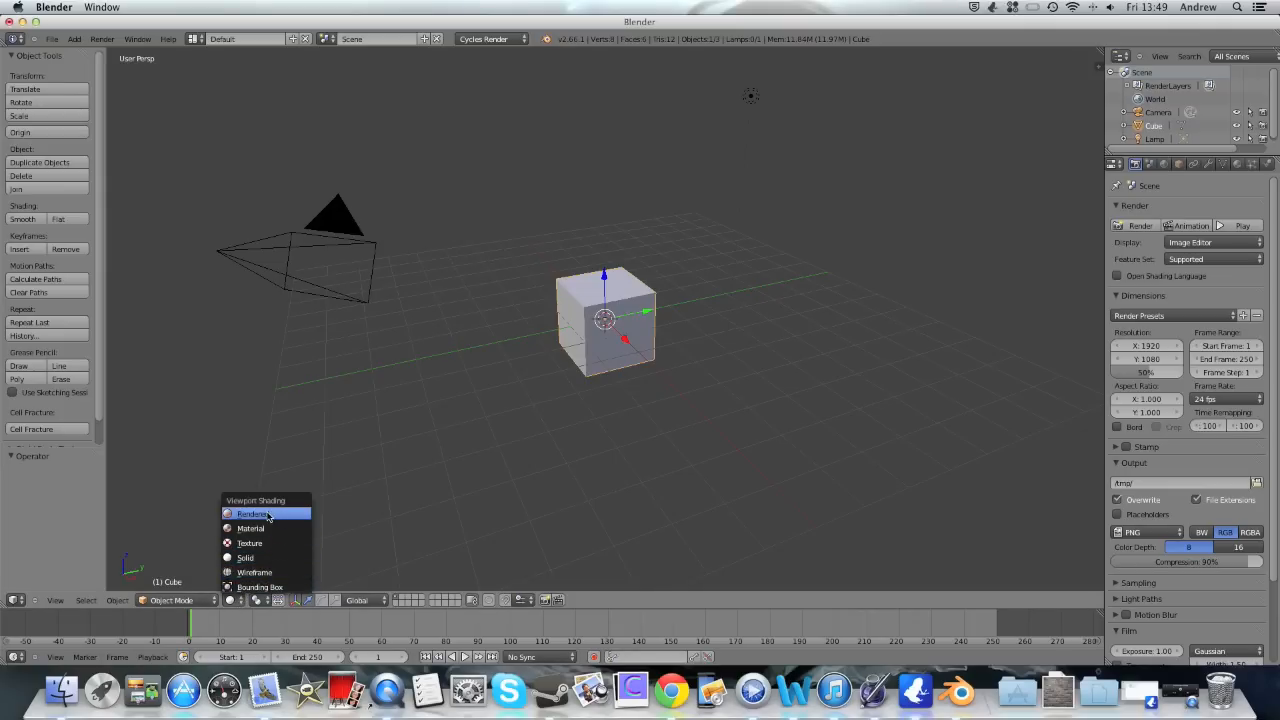
left_click(252, 512)
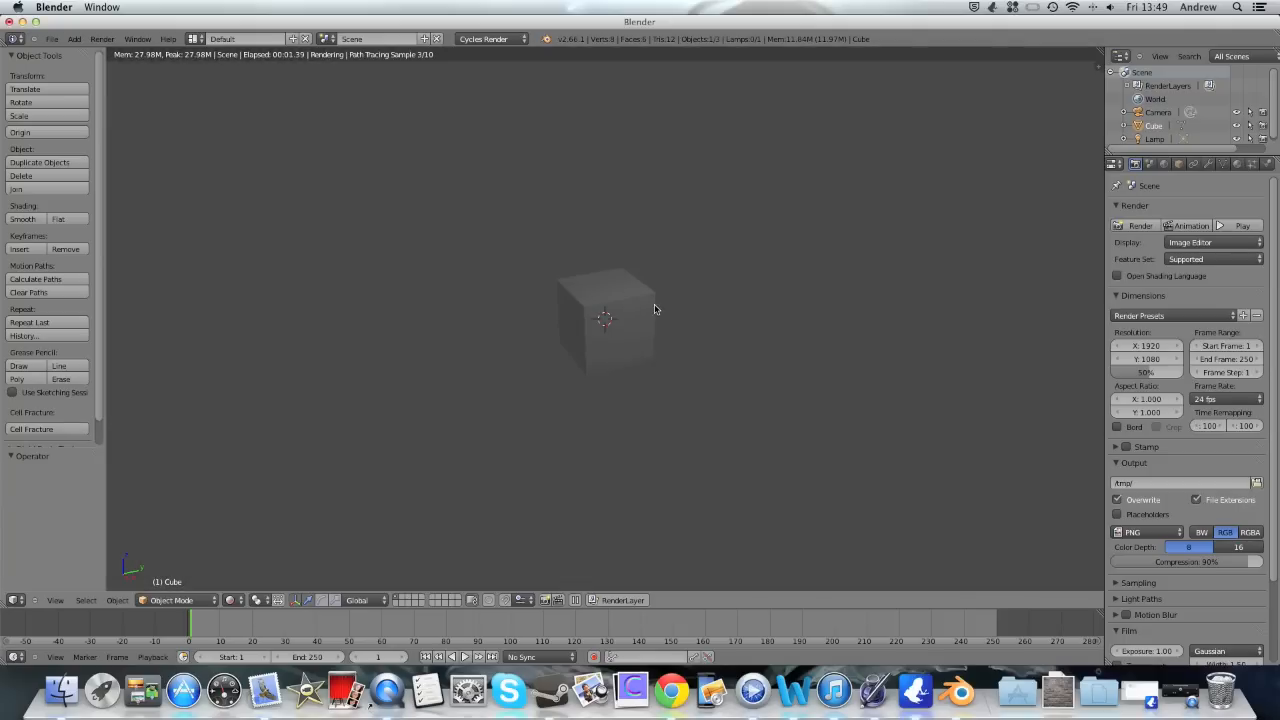
mouse_move(708, 276)
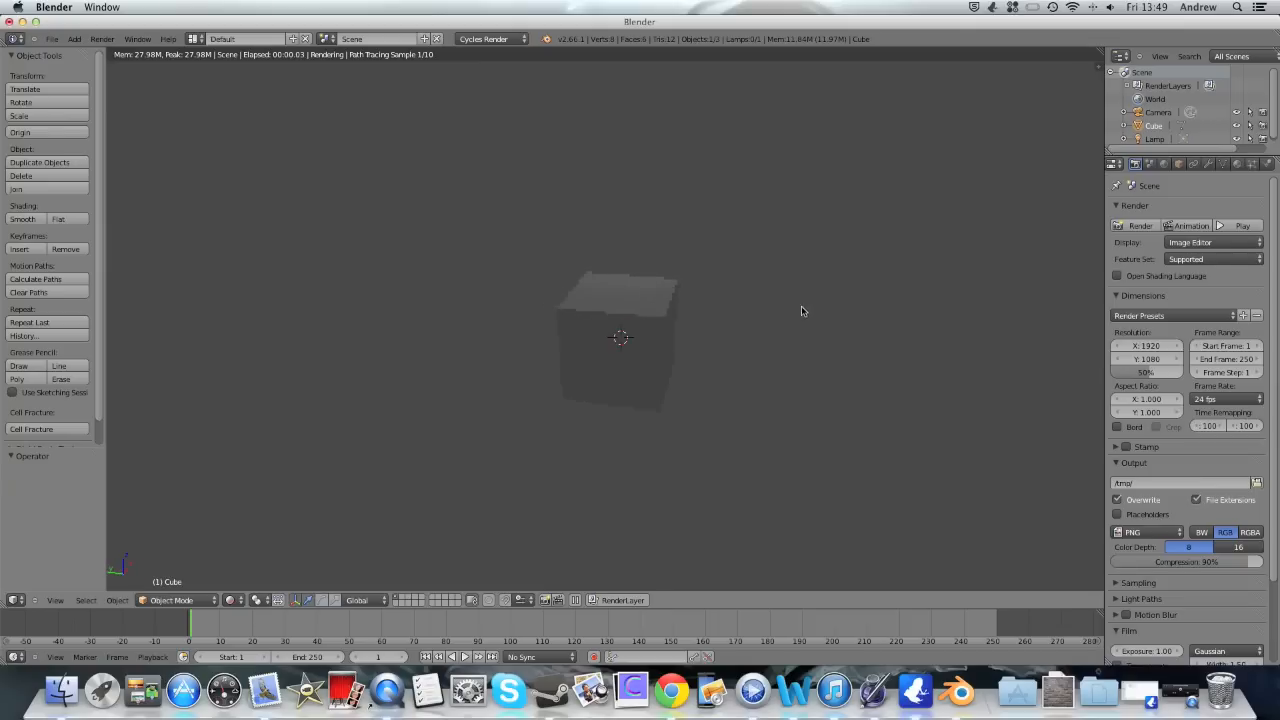
mouse_move(724, 312)
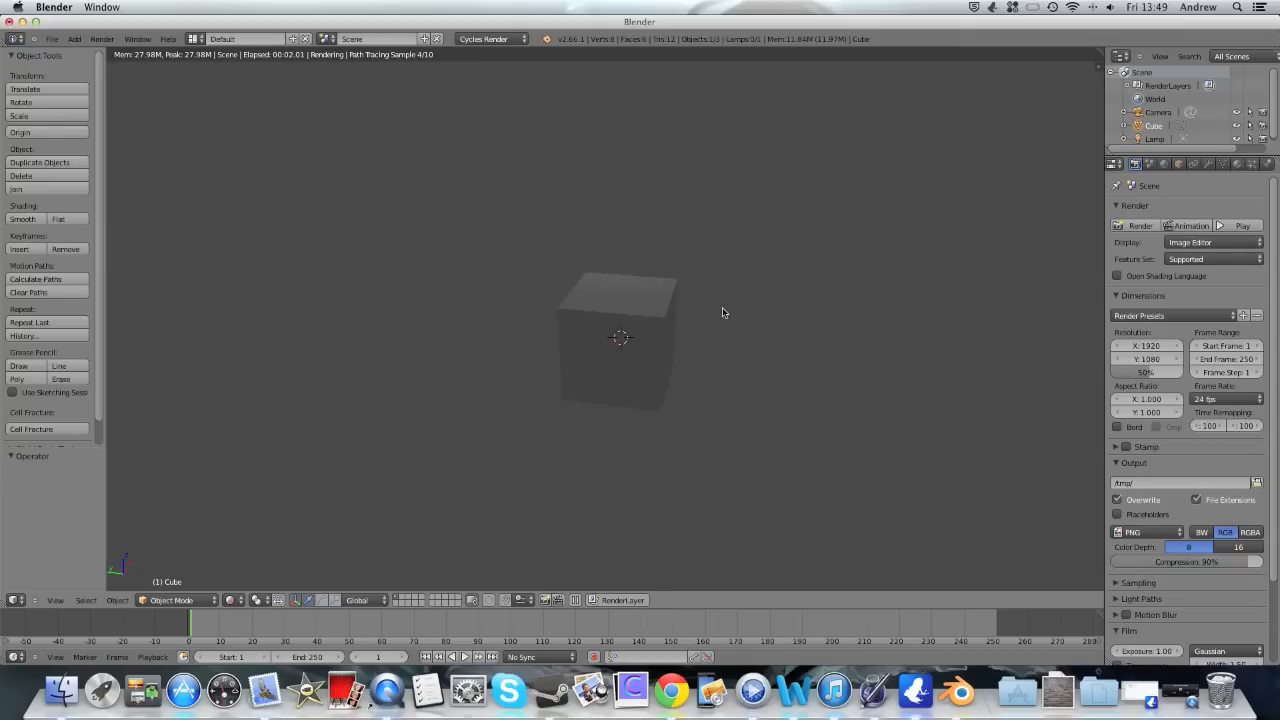
mouse_move(586, 304)
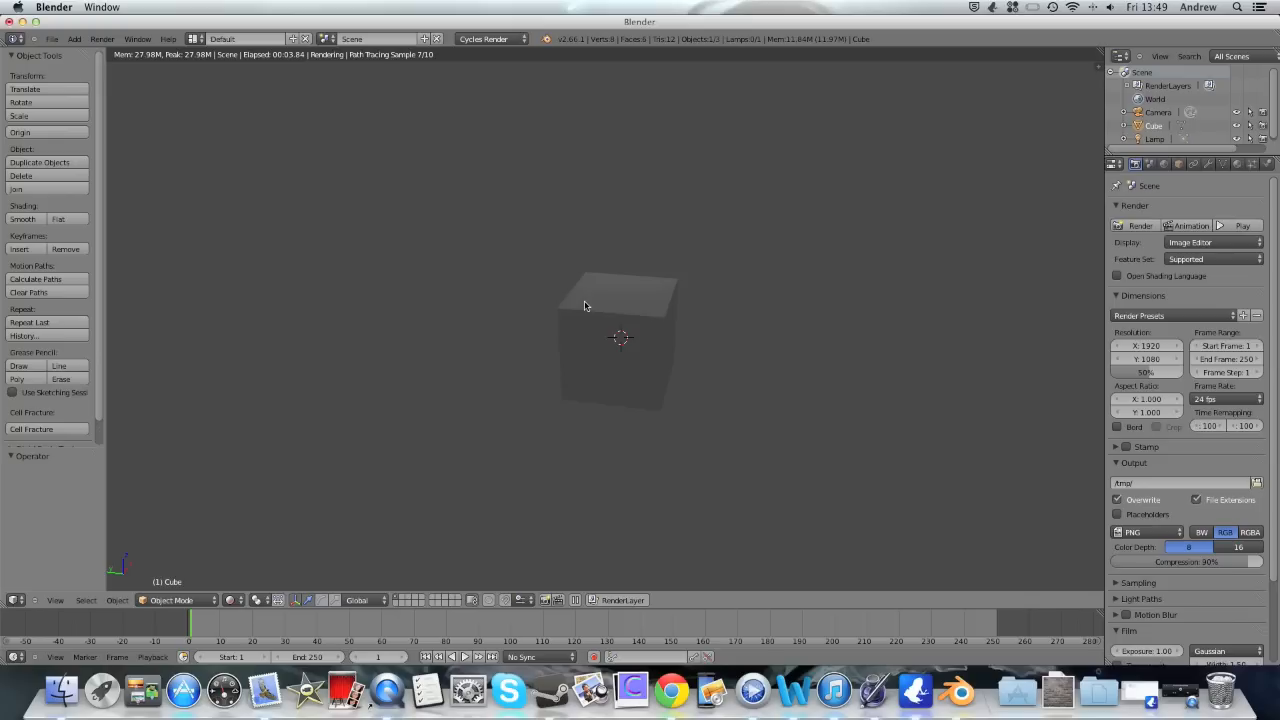
mouse_move(760, 288)
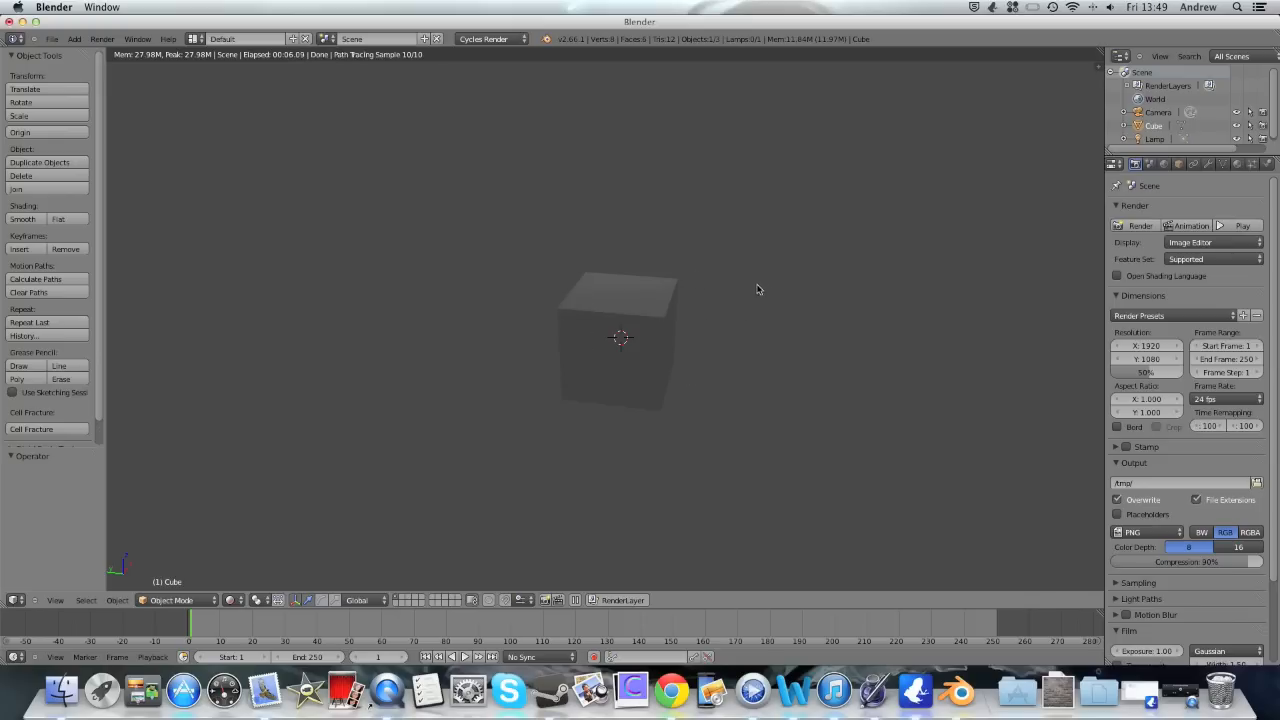
mouse_move(630, 248)
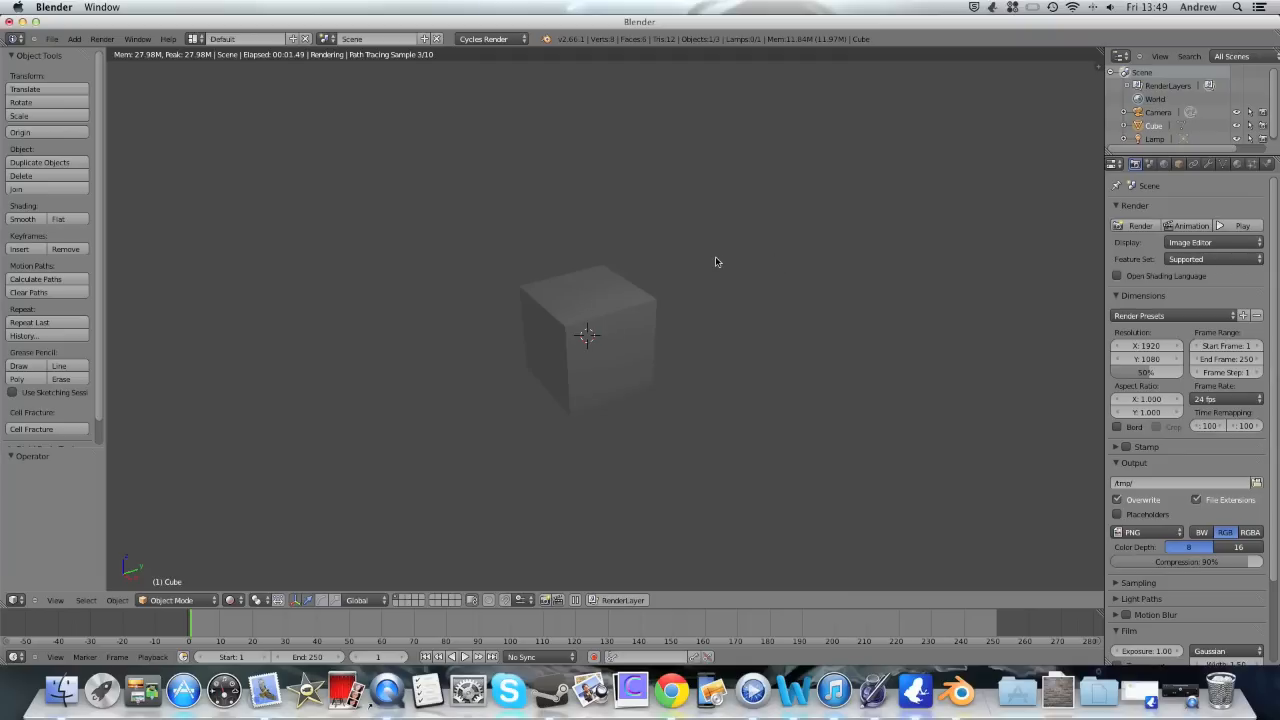
mouse_move(856, 296)
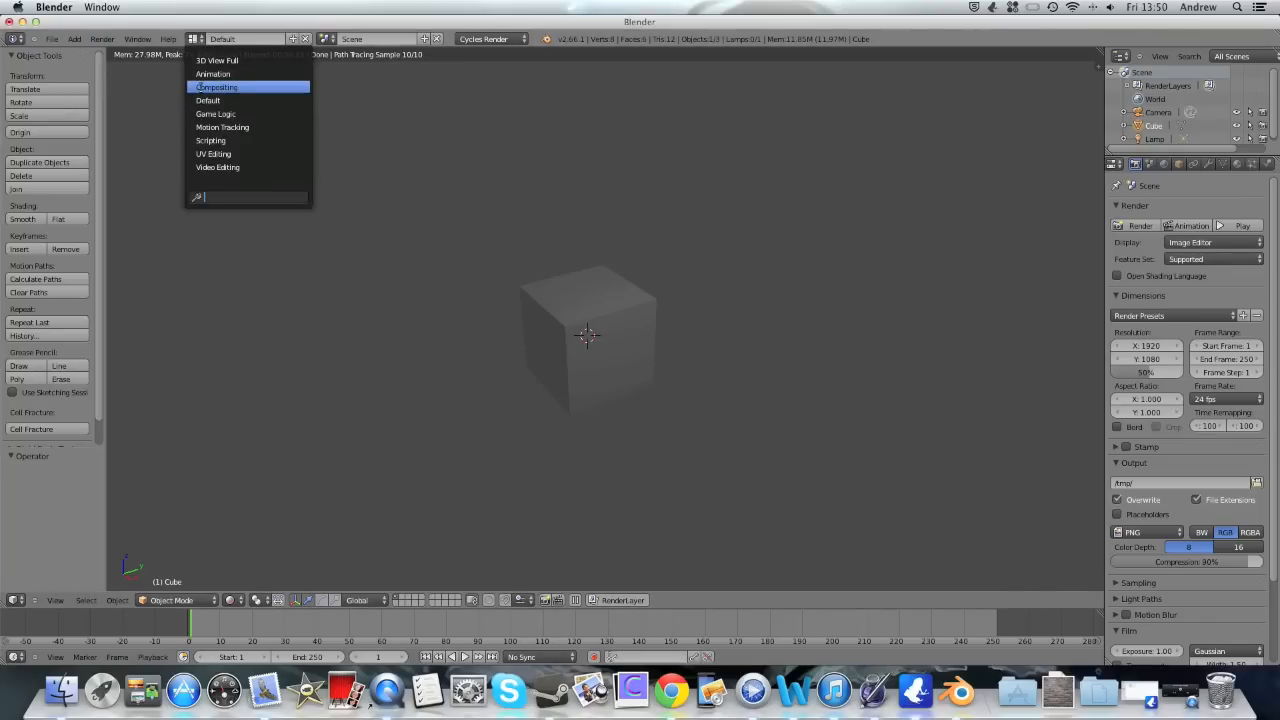
Switch the screen layout to Compositing
left_click(236, 88)
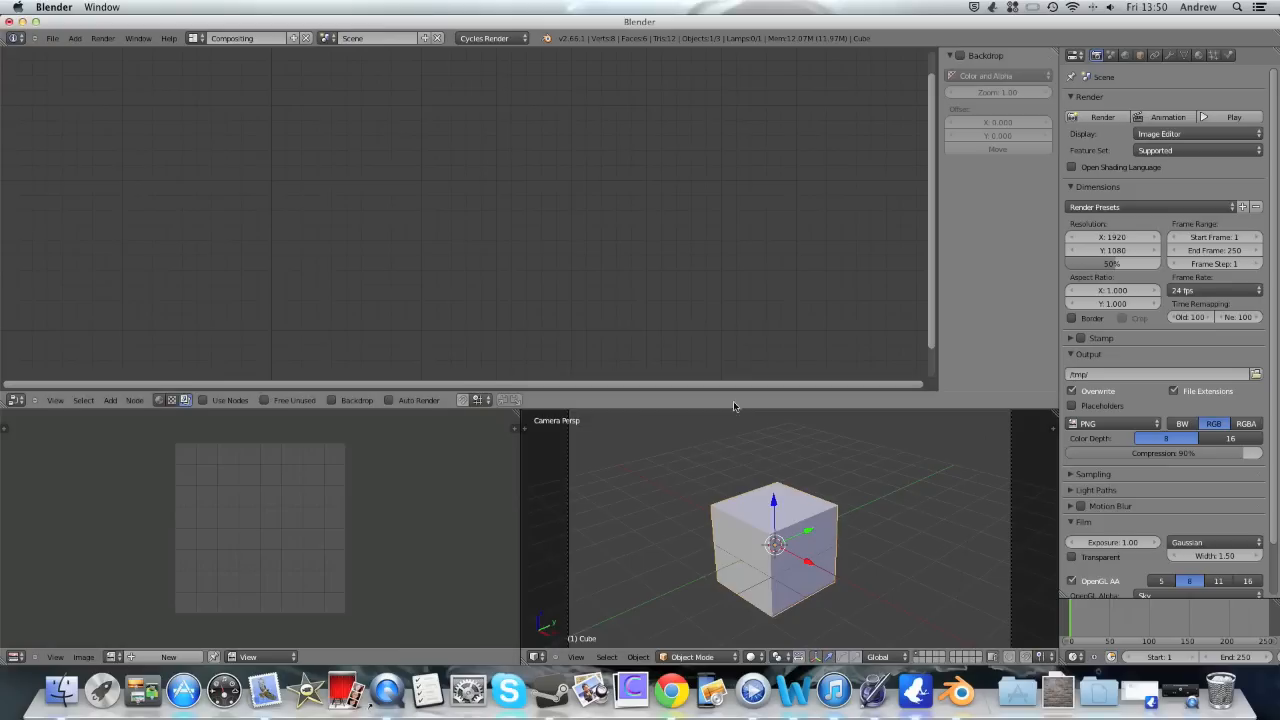
mouse_move(824, 536)
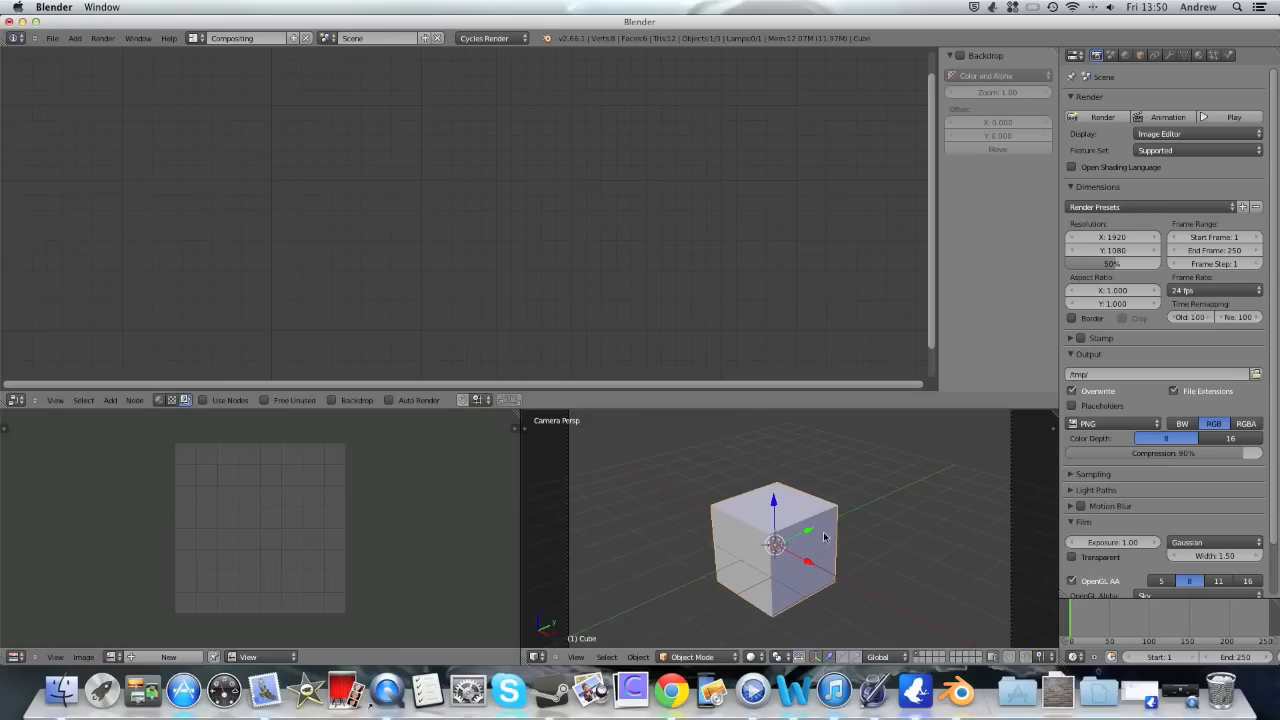
mouse_move(96, 42)
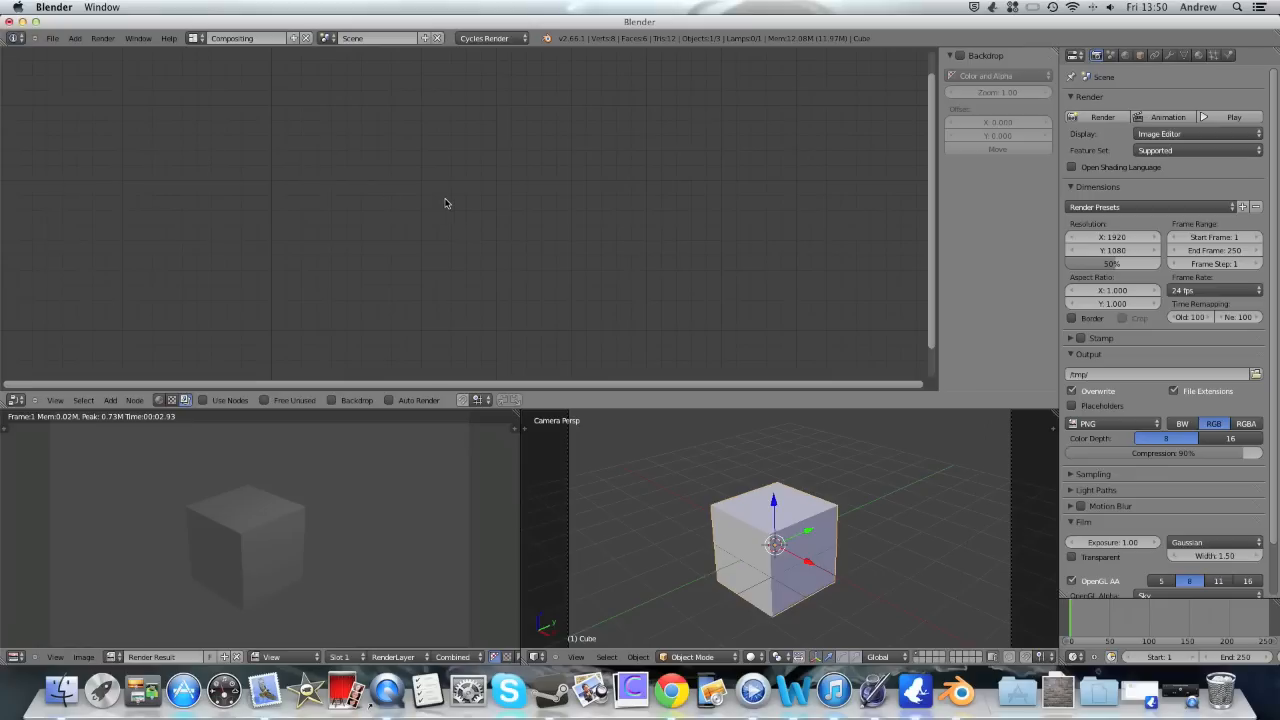
mouse_move(930, 592)
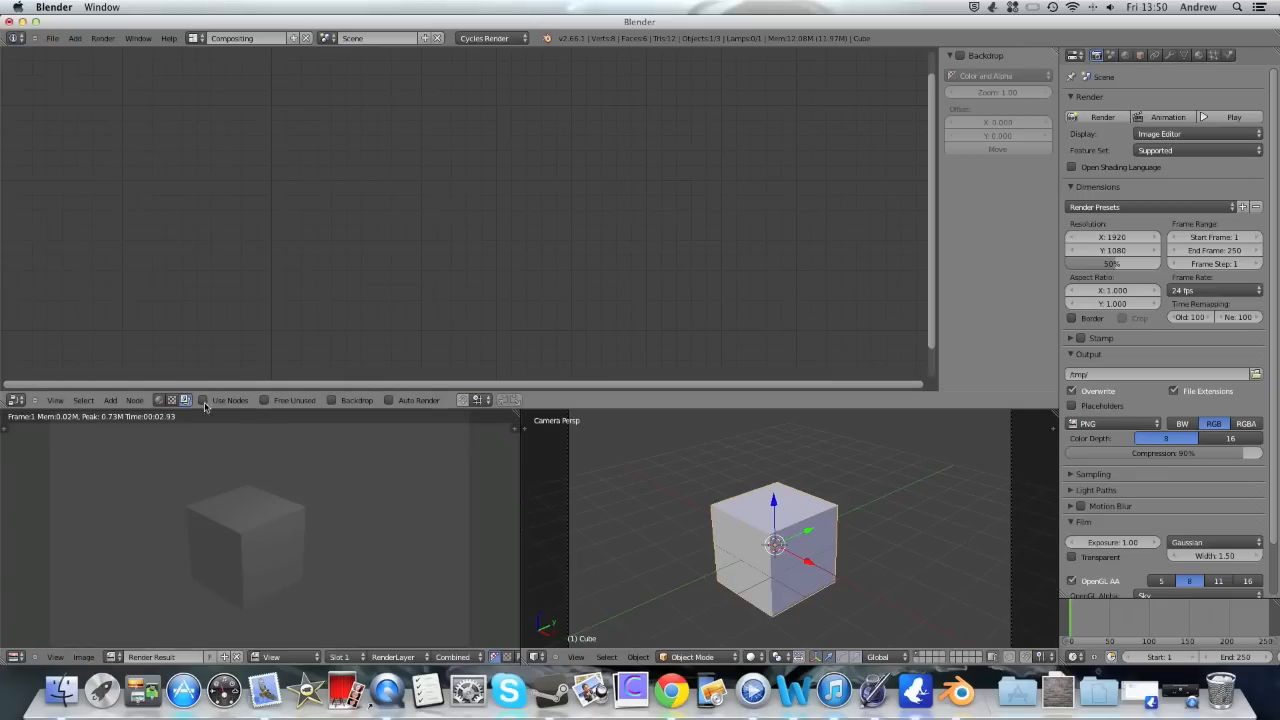
mouse_move(160, 400)
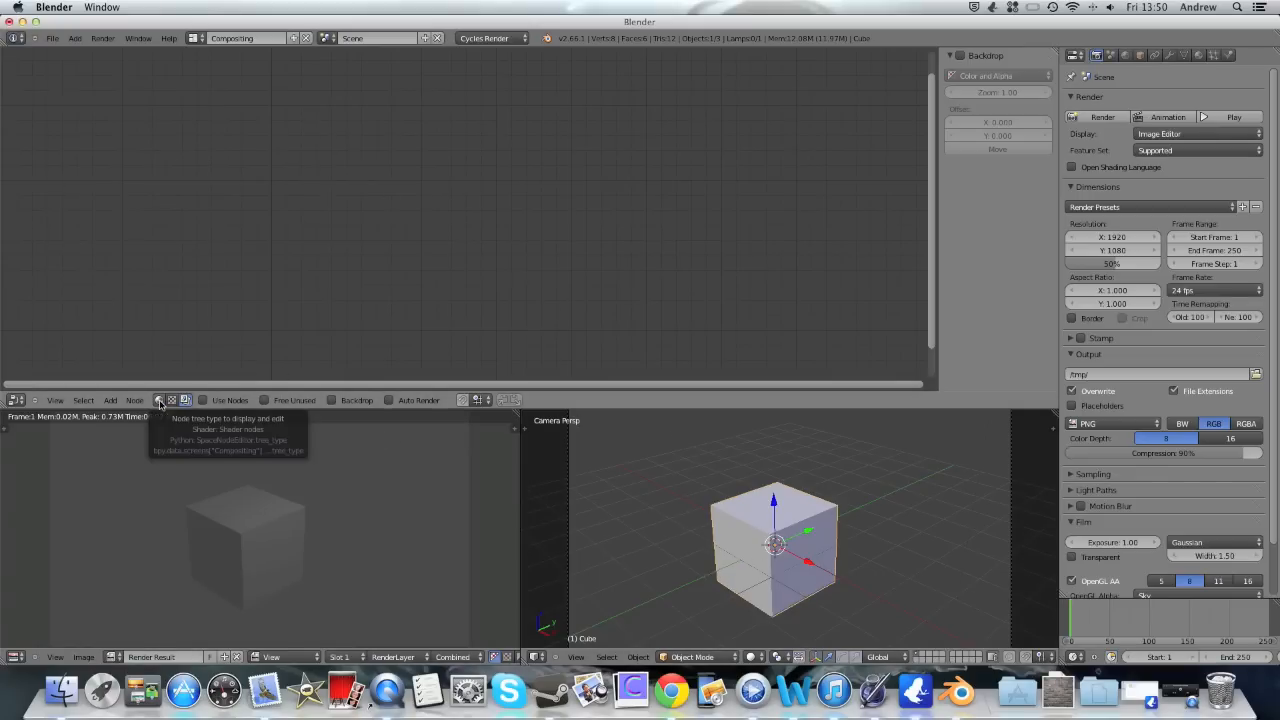
Set the node editor to shader nodes and show the cube's material properties
left_click(158, 400)
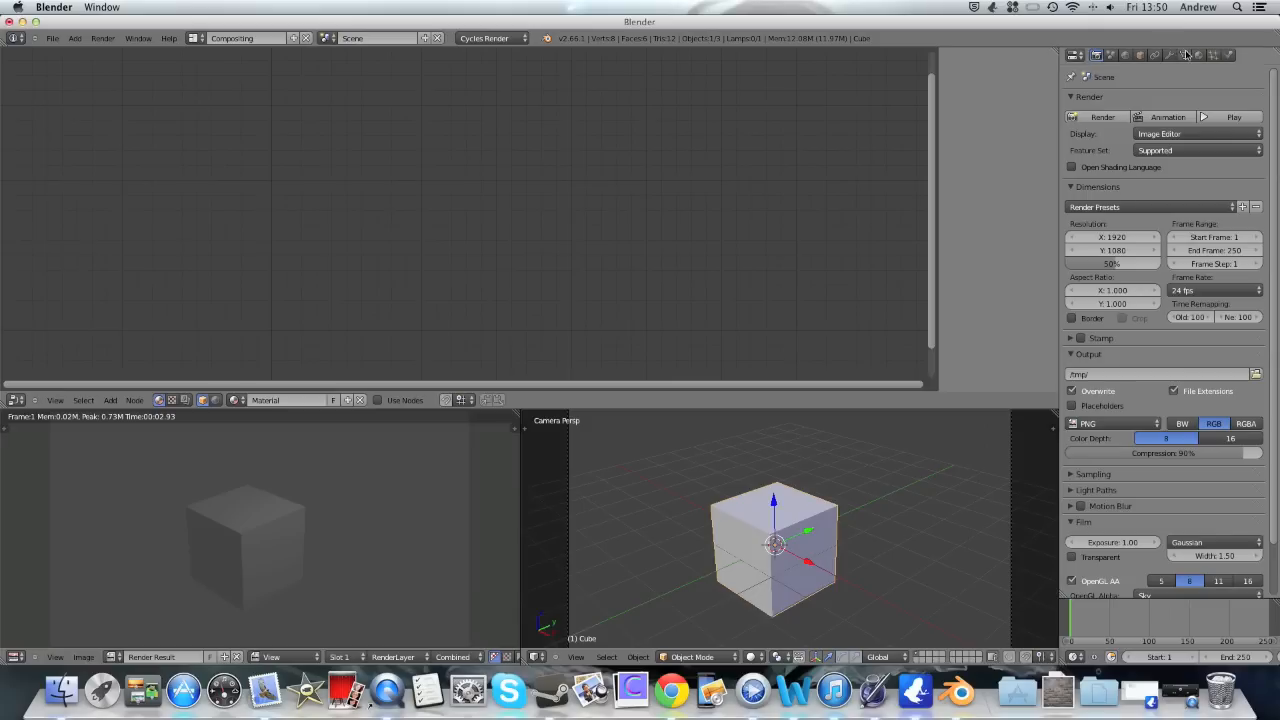
left_click(1184, 56)
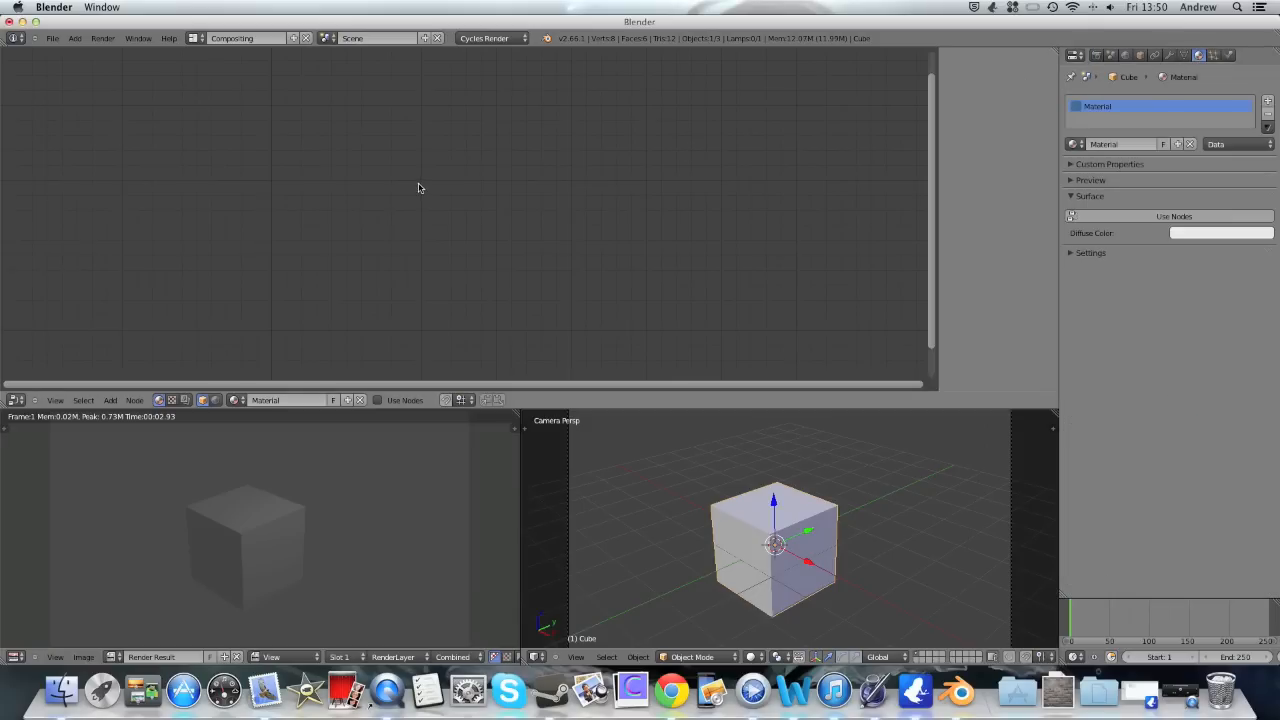
mouse_move(1152, 218)
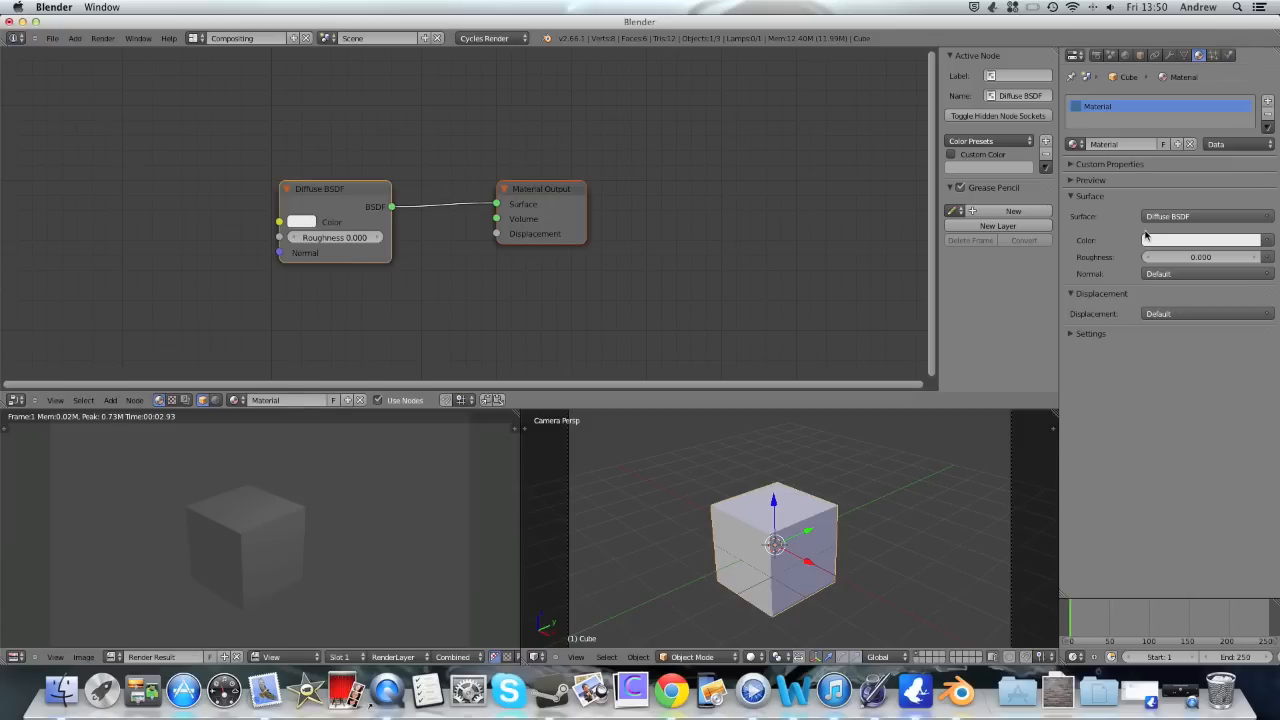
left_click(1264, 240)
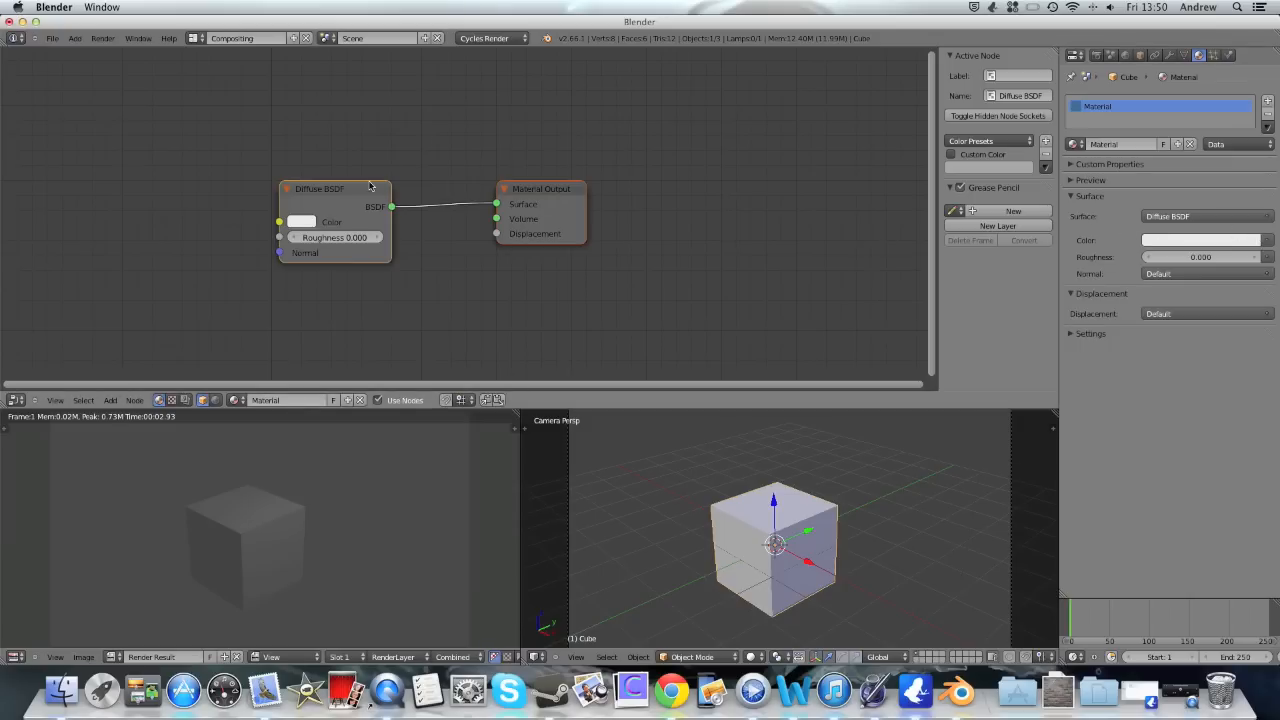
left_click_drag(320, 188, 292, 128)
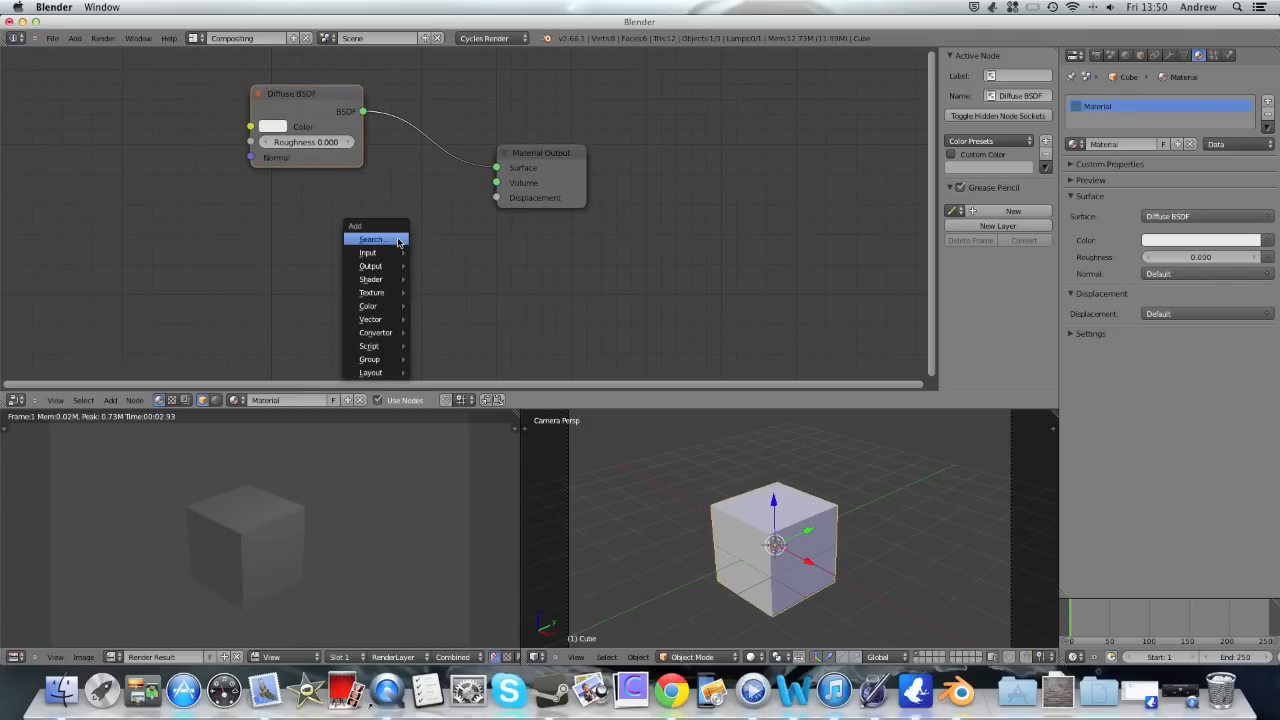
mouse_move(388, 292)
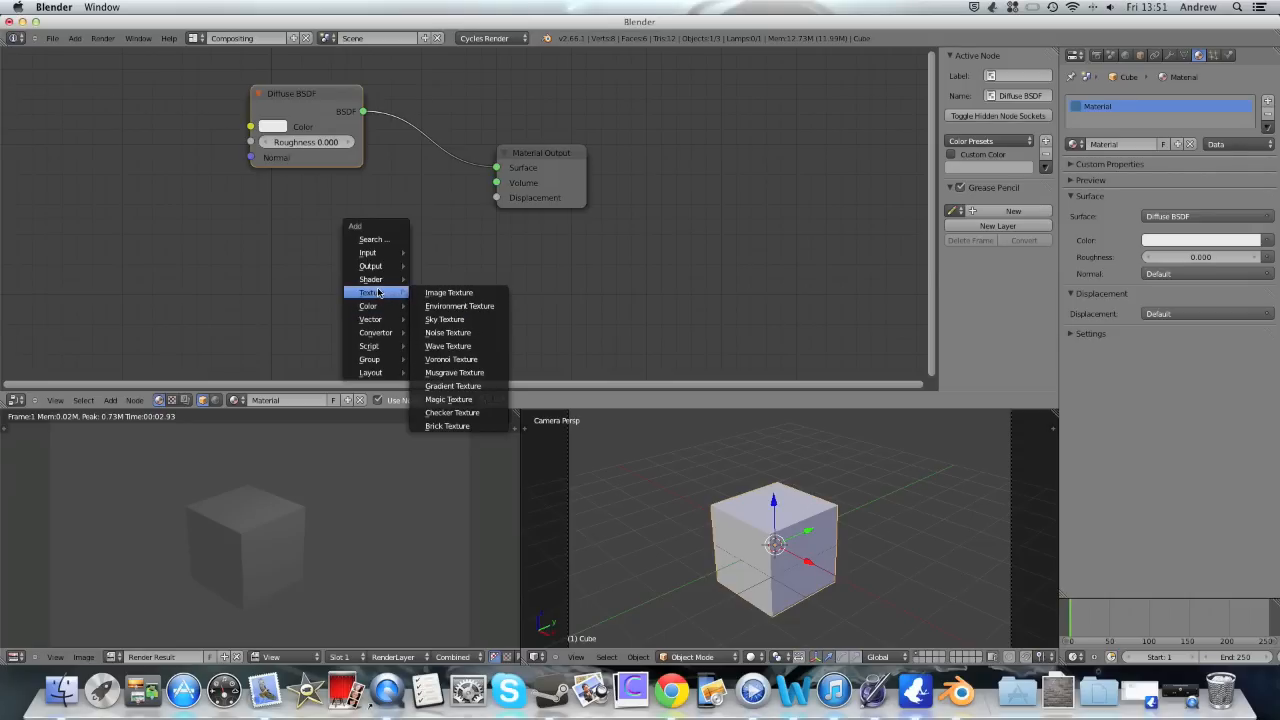
left_click(424, 232)
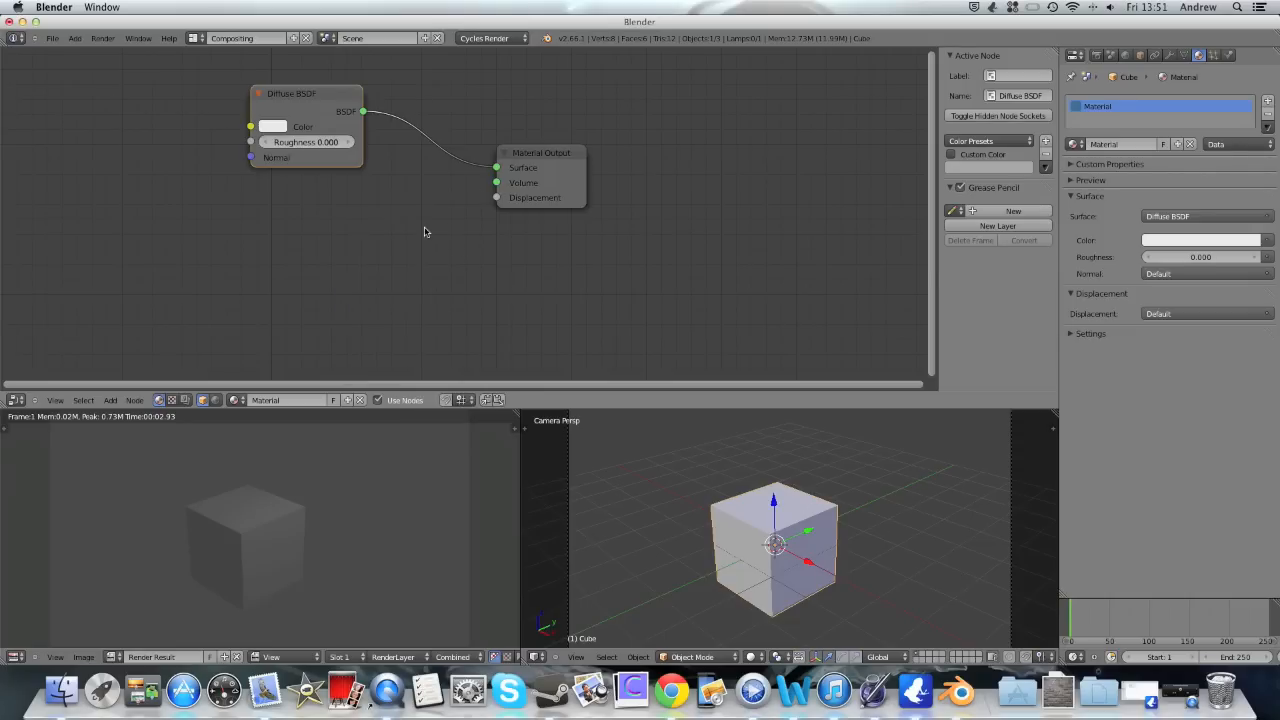
mouse_move(424, 204)
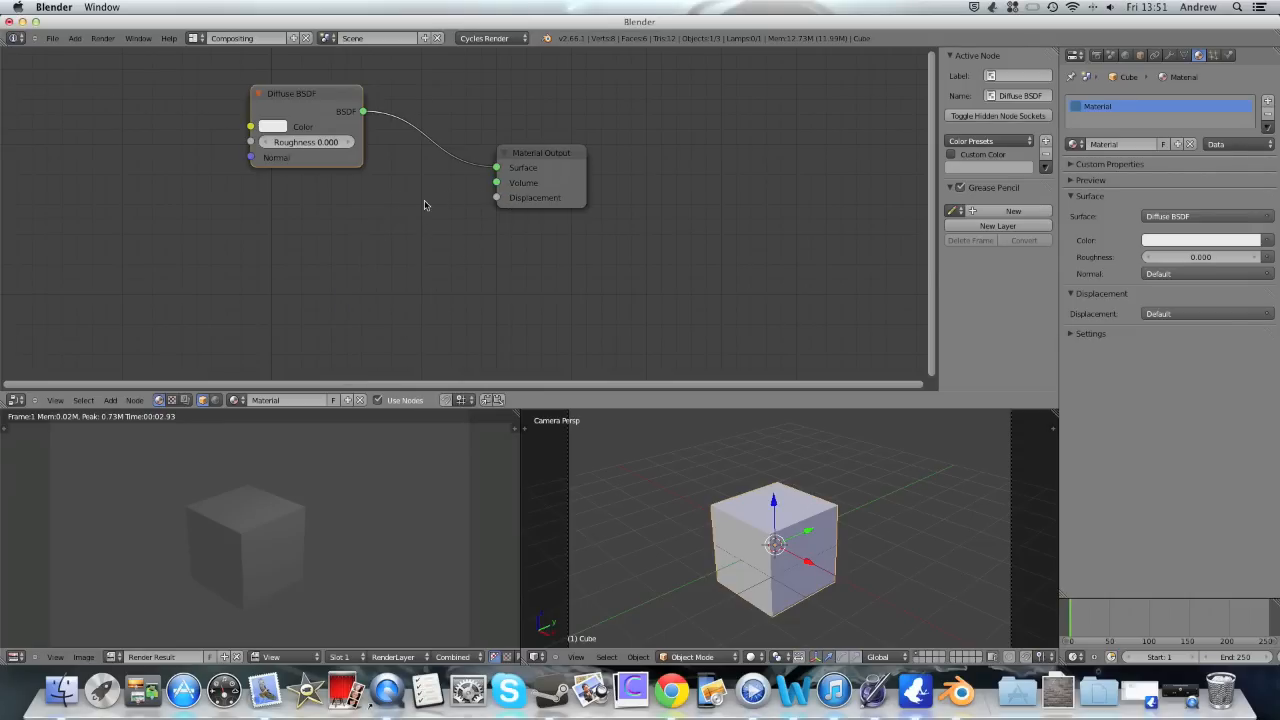
mouse_move(274, 132)
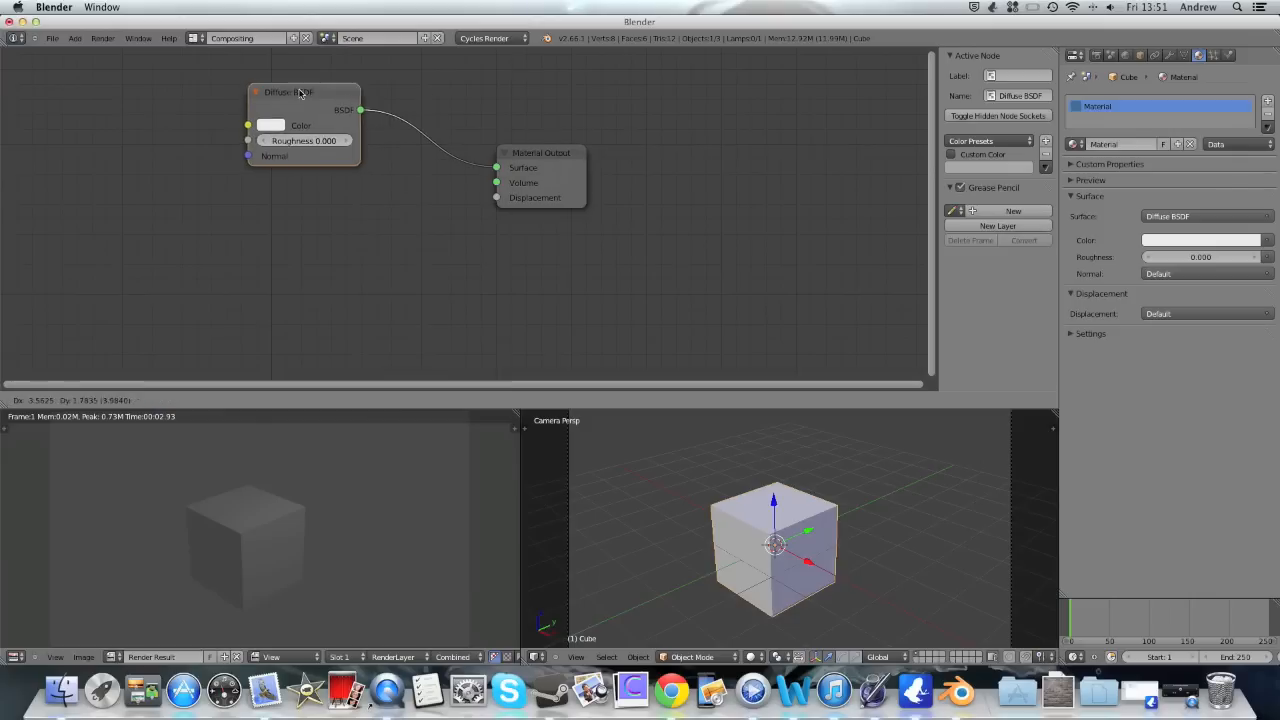
left_click_drag(290, 92, 236, 68)
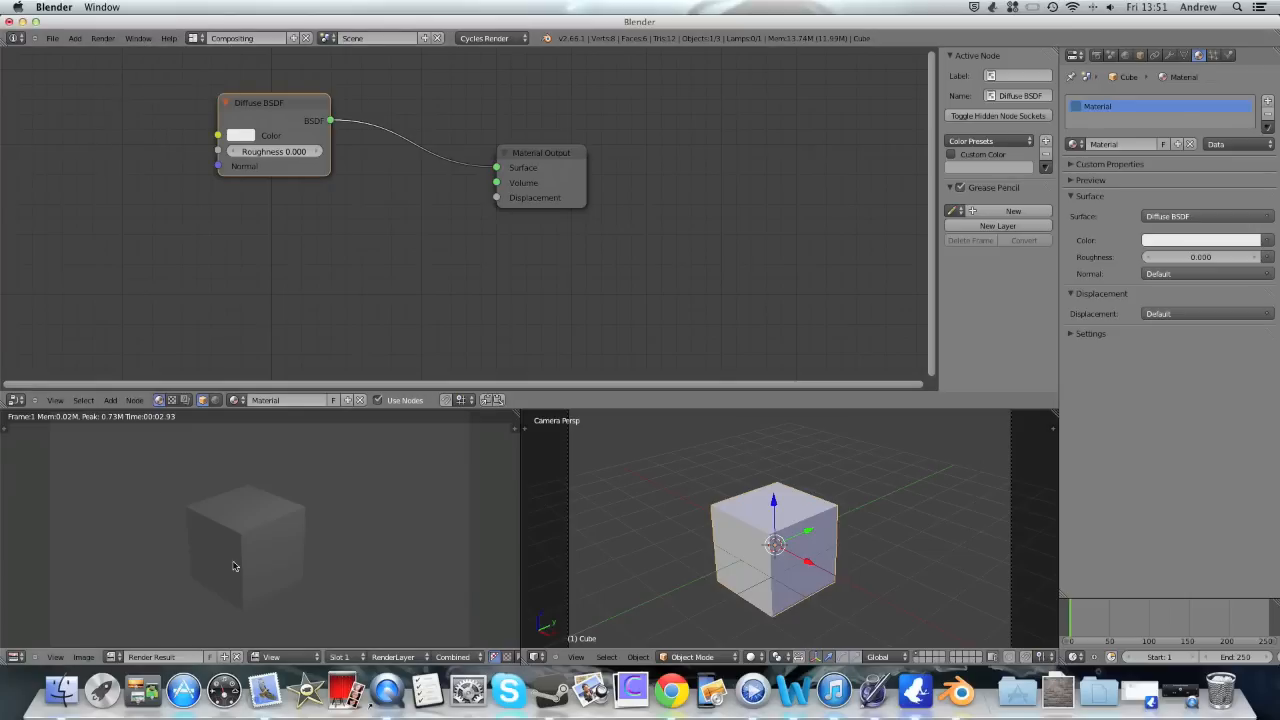
left_click_drag(272, 102, 280, 108)
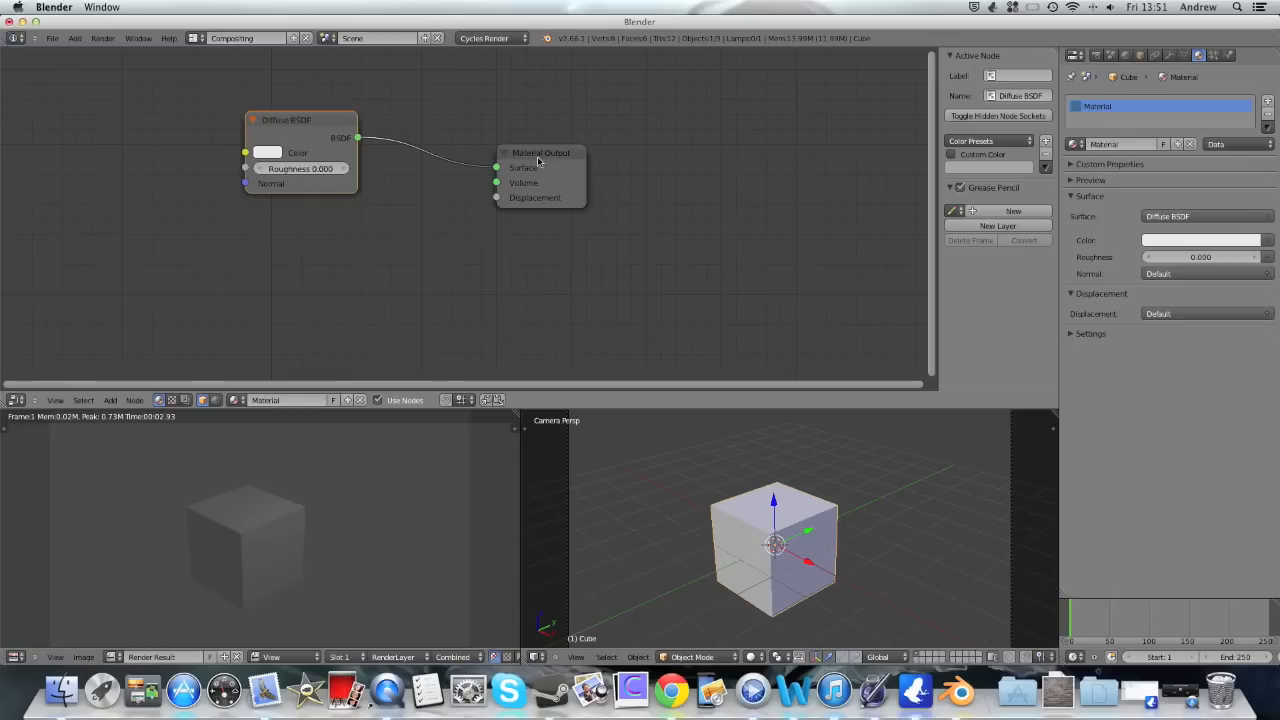
mouse_move(604, 112)
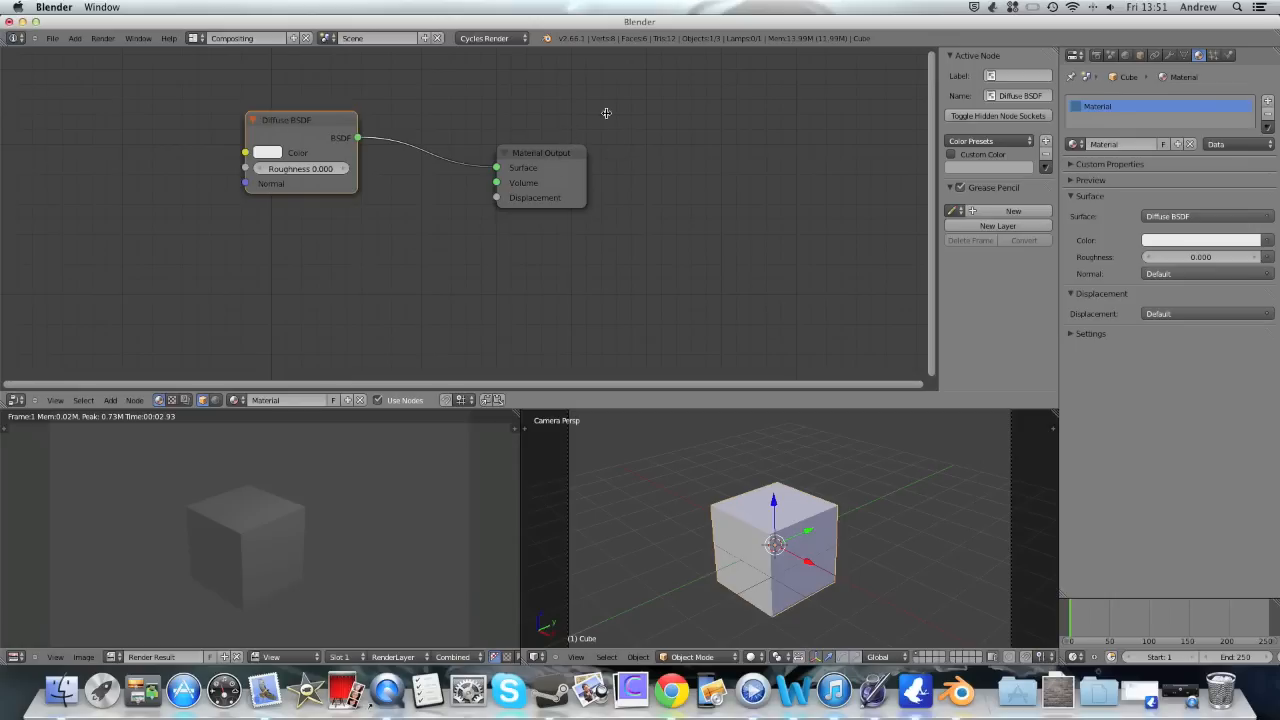
mouse_move(522, 152)
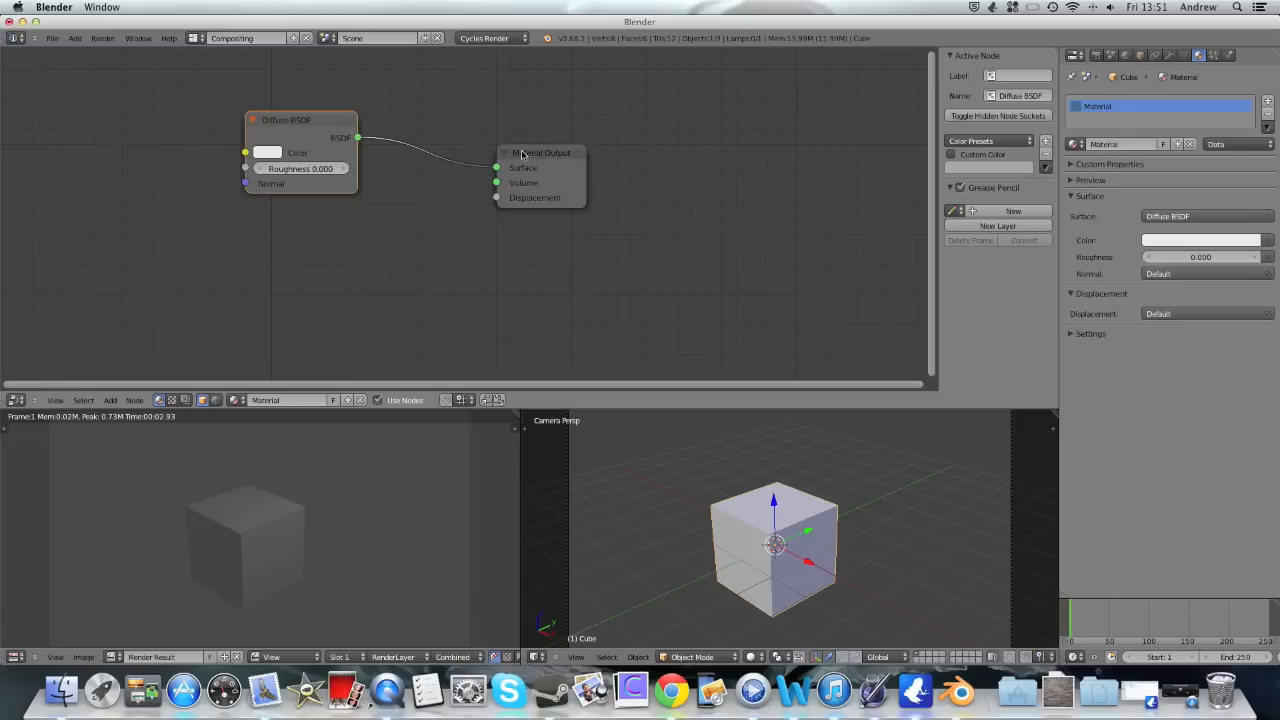
mouse_move(496, 152)
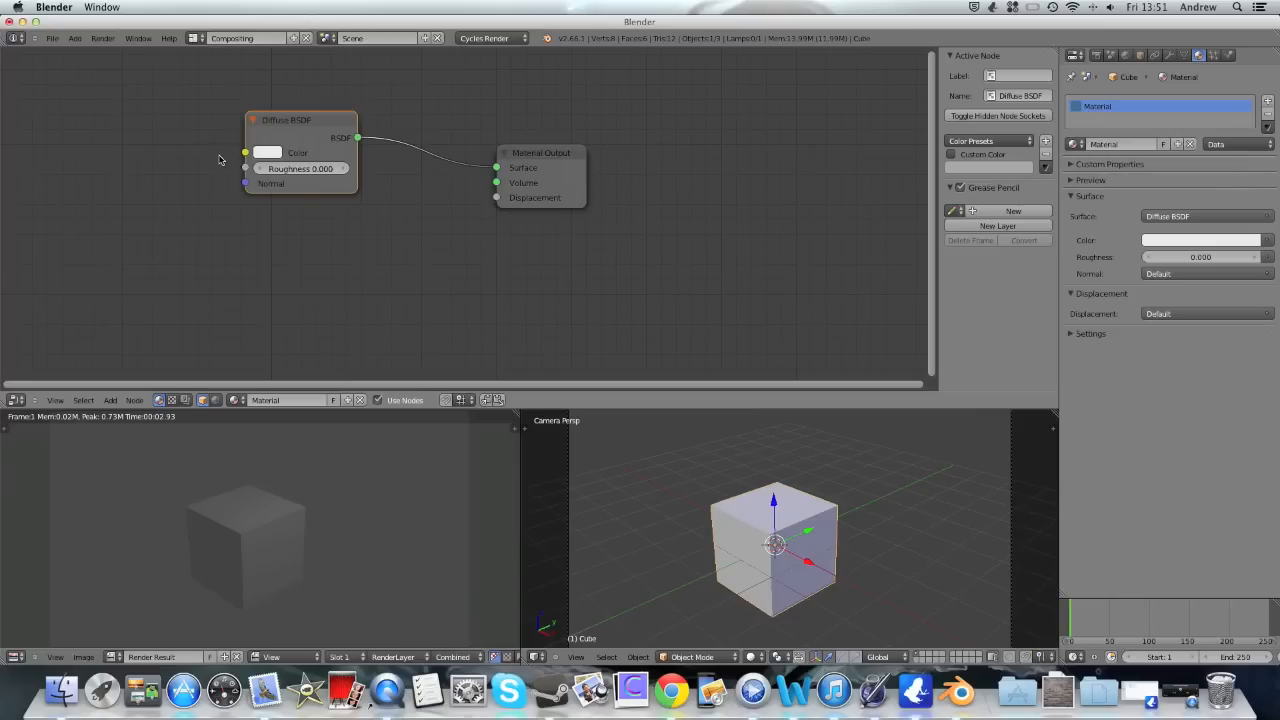
mouse_move(180, 188)
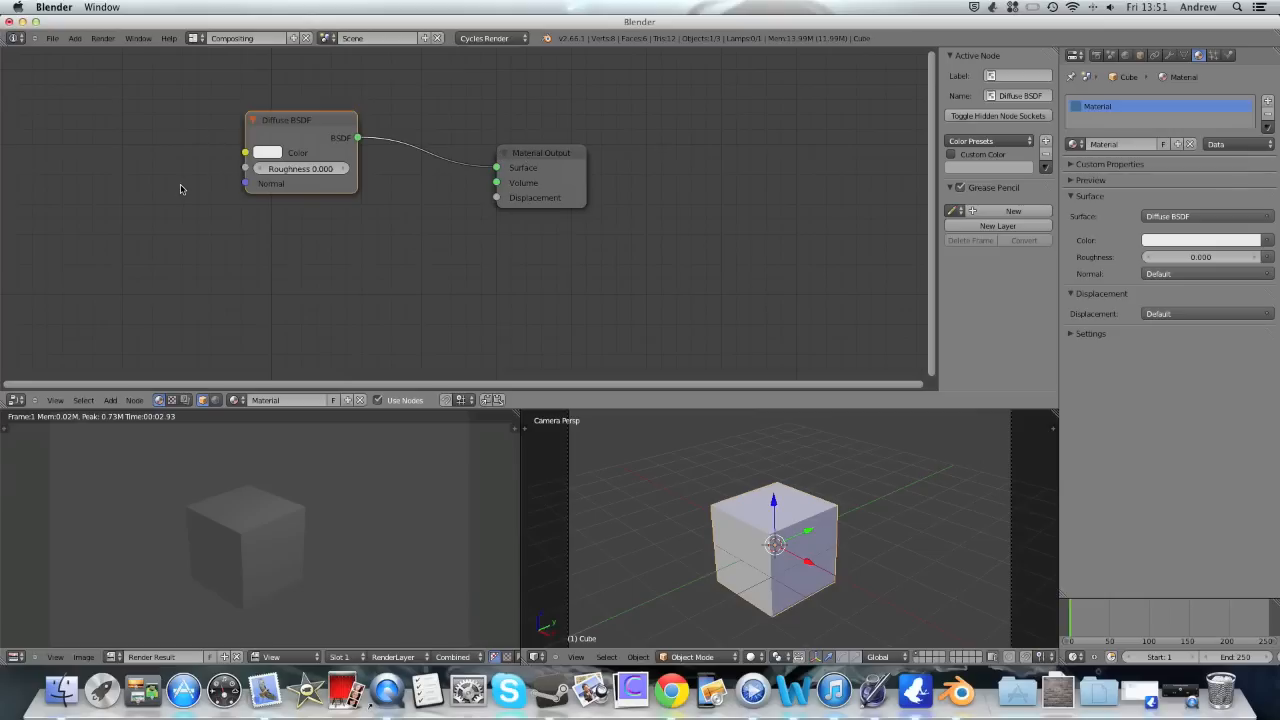
mouse_move(190, 204)
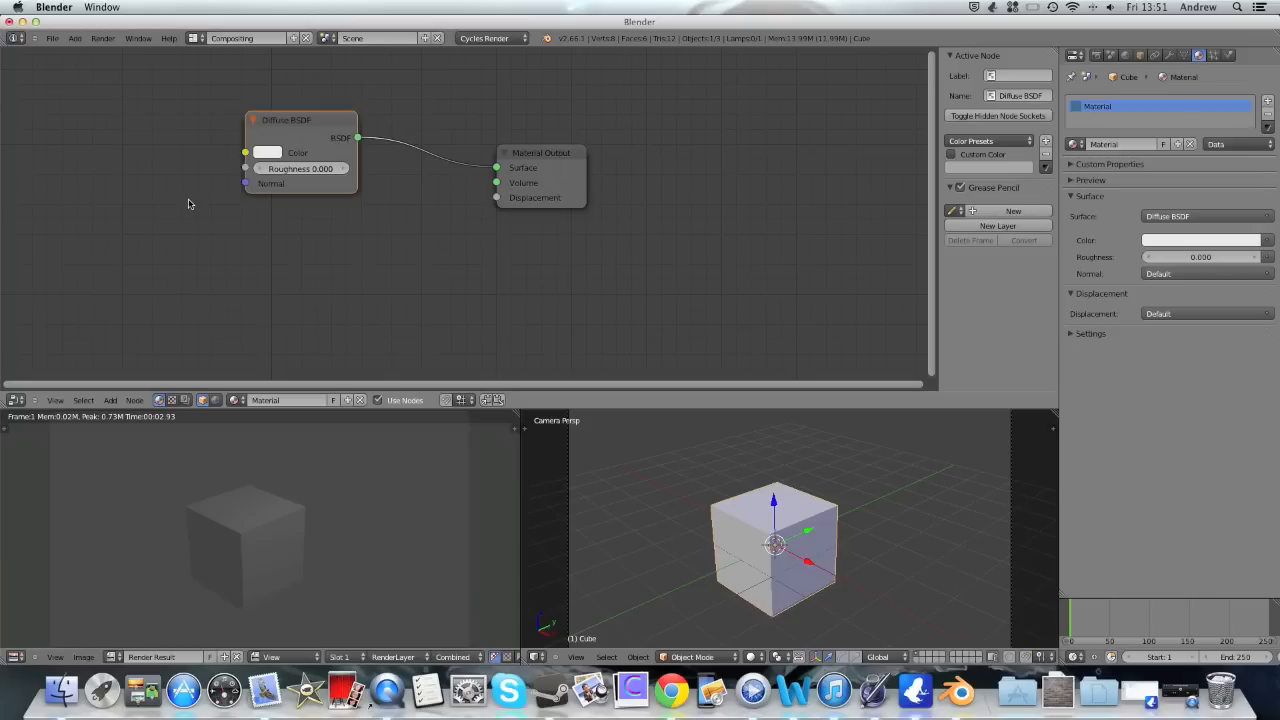
left_click_drag(300, 120, 292, 100)
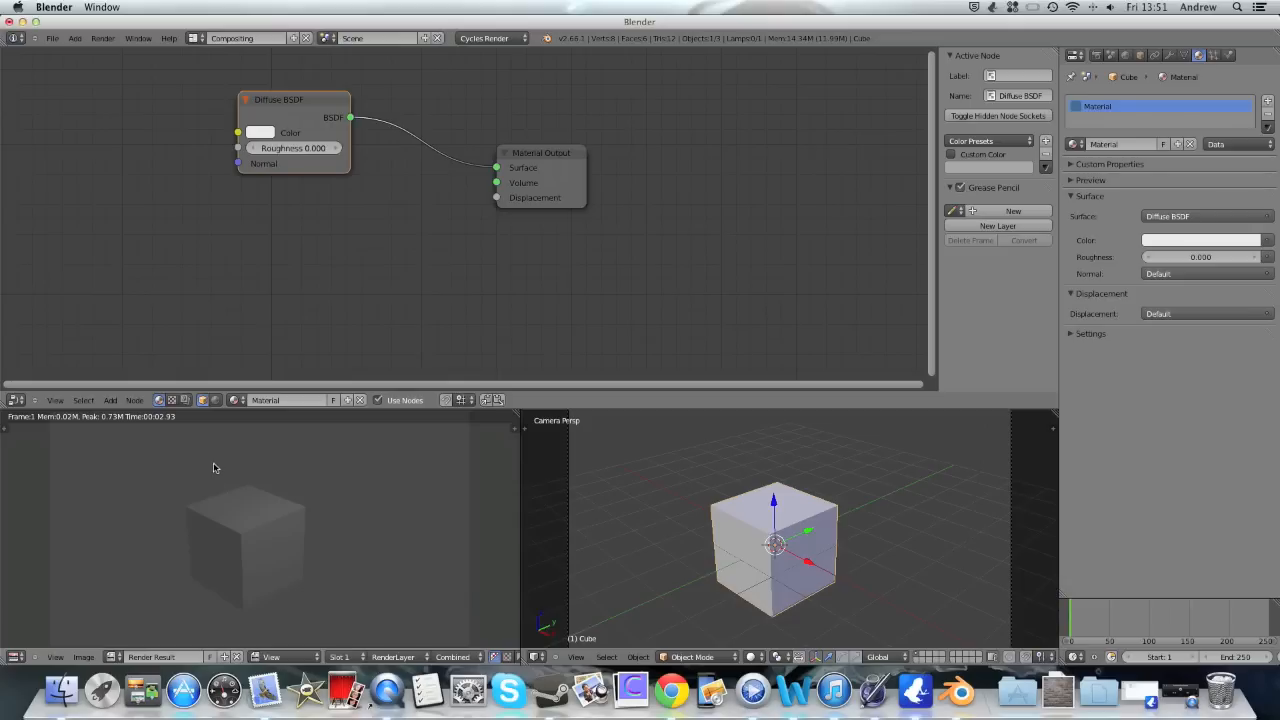
mouse_move(868, 148)
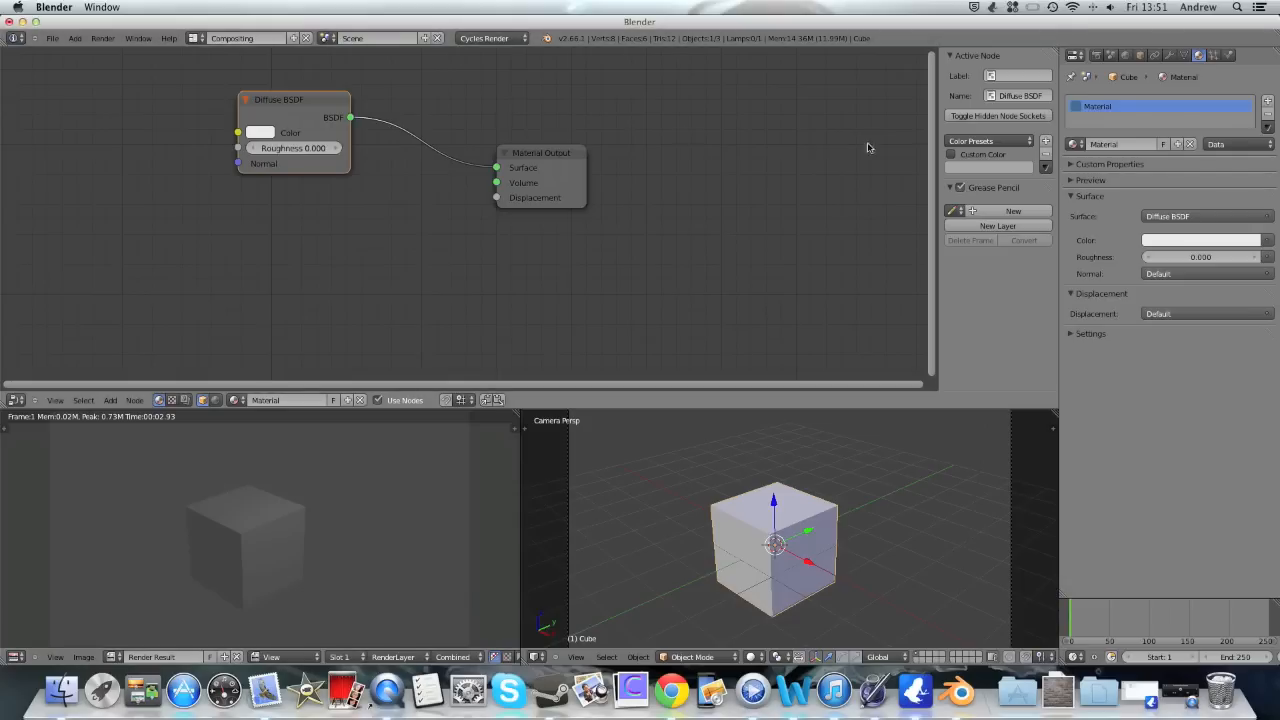
mouse_move(580, 414)
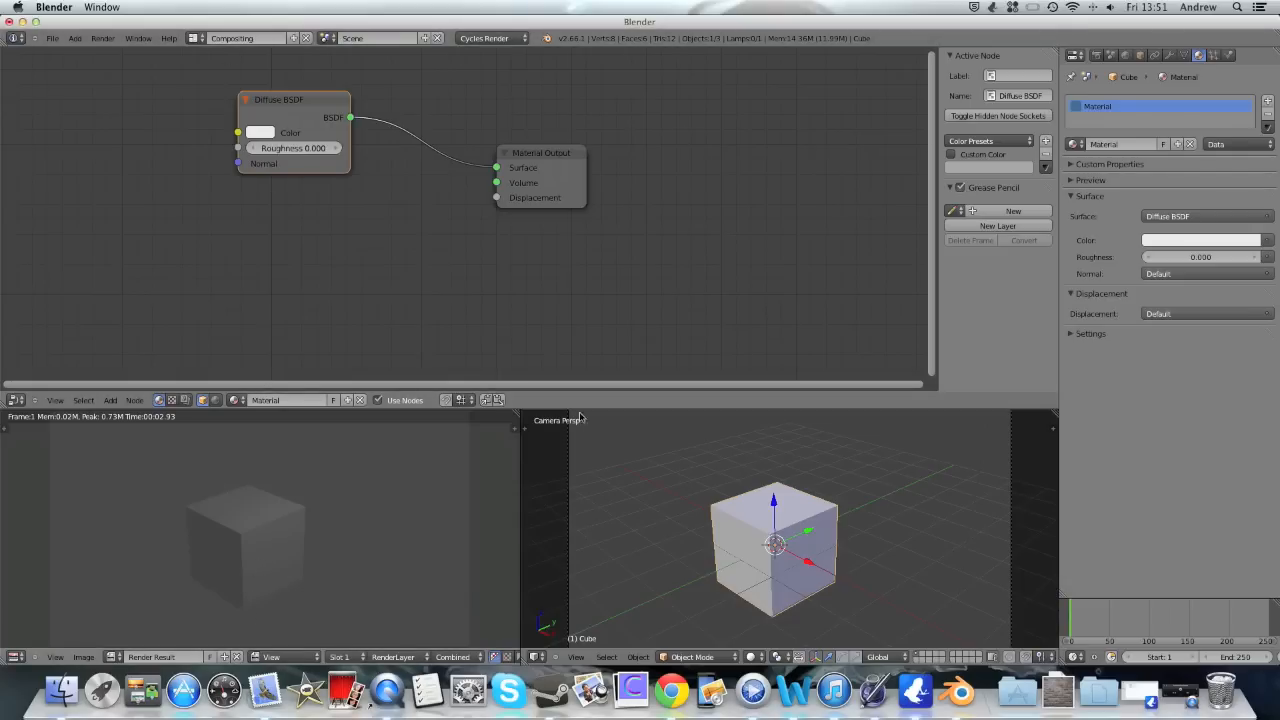
Make the Diffuse BSDF colour bright green and keep Cycles Render as the engine
left_click(264, 132)
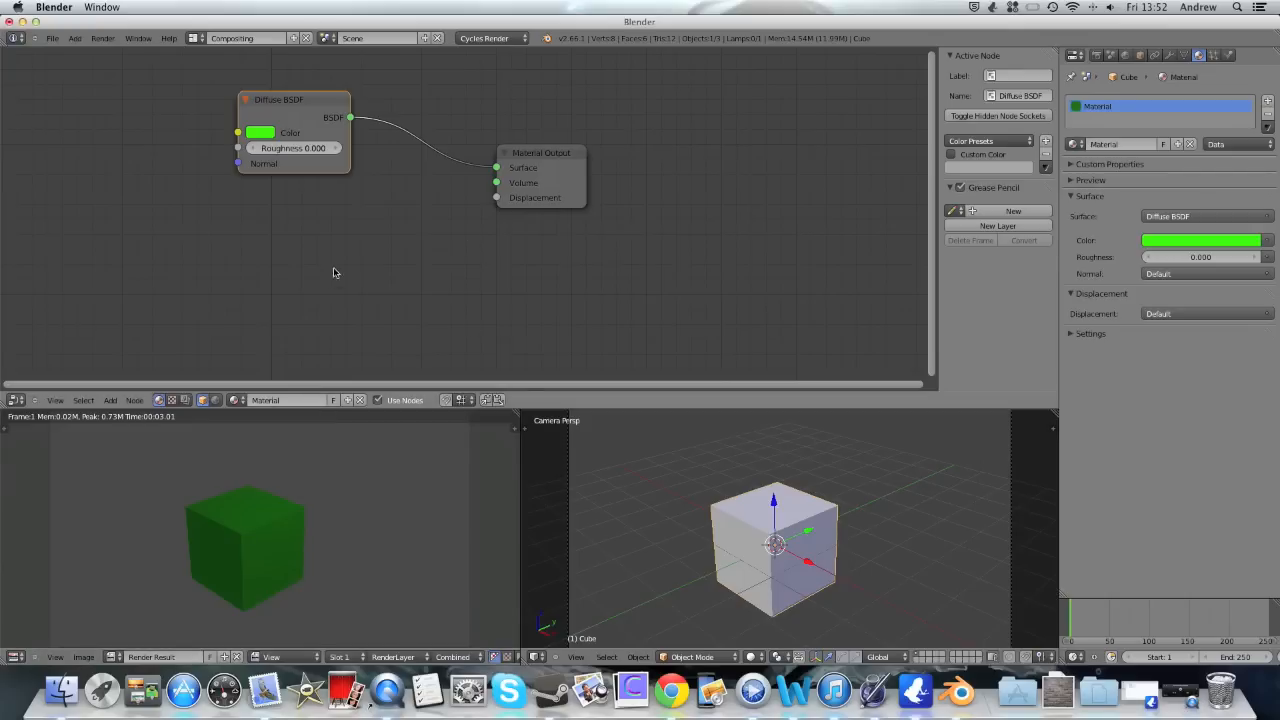
mouse_move(496, 38)
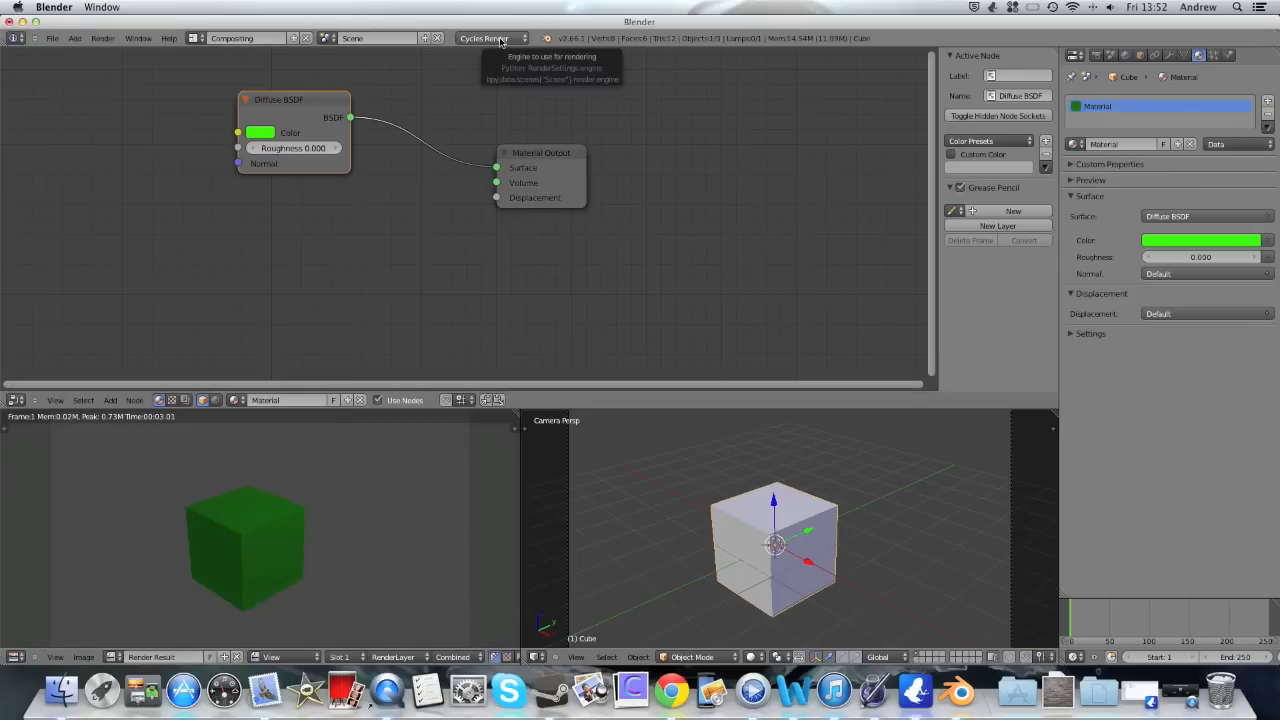
left_click(490, 38)
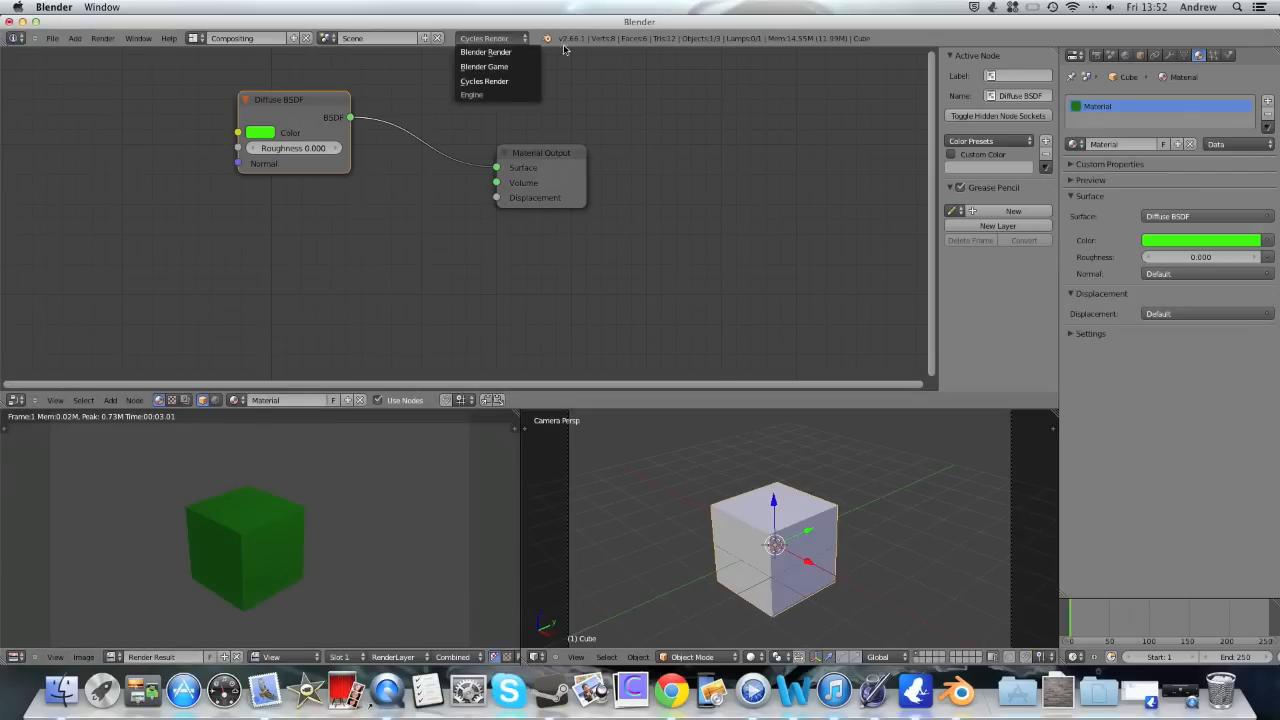
left_click(472, 80)
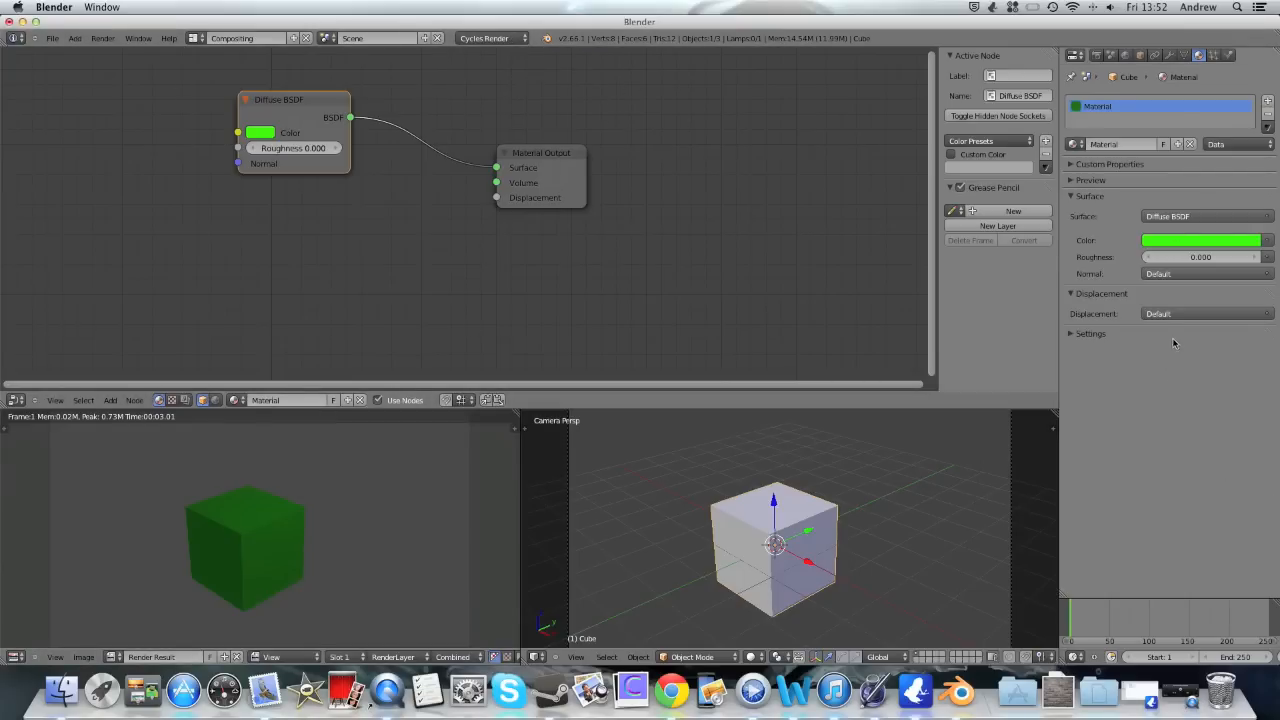
mouse_move(1002, 456)
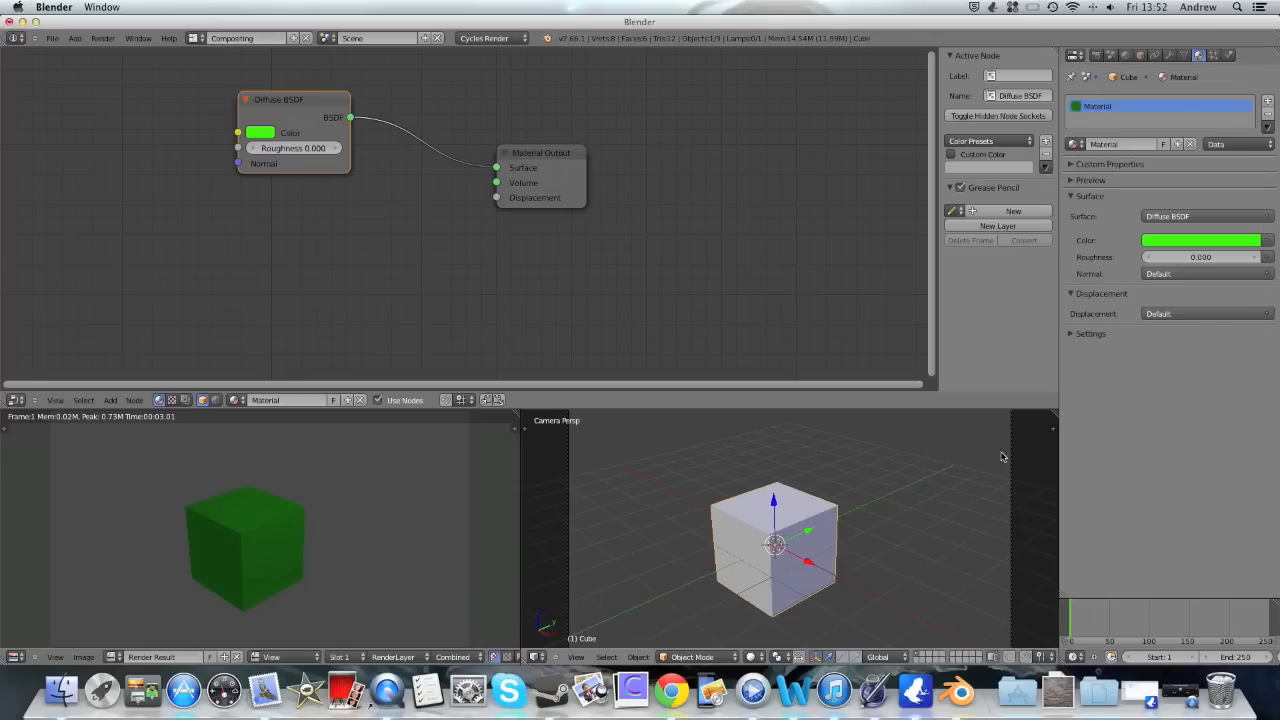
mouse_move(1058, 294)
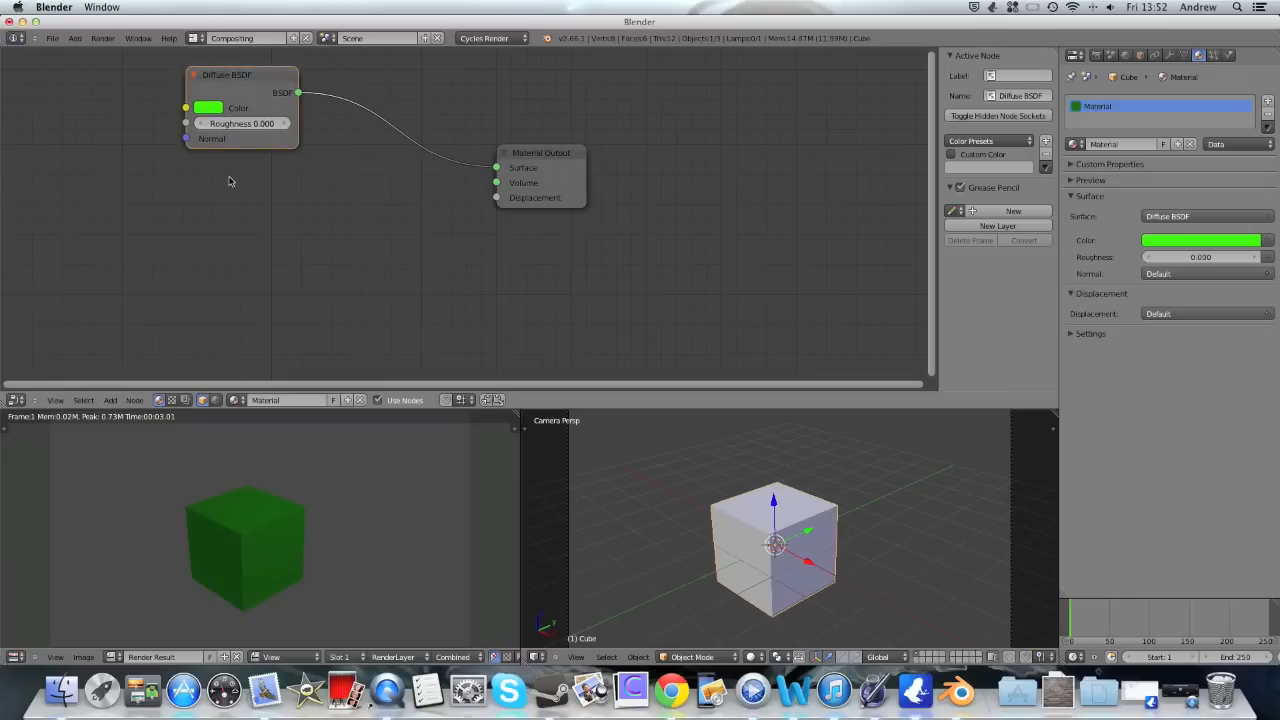
mouse_move(244, 184)
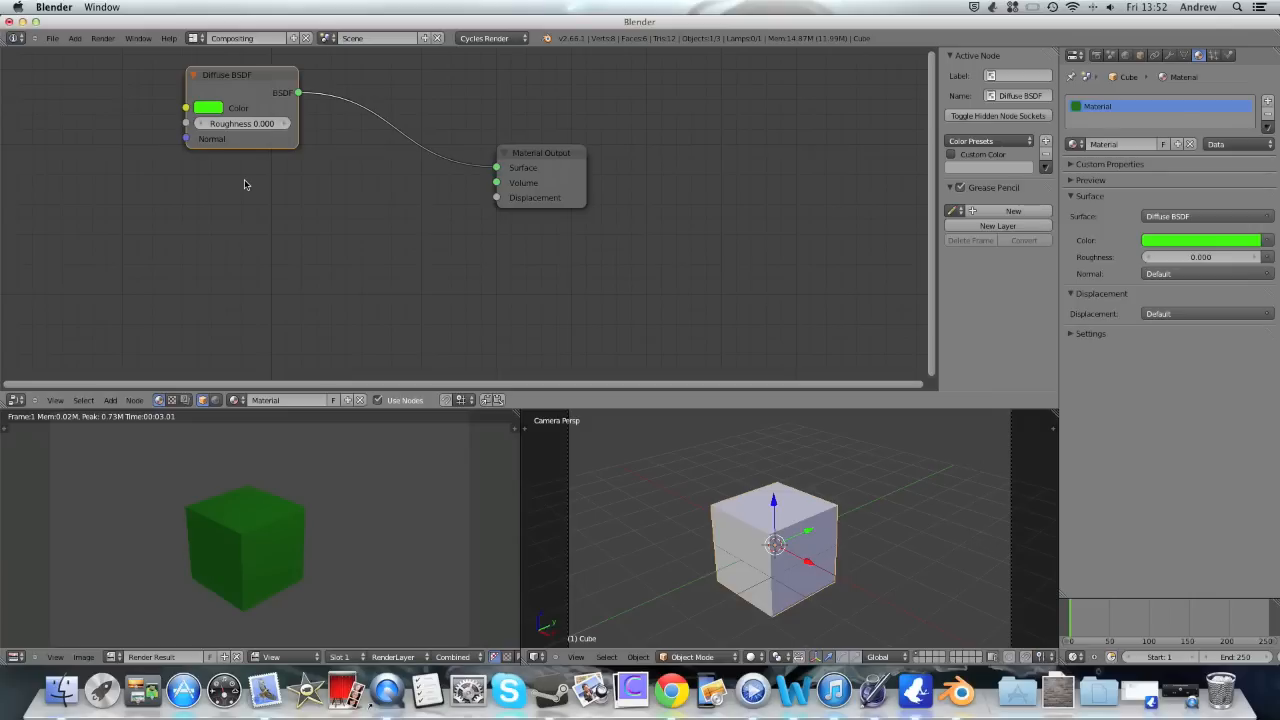
mouse_move(256, 136)
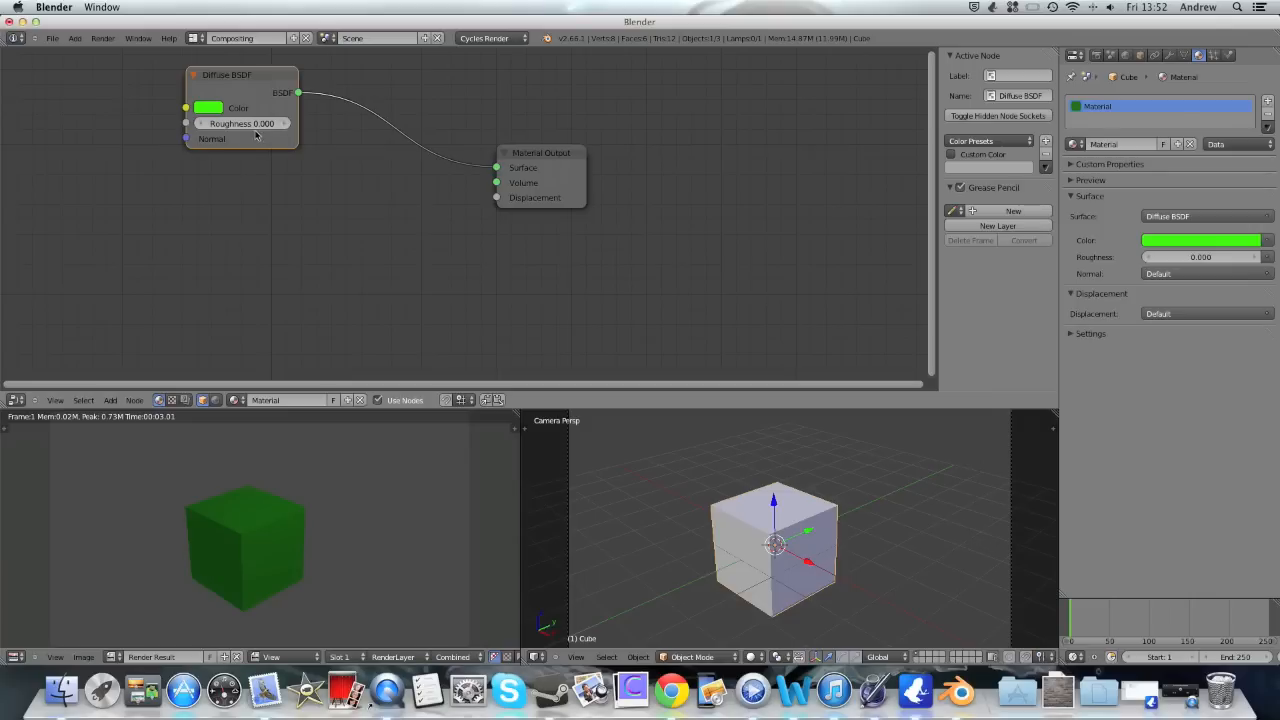
Add a Glossy BSDF node and a Mix Shader node to the cube's material
left_click(110, 400)
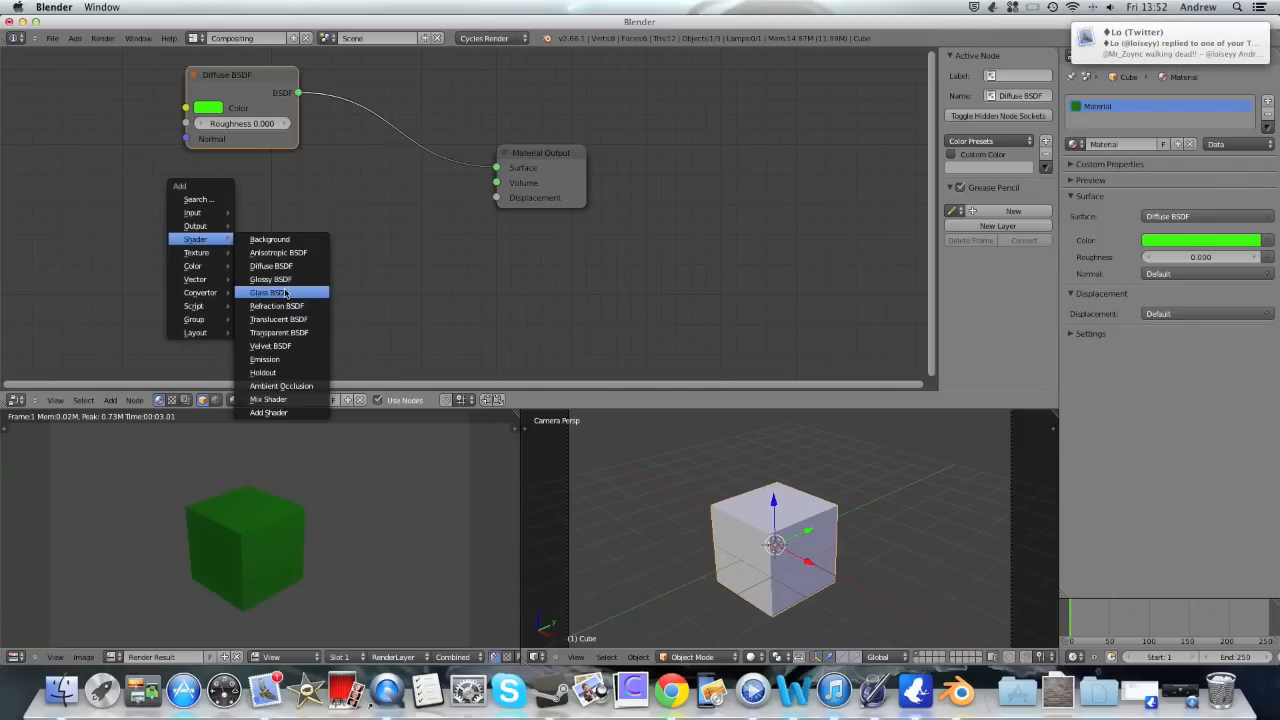
mouse_move(286, 280)
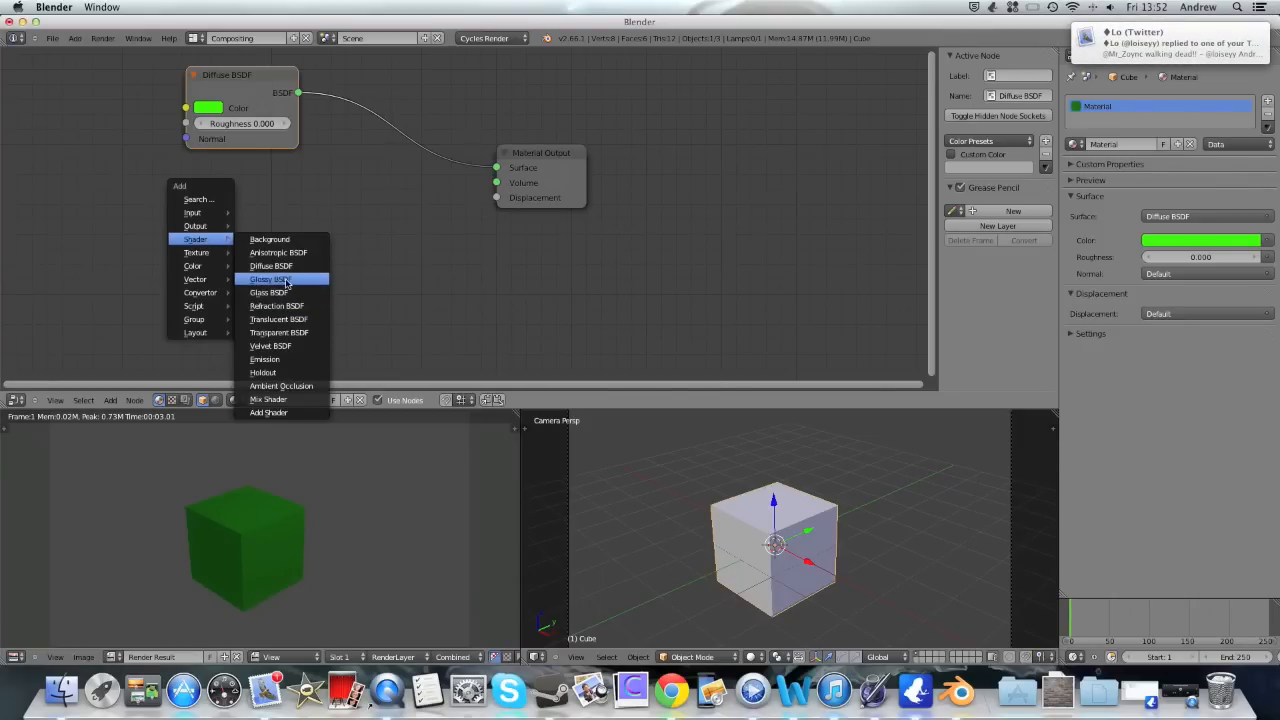
left_click(268, 280)
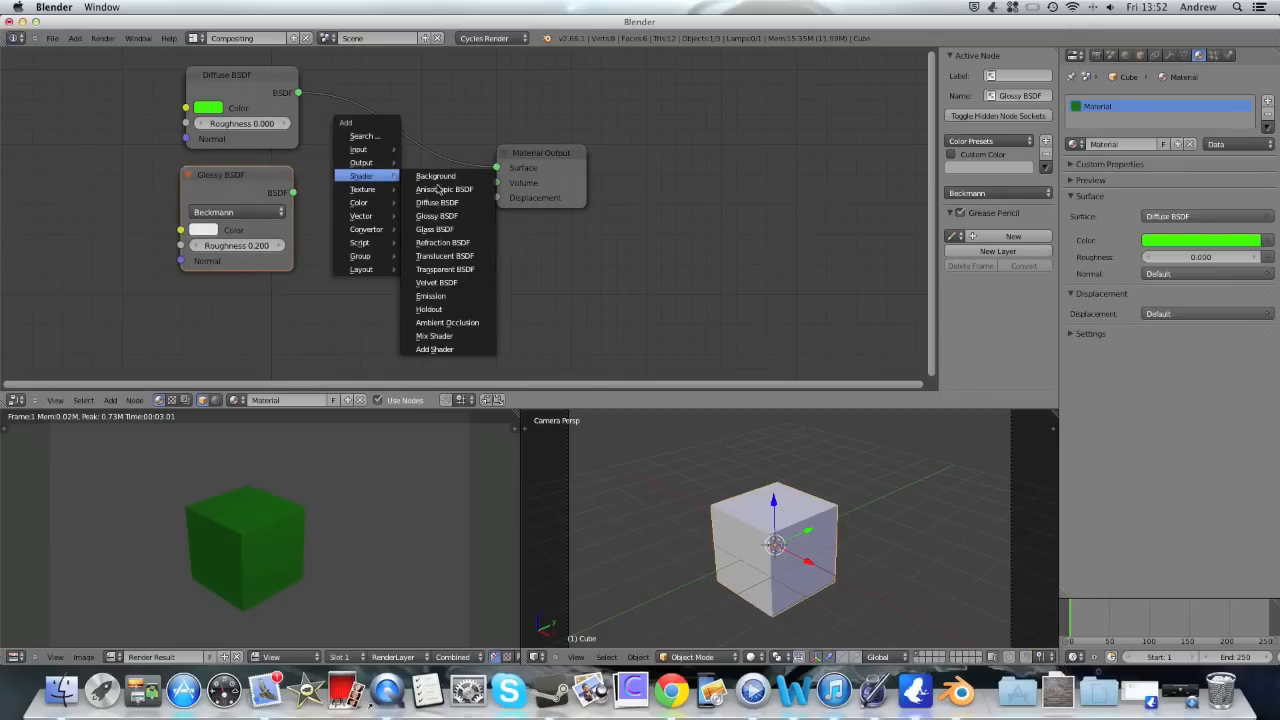
left_click(434, 336)
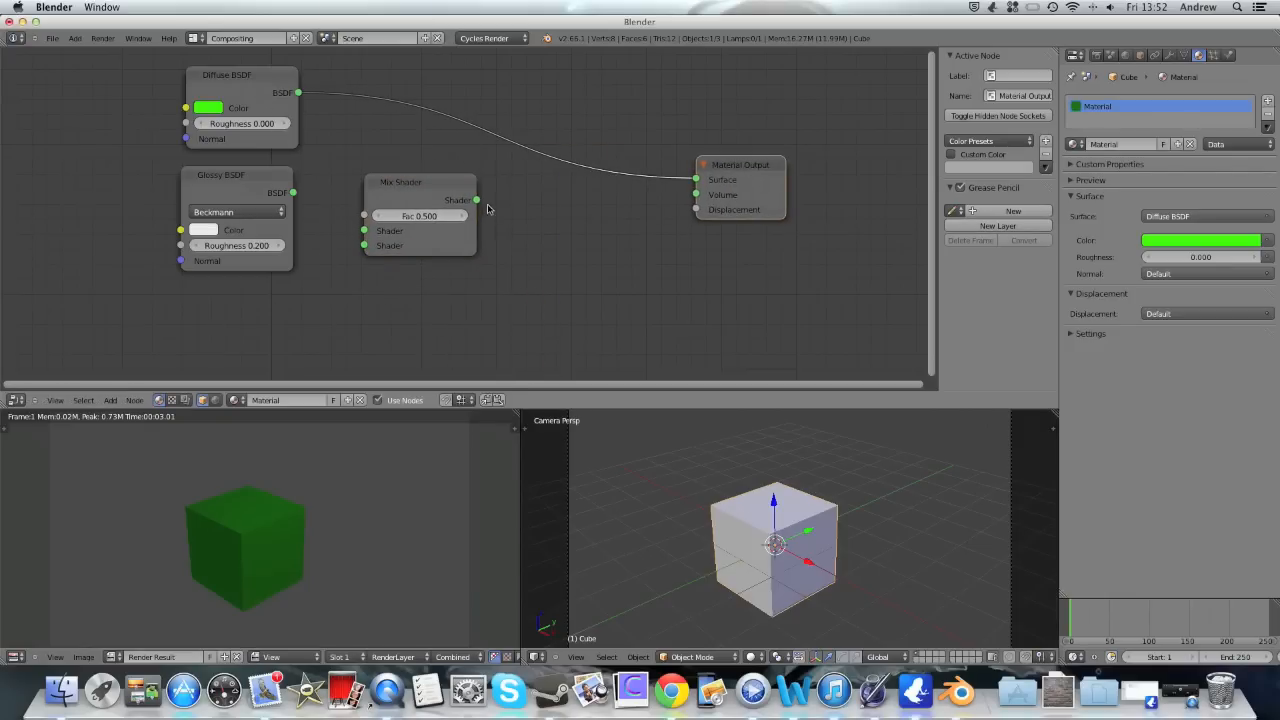
Wire Diffuse and Glossy BSDF into the Mix Shader and feed it to the Material Output Surface
left_click_drag(476, 200, 696, 180)
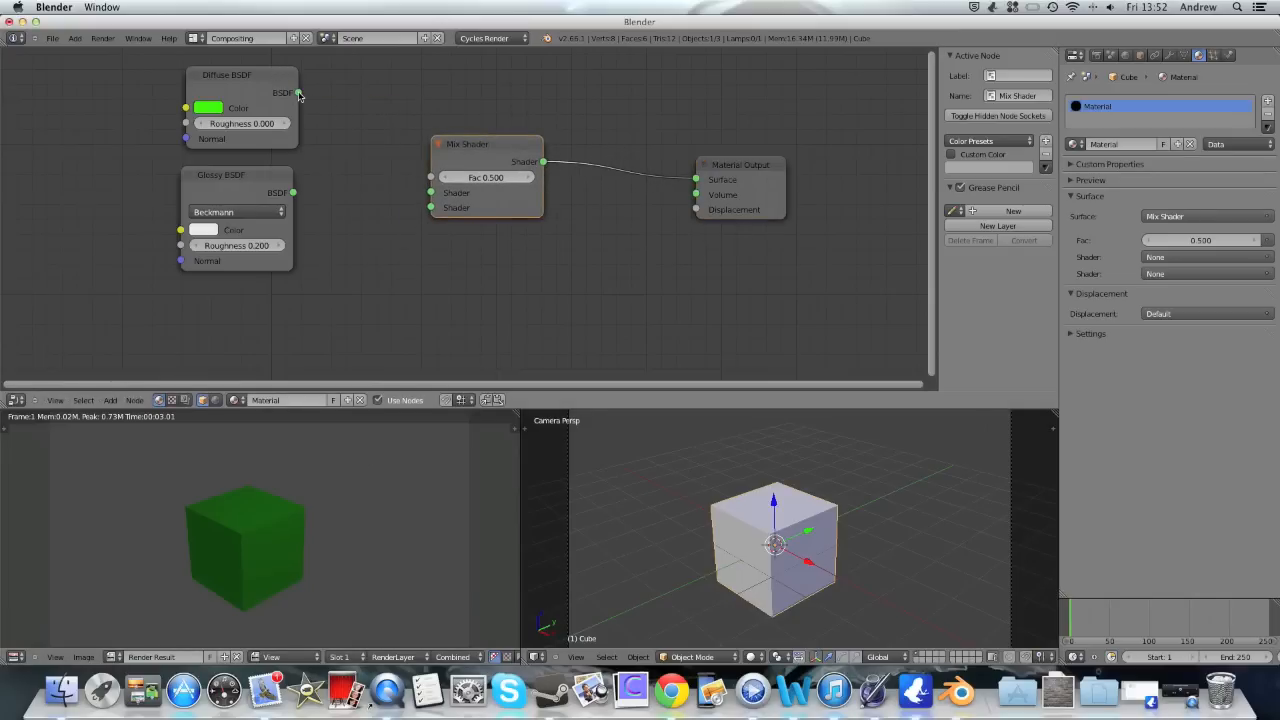
left_click_drag(296, 92, 430, 192)
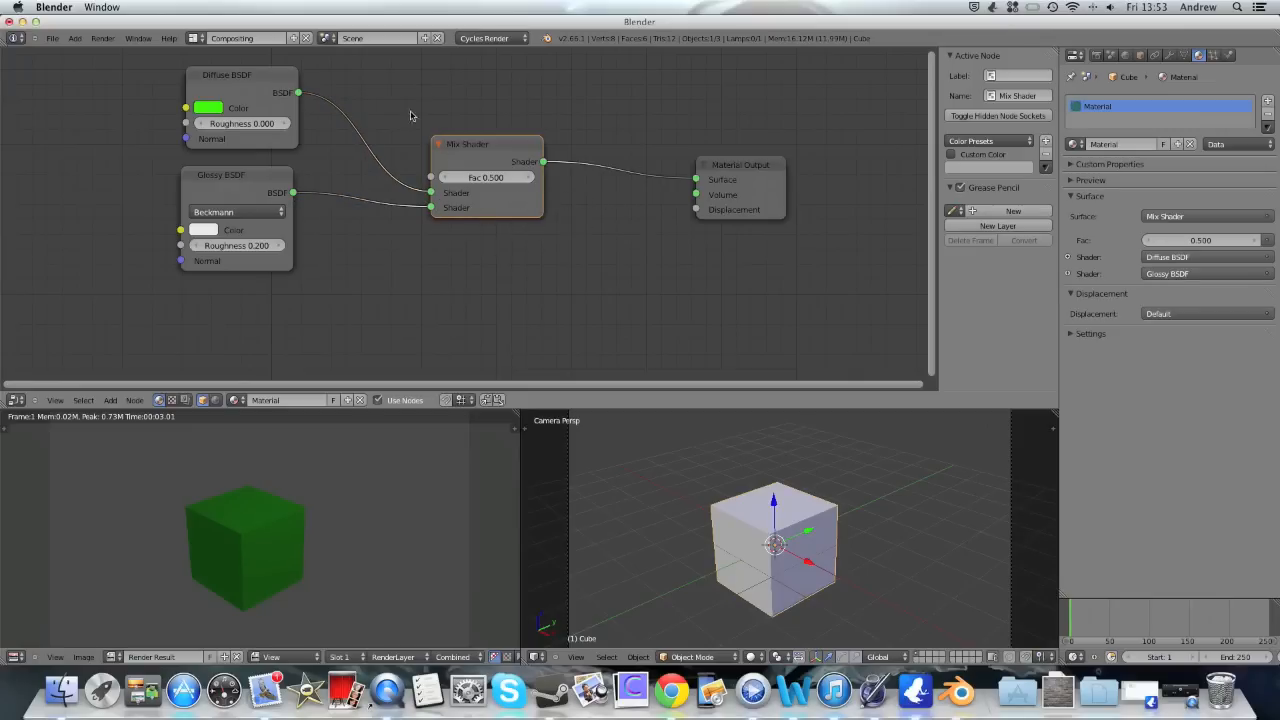
Render an image of the cube with the mixed green diffuse and glossy material
left_click(98, 40)
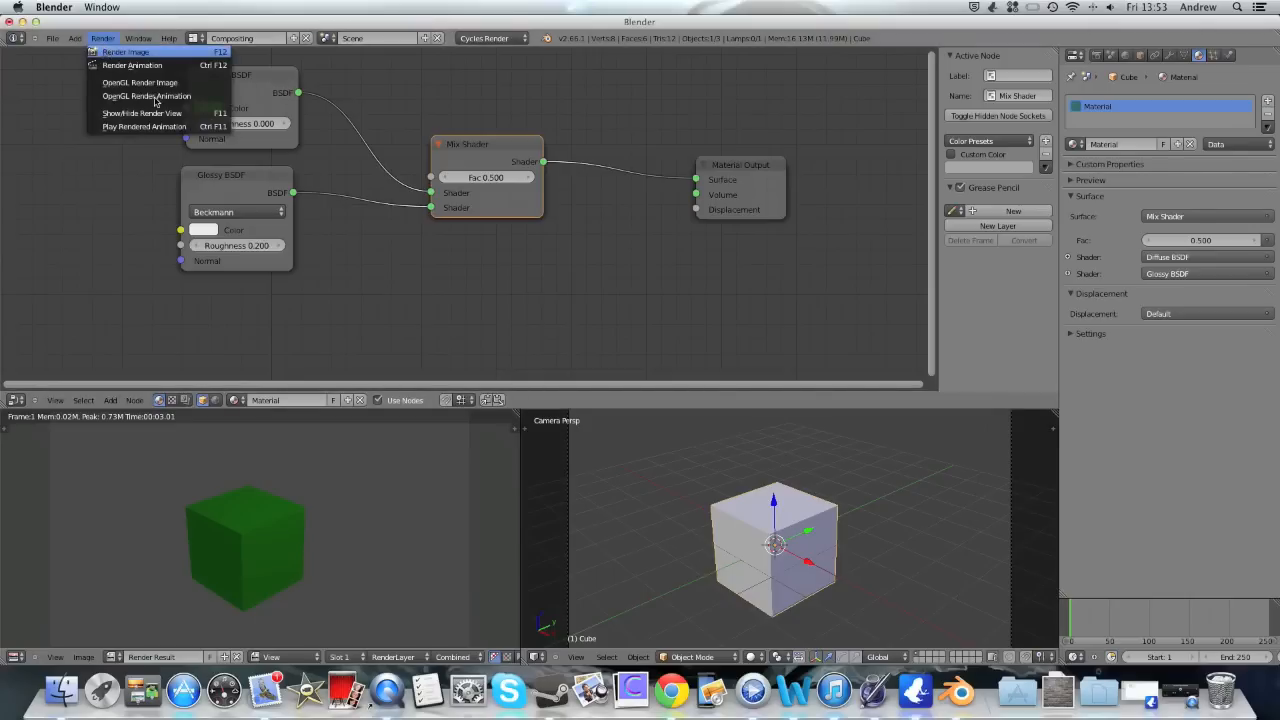
left_click(128, 52)
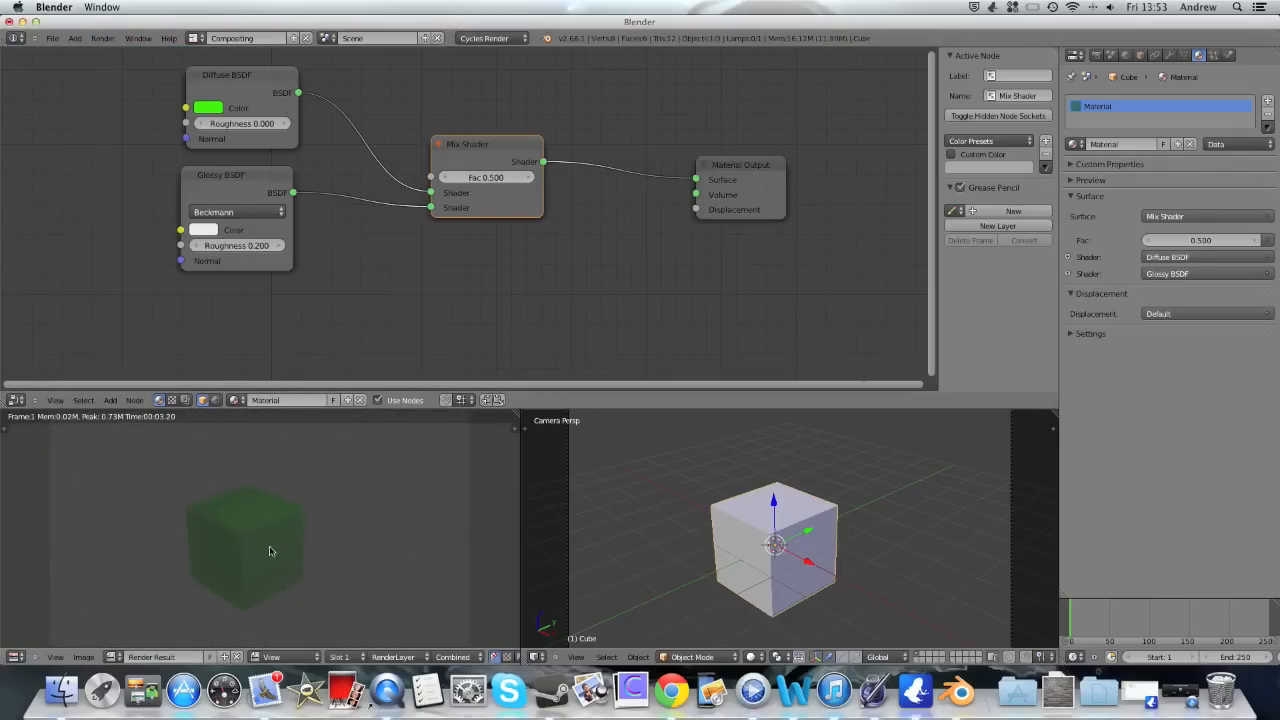
mouse_move(436, 502)
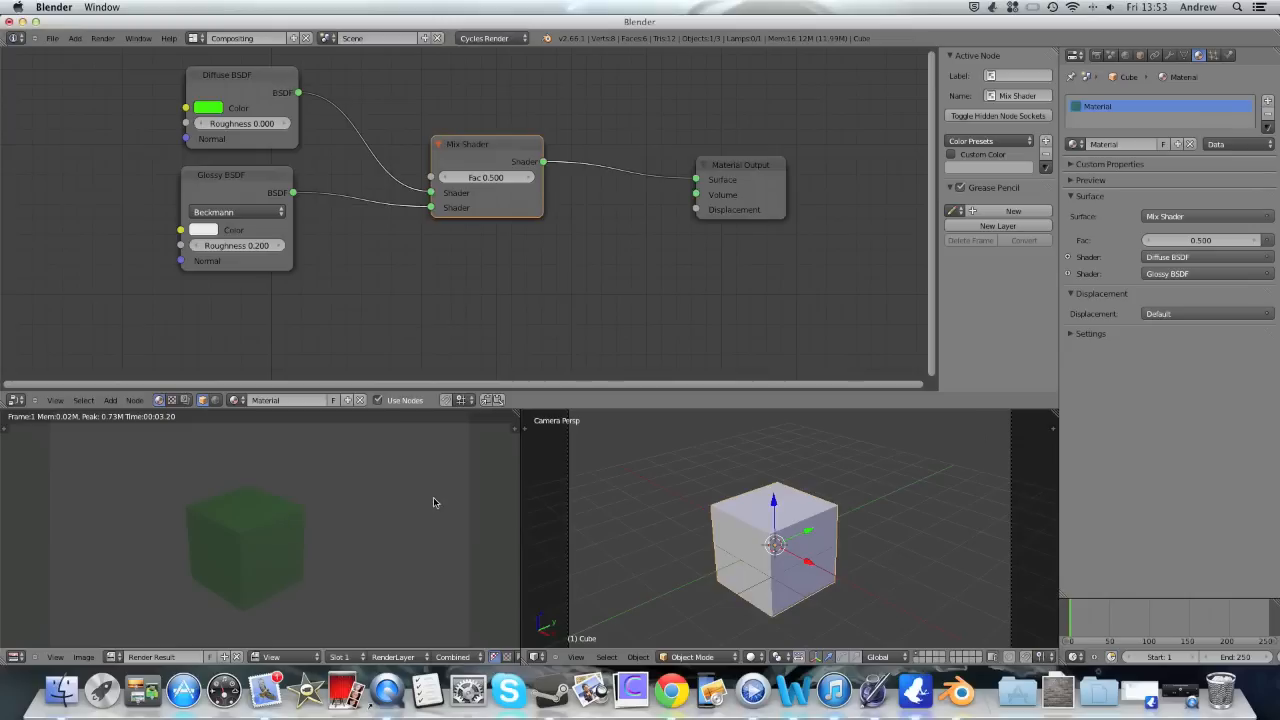
mouse_move(400, 500)
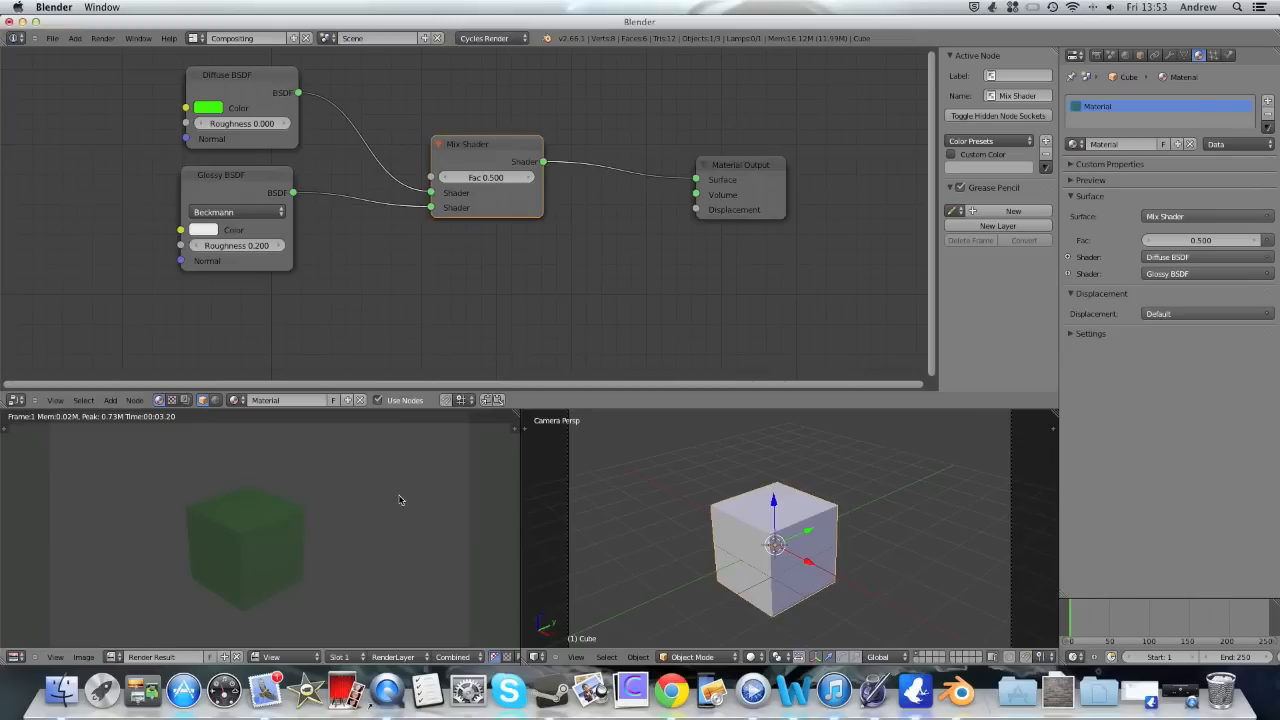
mouse_move(270, 516)
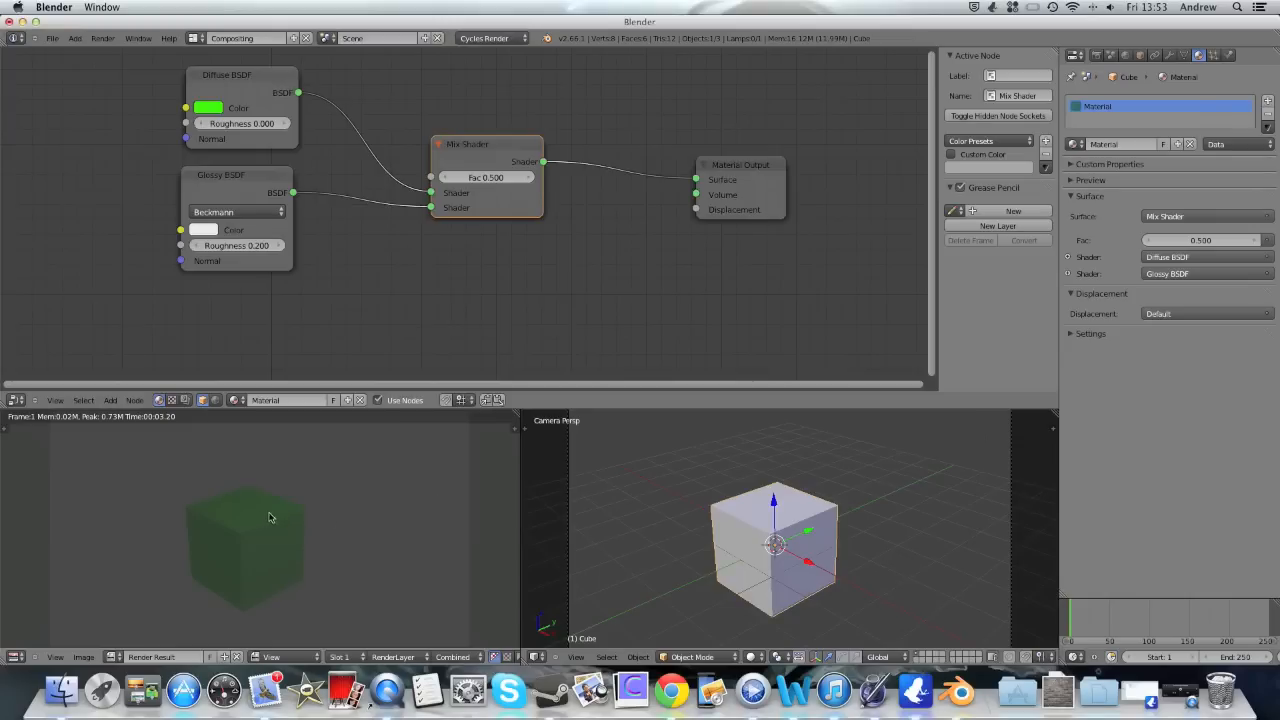
mouse_move(184, 476)
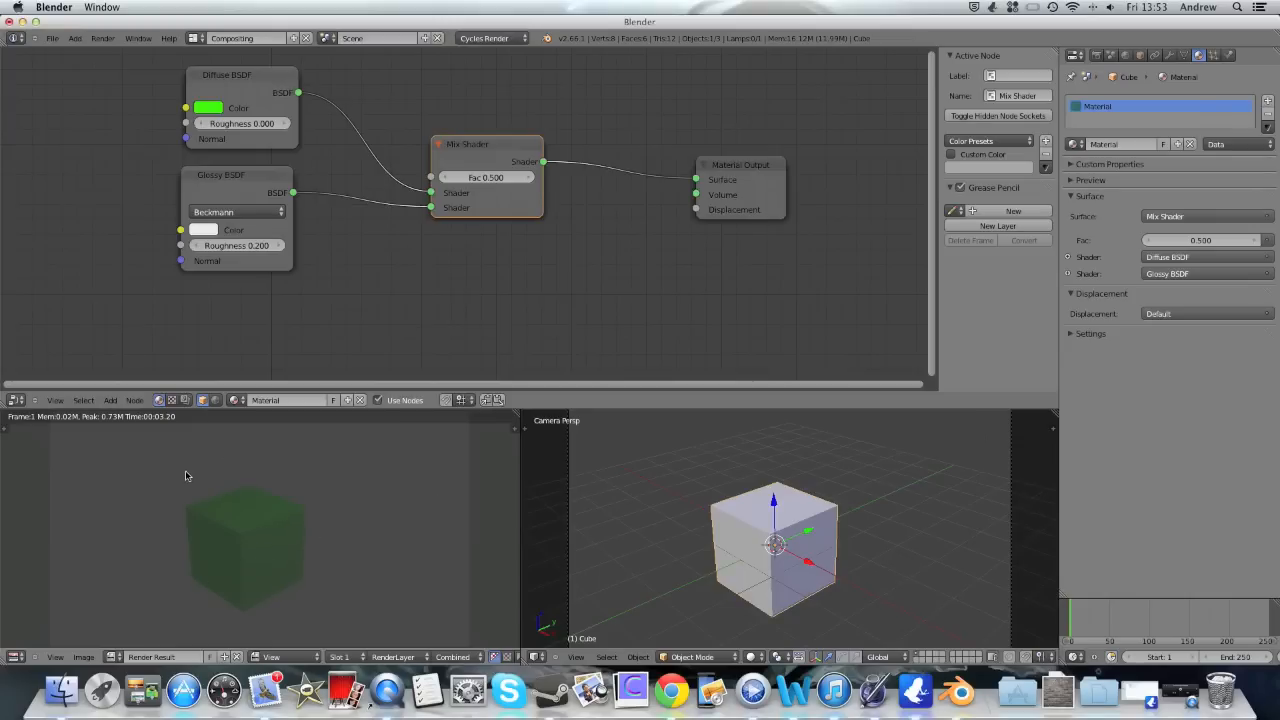
mouse_move(224, 498)
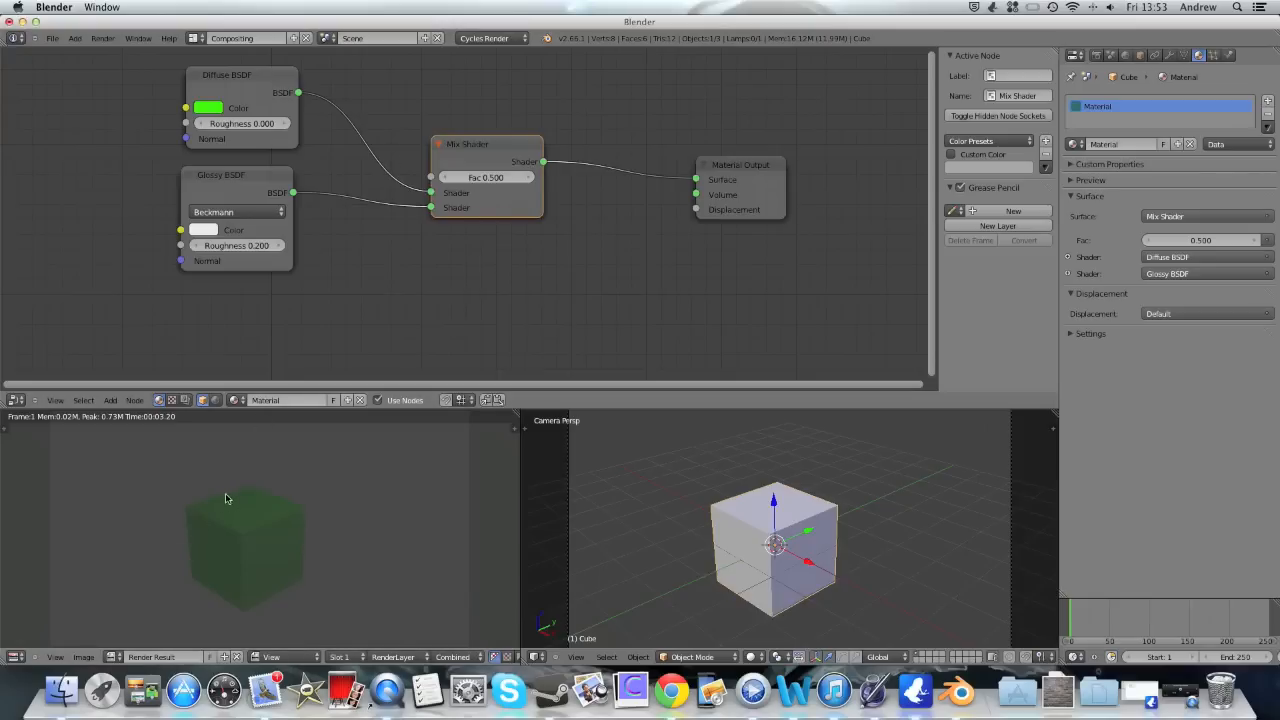
mouse_move(364, 482)
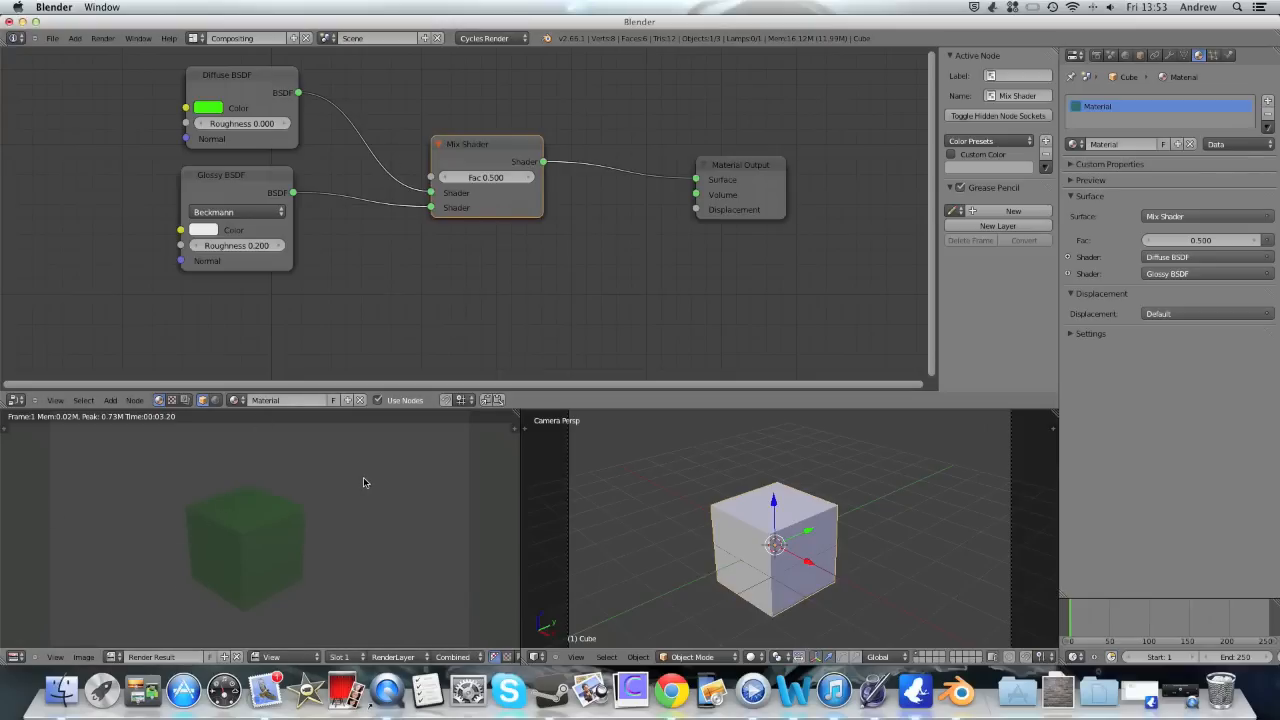
mouse_move(308, 542)
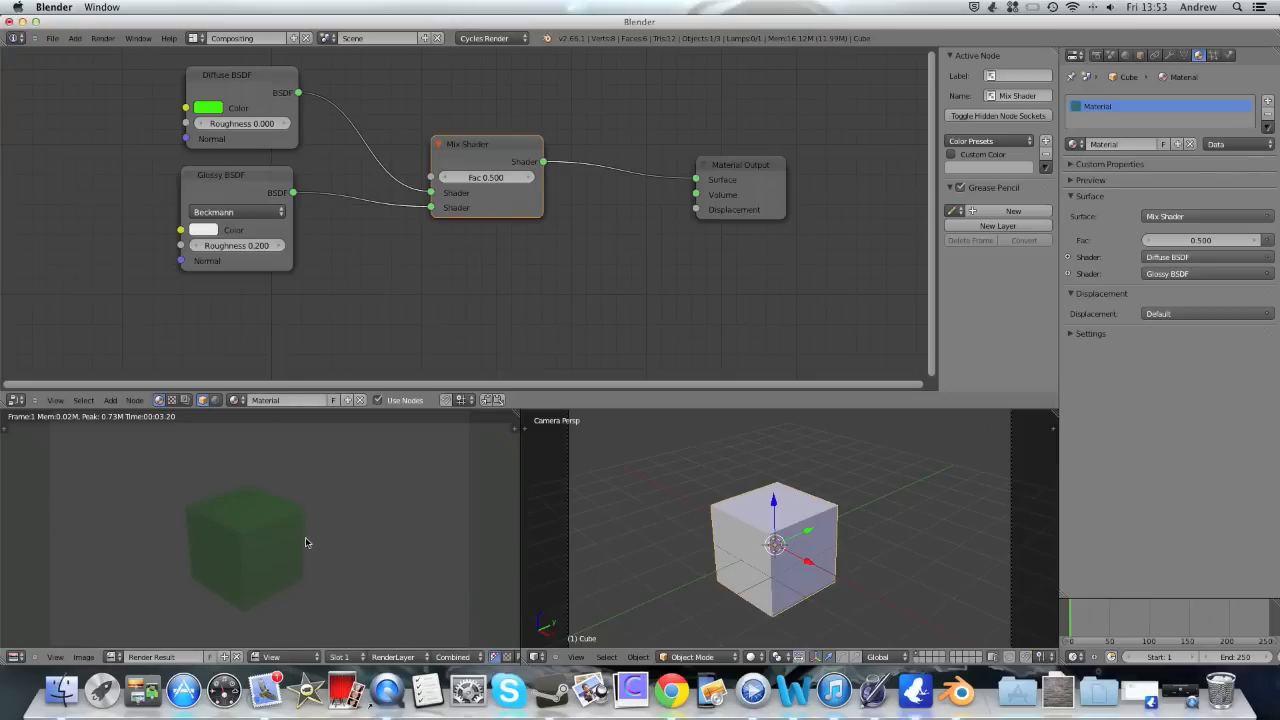
mouse_move(228, 80)
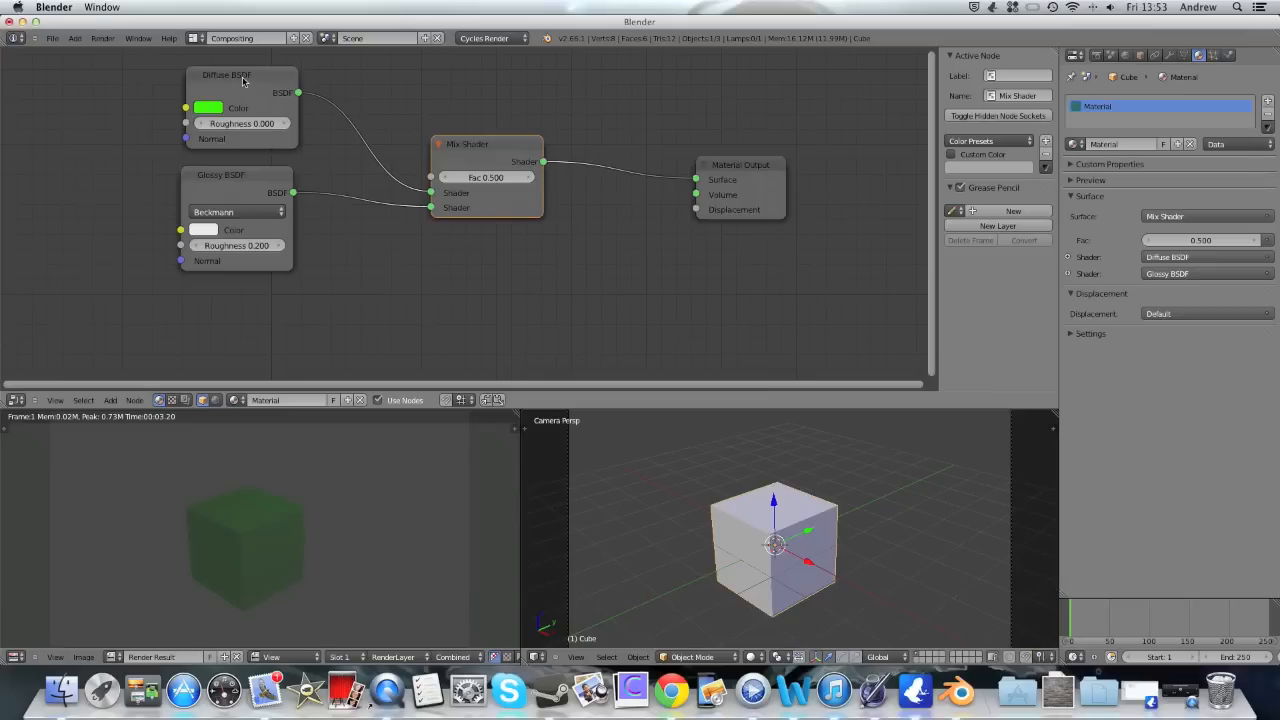
Move the Diffuse and Glossy BSDF nodes further left and pan the node tree view
left_click_drag(220, 176, 190, 200)
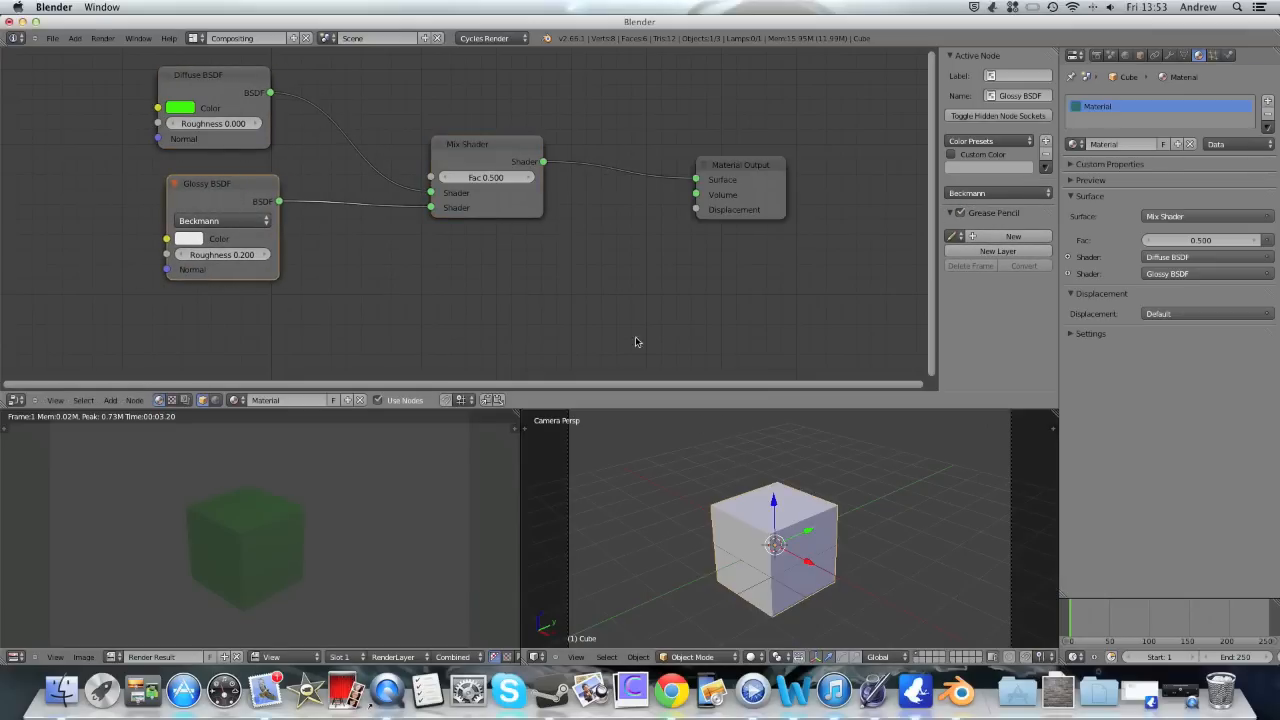
mouse_move(420, 358)
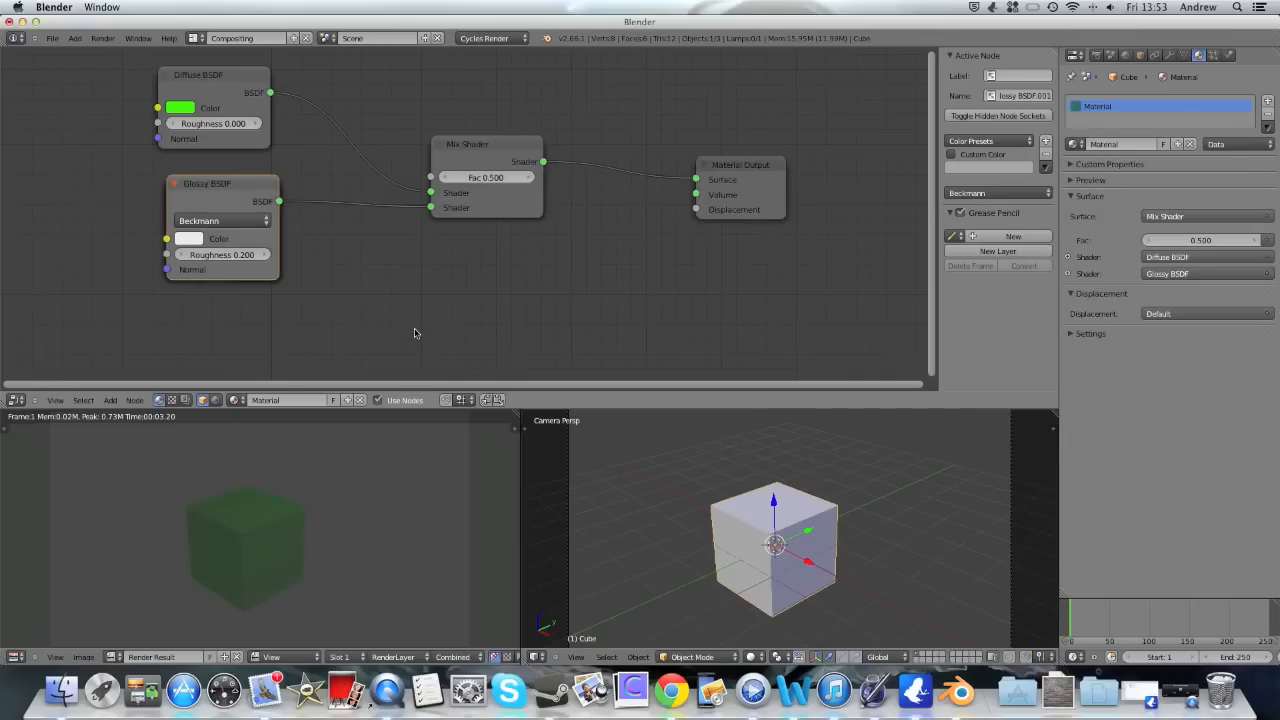
left_click_drag(206, 184, 370, 230)
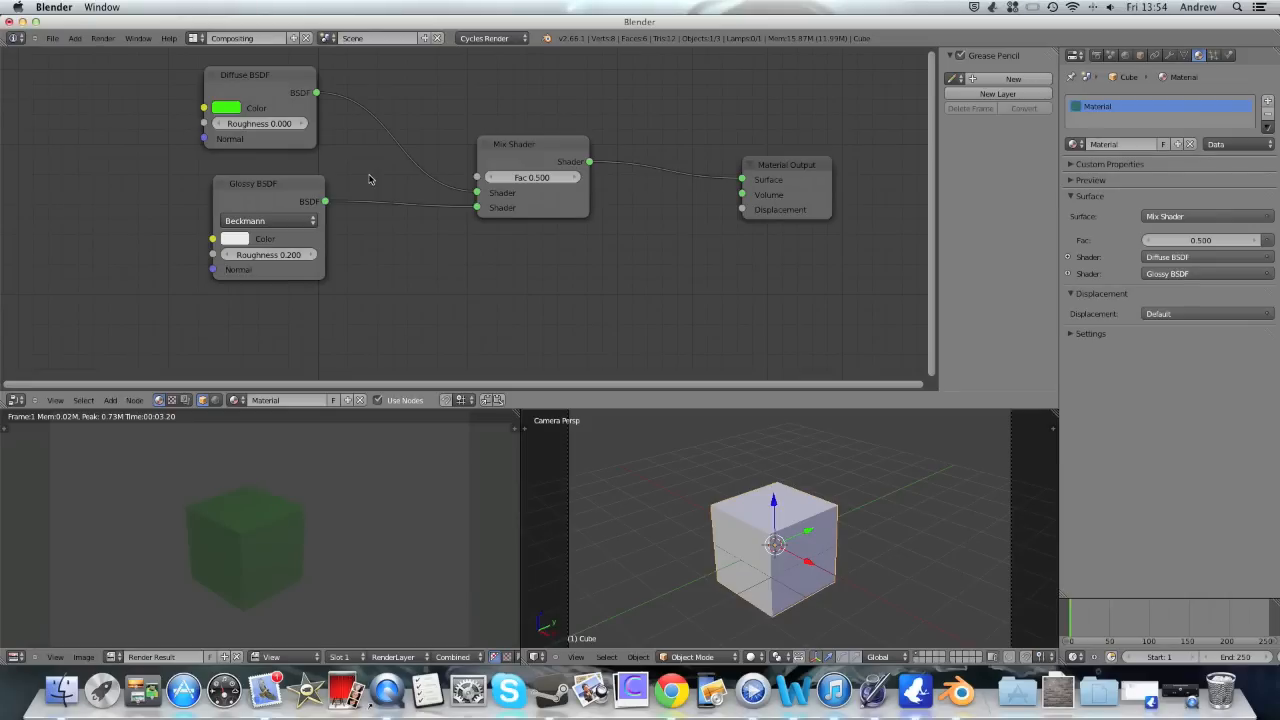
mouse_move(220, 376)
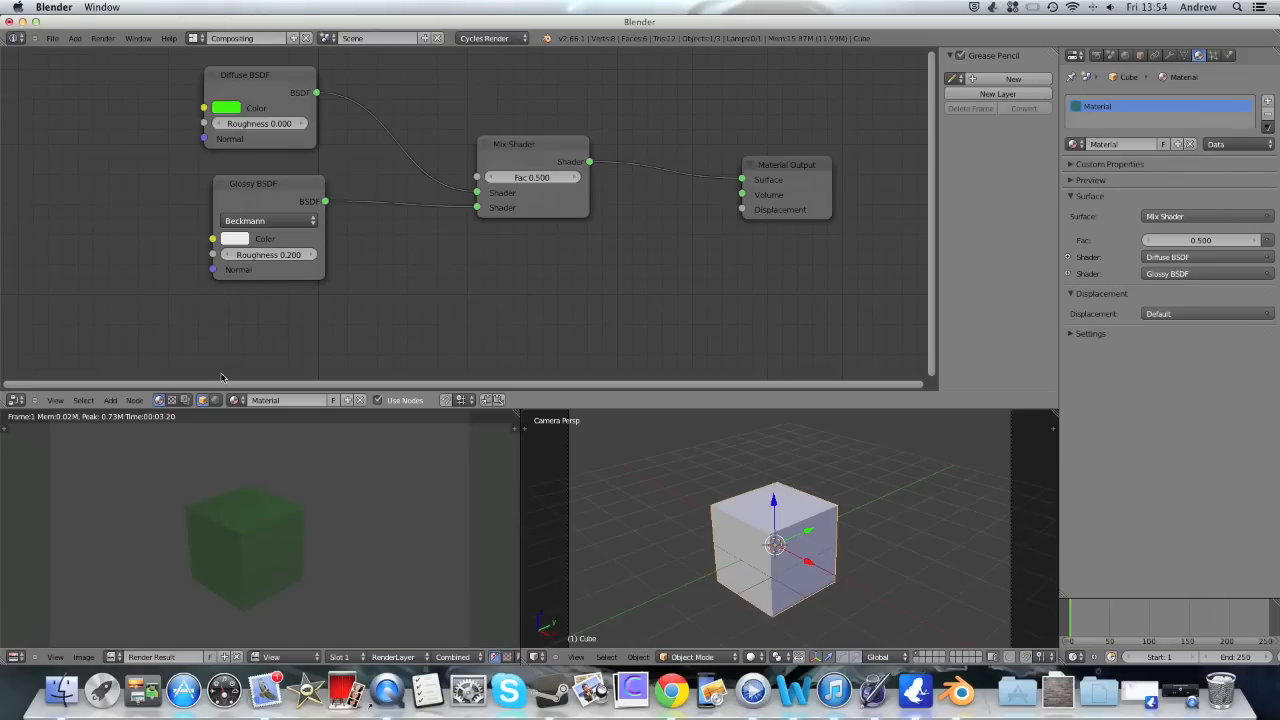
Switch the node editor to the scene's compositing node tree
left_click(184, 400)
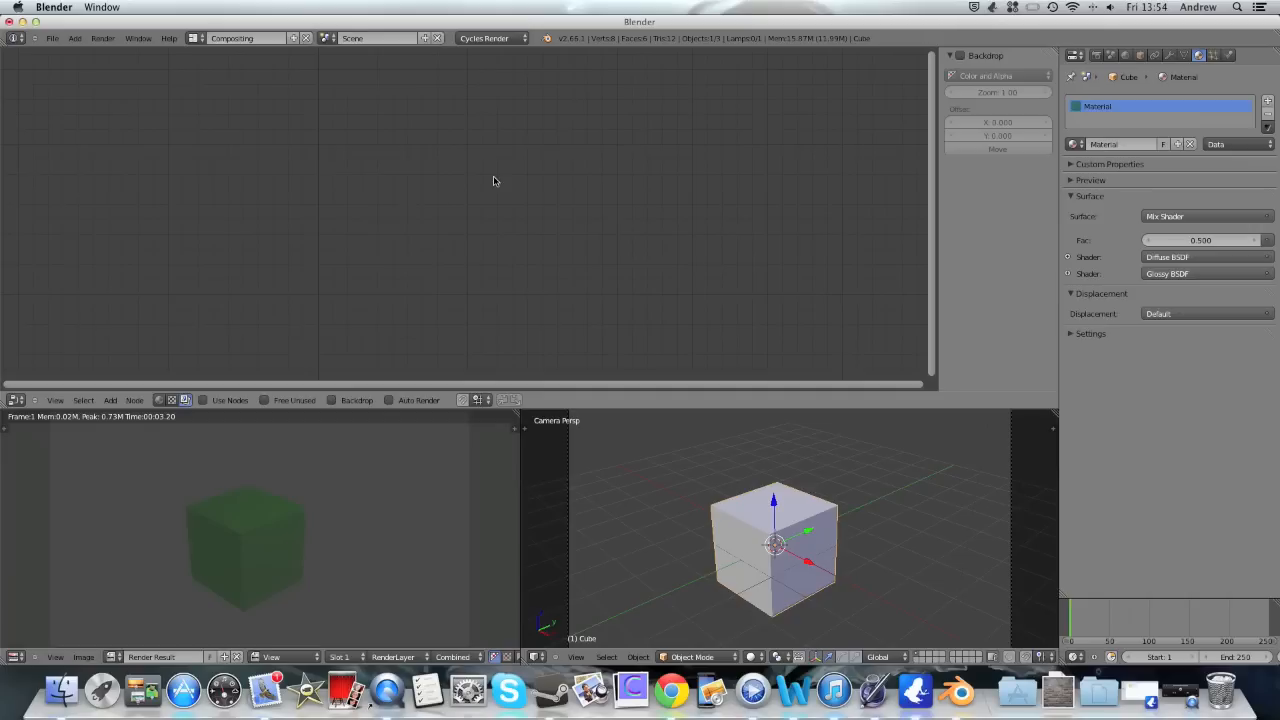
mouse_move(546, 216)
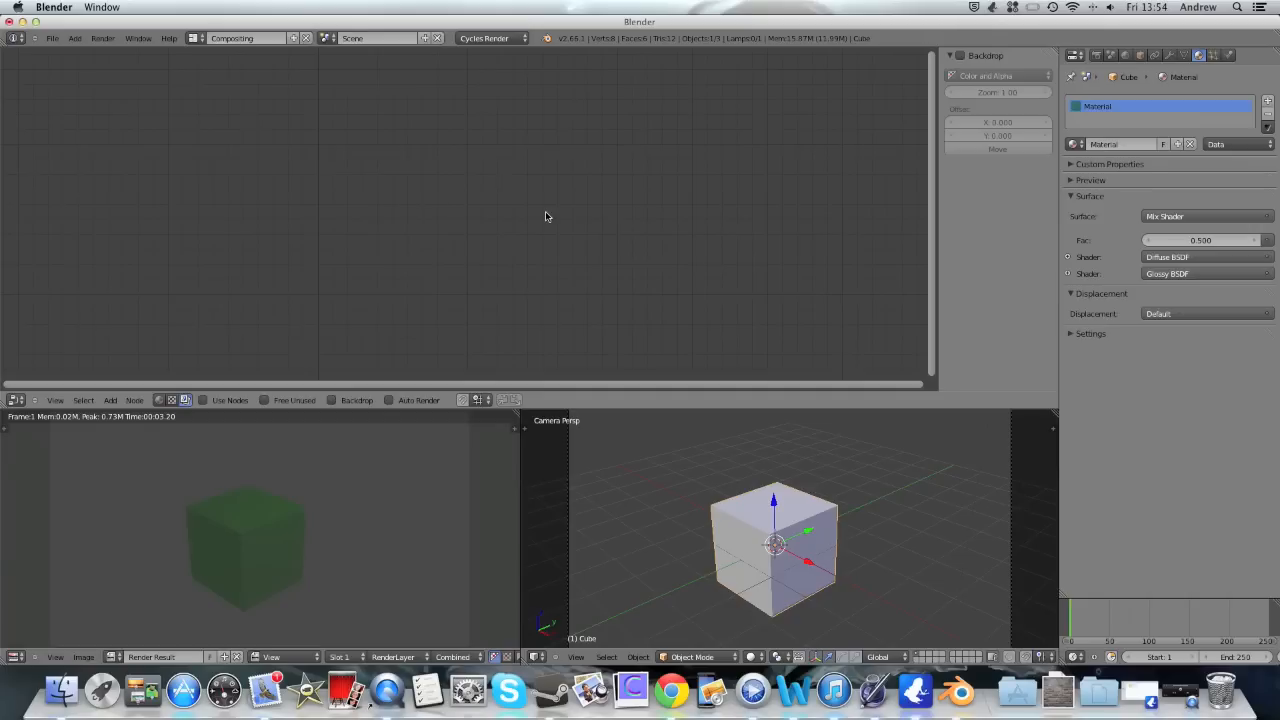
mouse_move(556, 186)
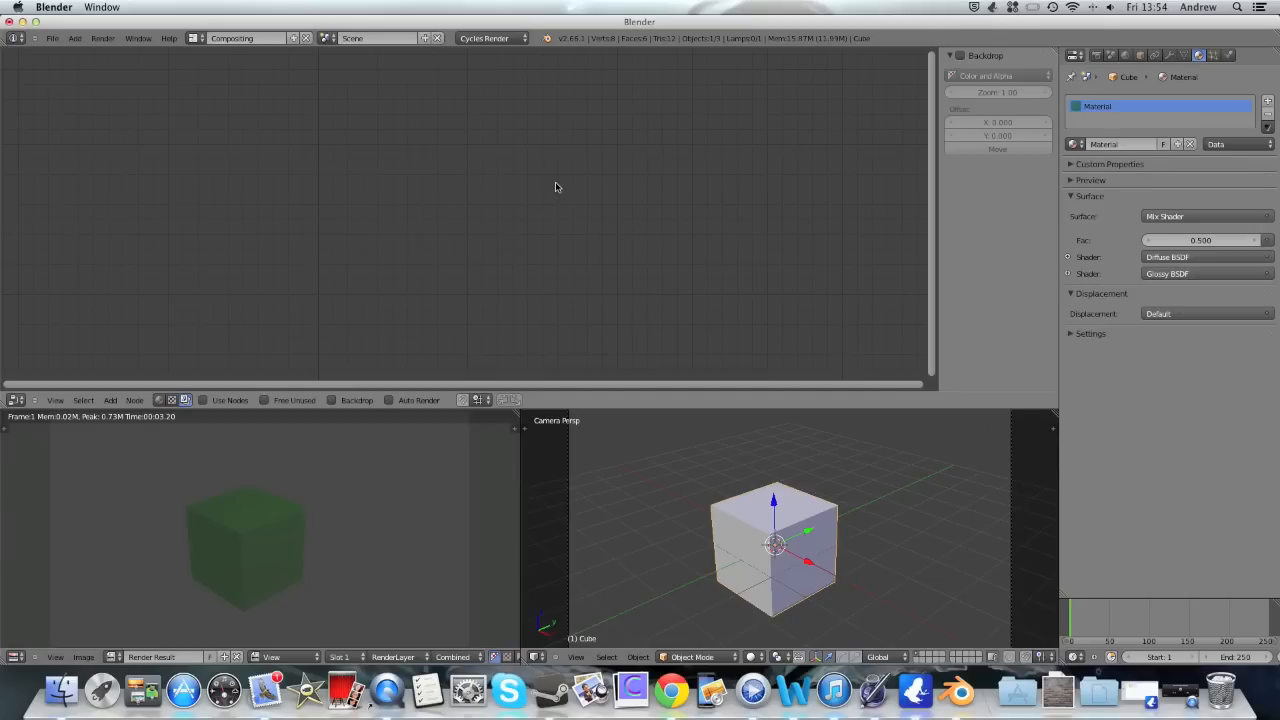
mouse_move(184, 220)
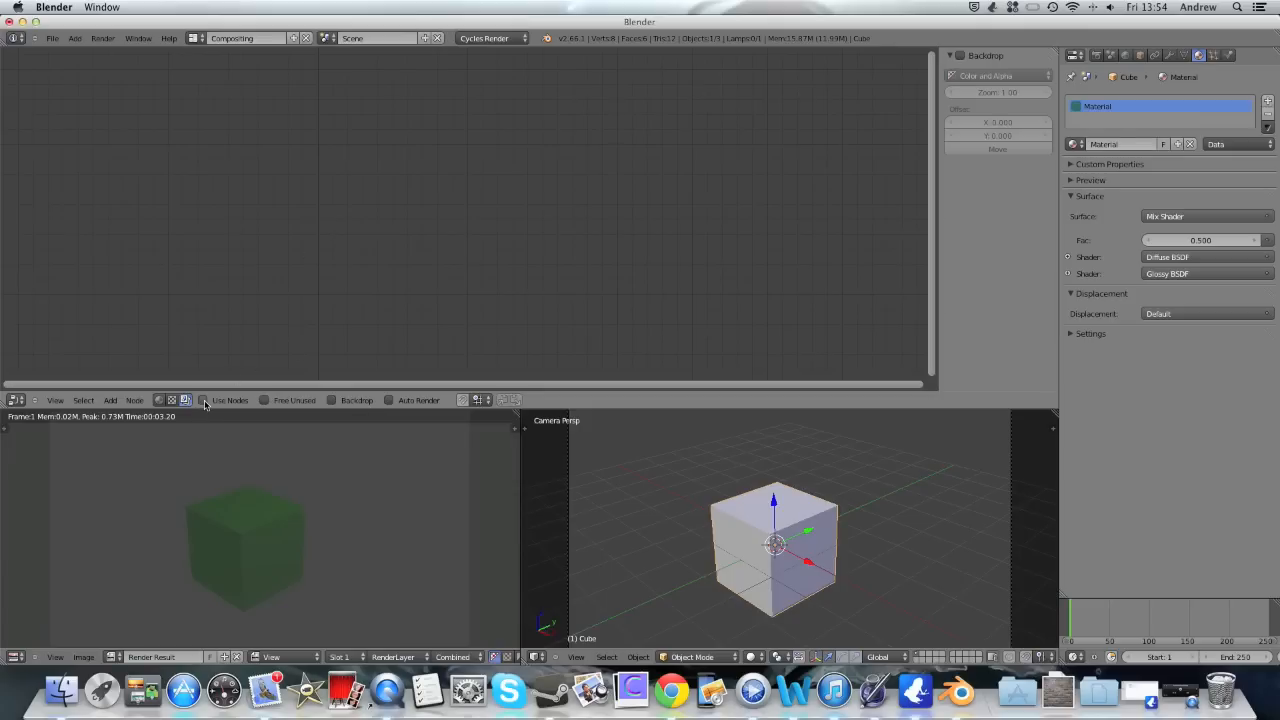
Enable Use Nodes for scene compositing, linking Render Layers into a Composite node
left_click(204, 400)
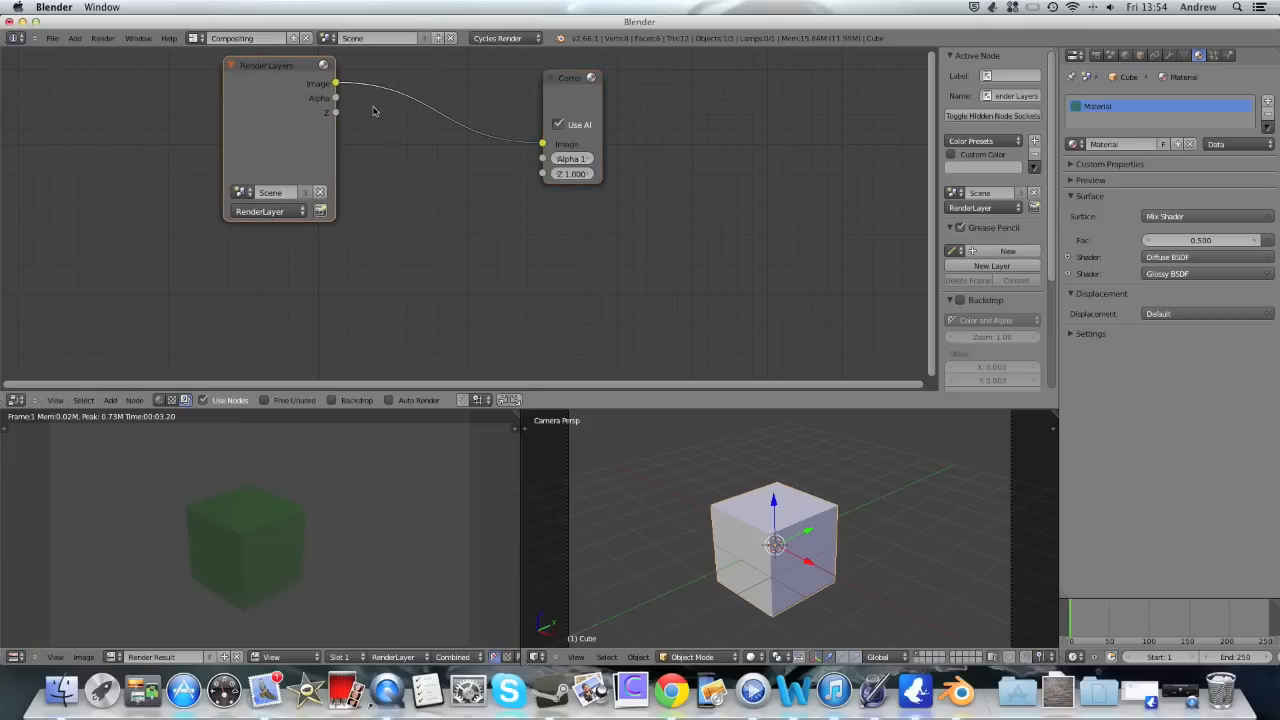
mouse_move(428, 84)
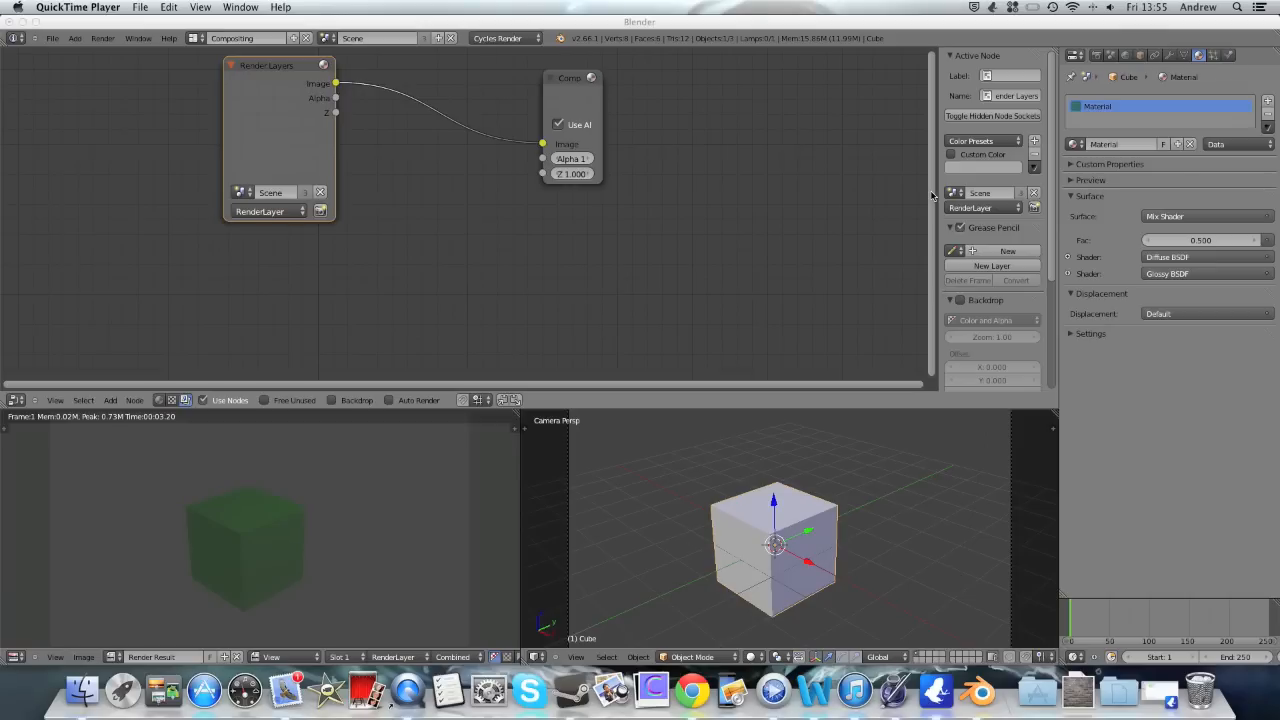
mouse_move(692, 100)
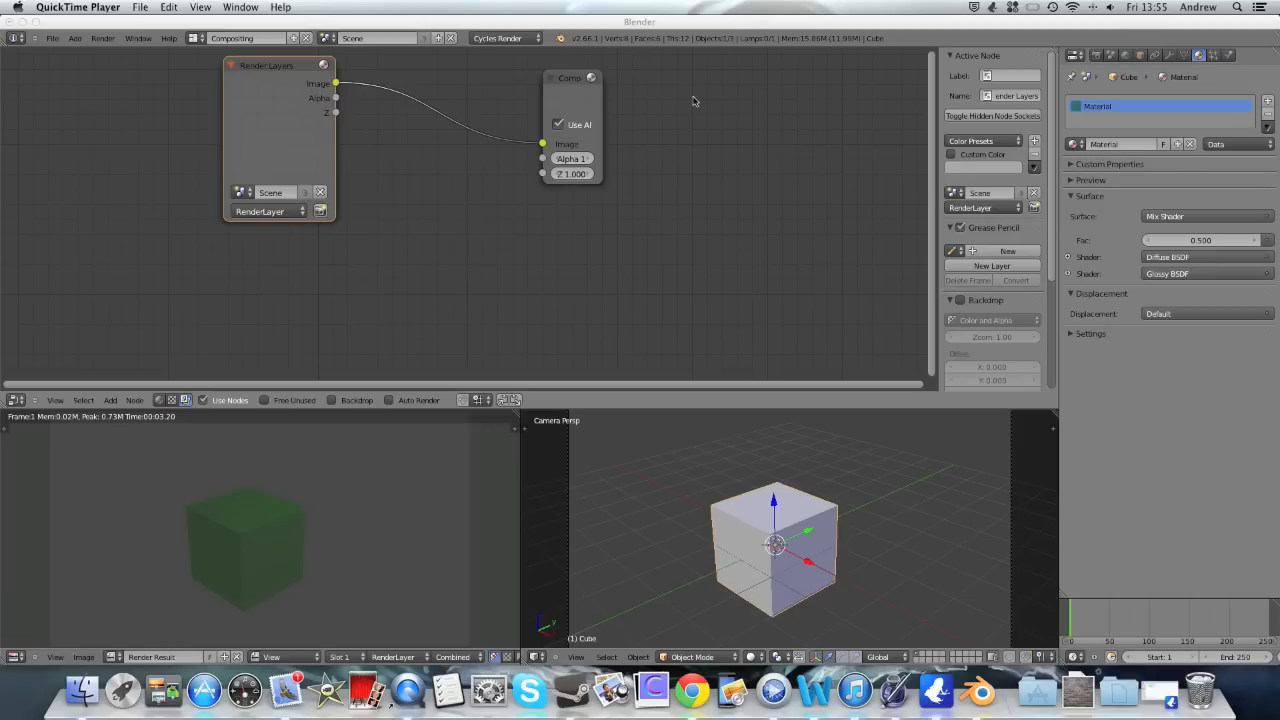